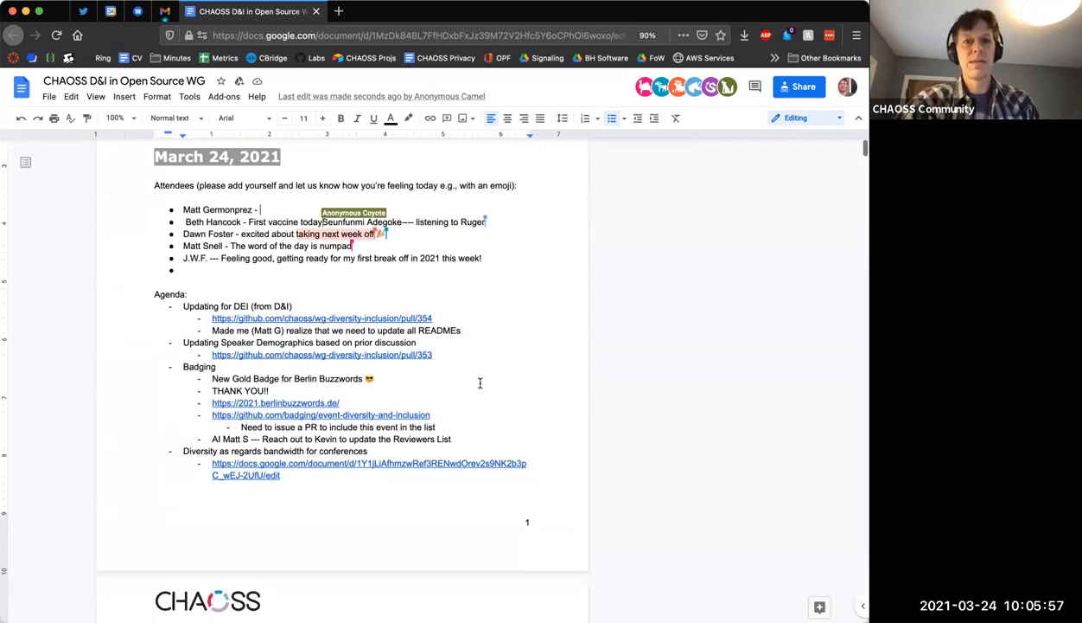
Scroll to the 'Updating for DEI' agenda item and follow the pull/354 link
scroll("down", 3)
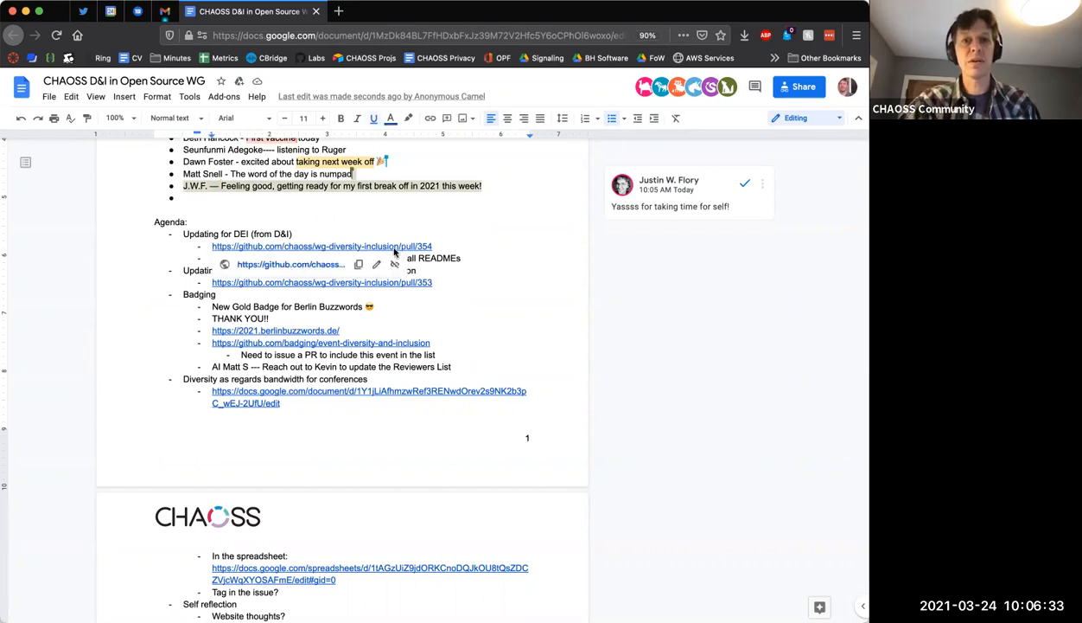
left_click(321, 247)
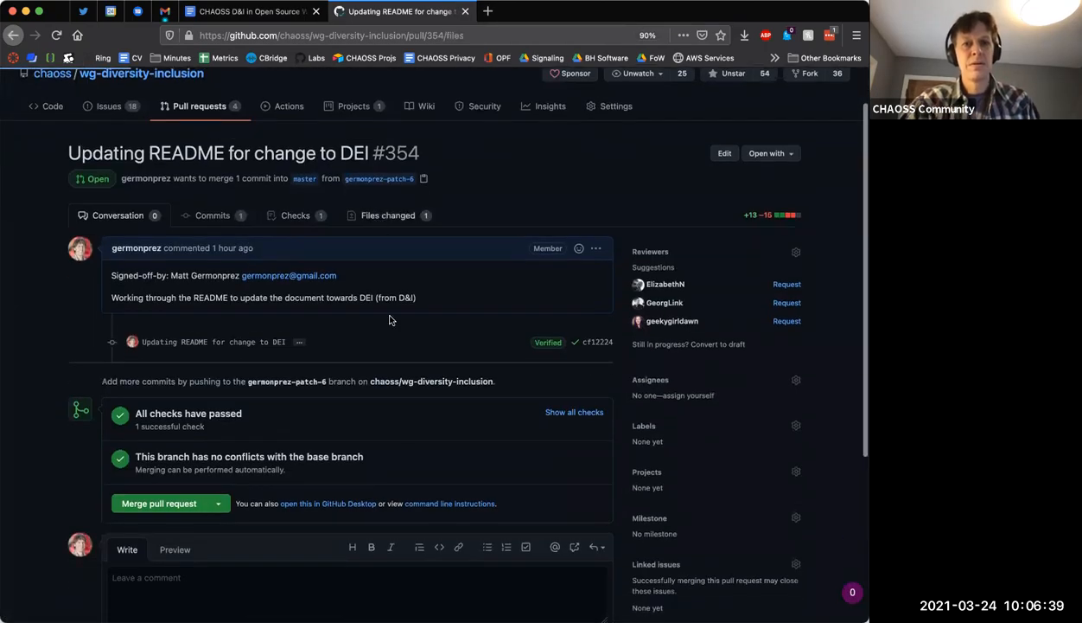
View PR #354's changed files and read the README.md diff replacing D&I with DEI
left_click(388, 215)
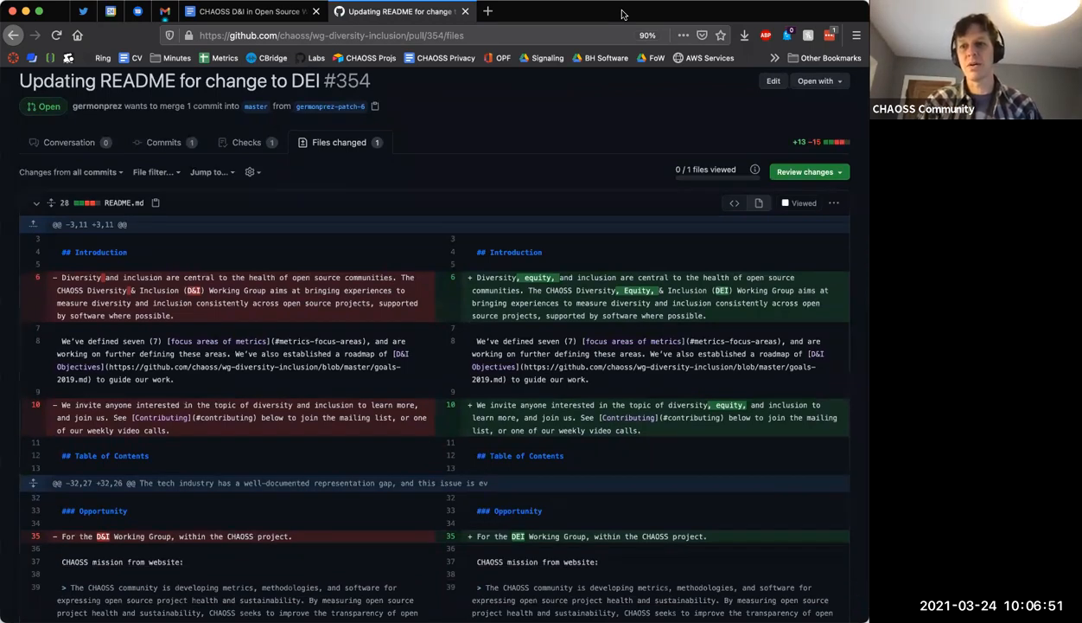
scroll("down", 3)
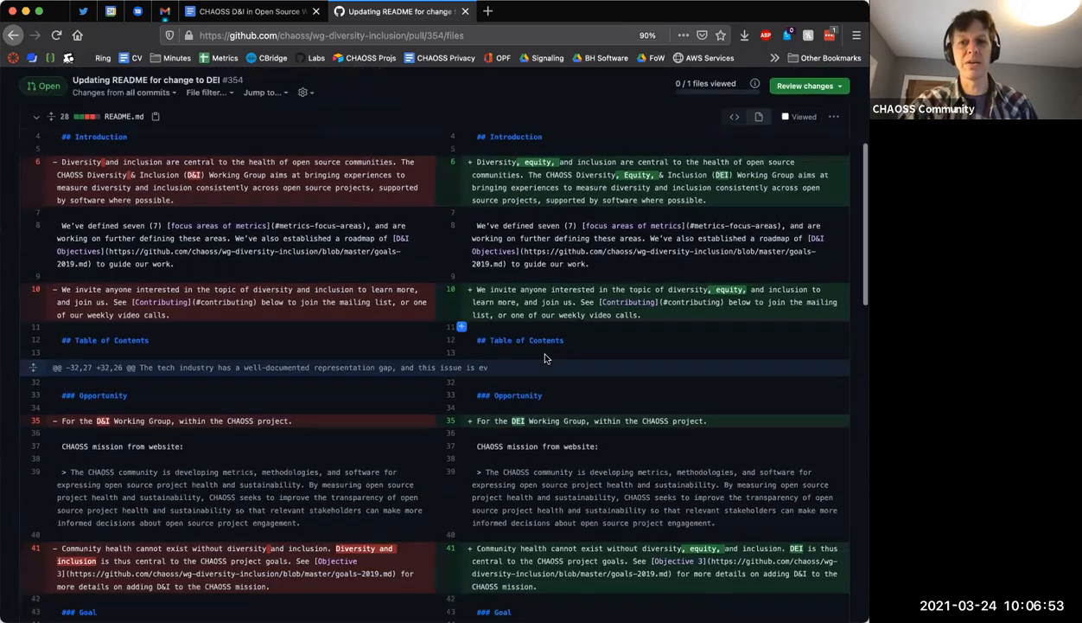
scroll("down", 3)
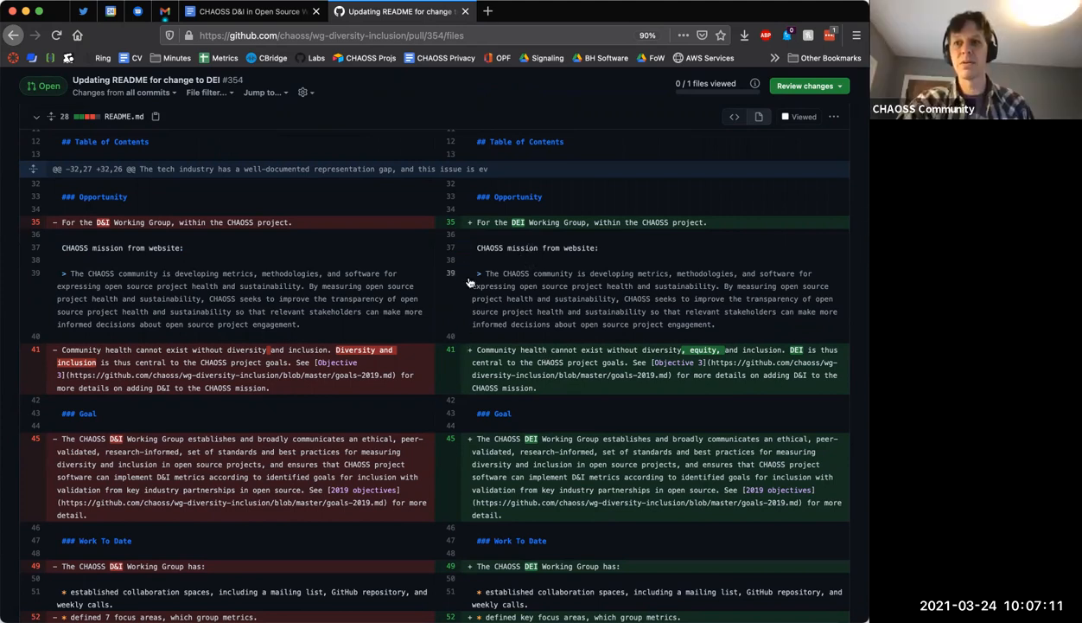
mouse_move(459, 285)
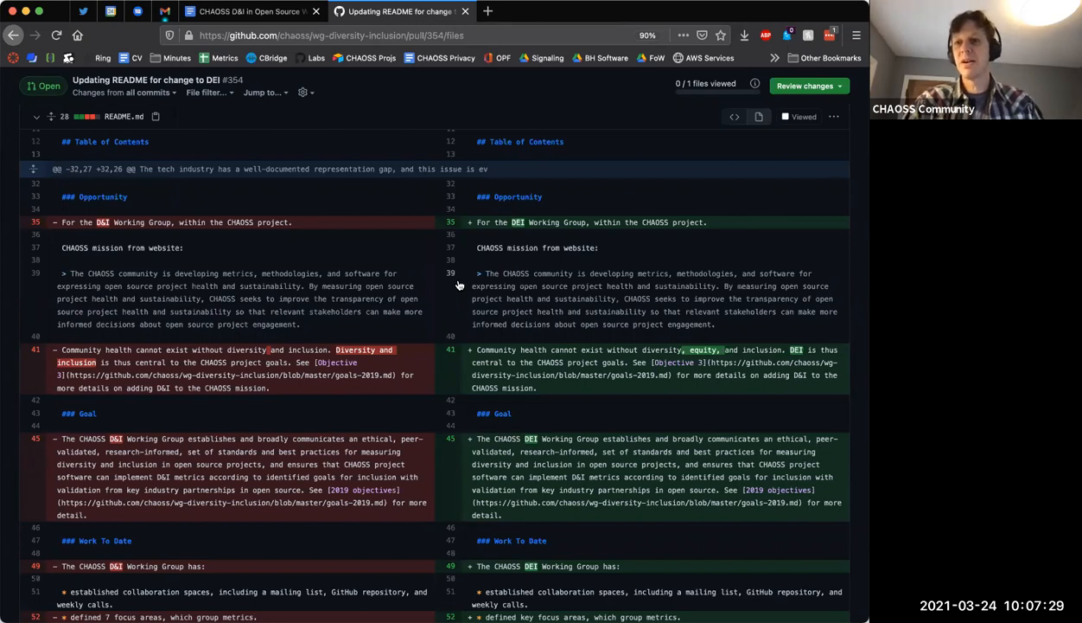
mouse_move(437, 229)
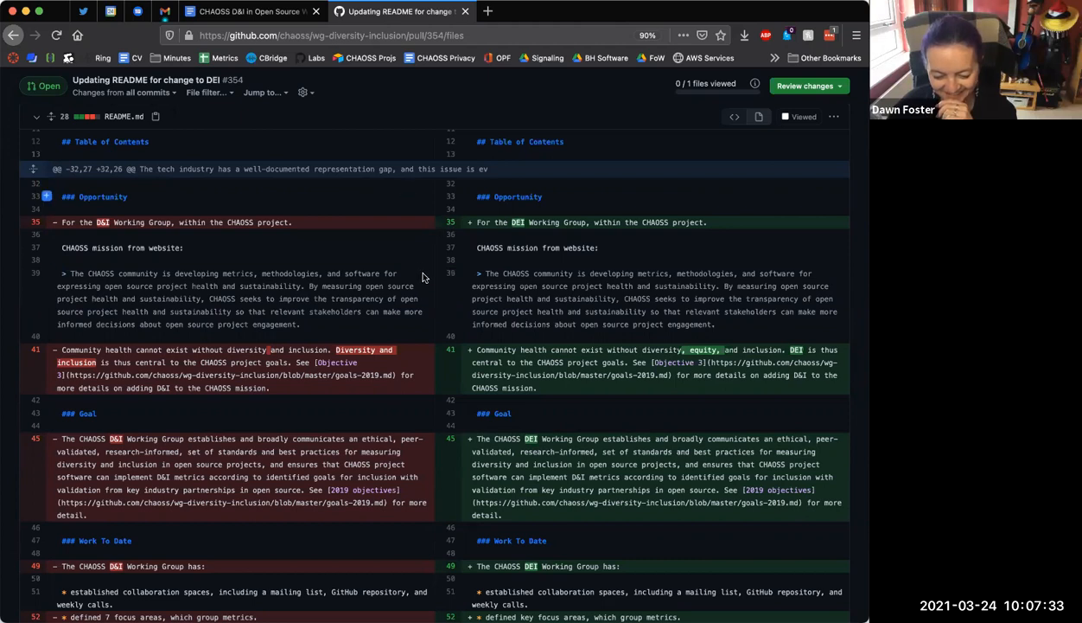
scroll("down", 3)
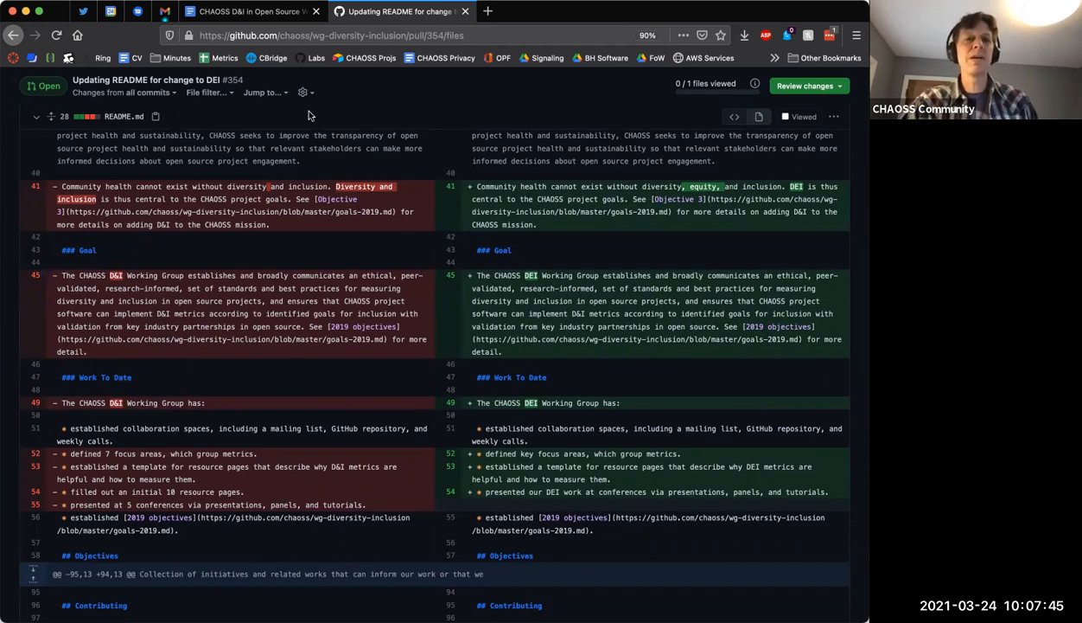
Switch from GitHub back to the CHAOSS D&I meeting notes tab
left_click(246, 12)
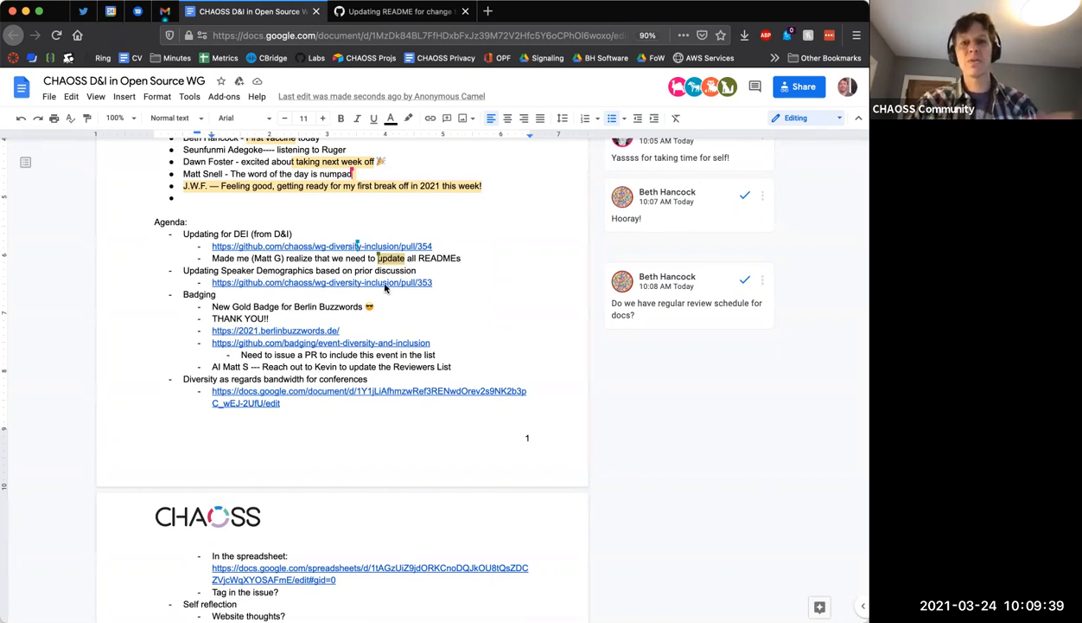
Scroll to 'Updating Speaker Demographics' and follow the pull/353 link
scroll("down", 3)
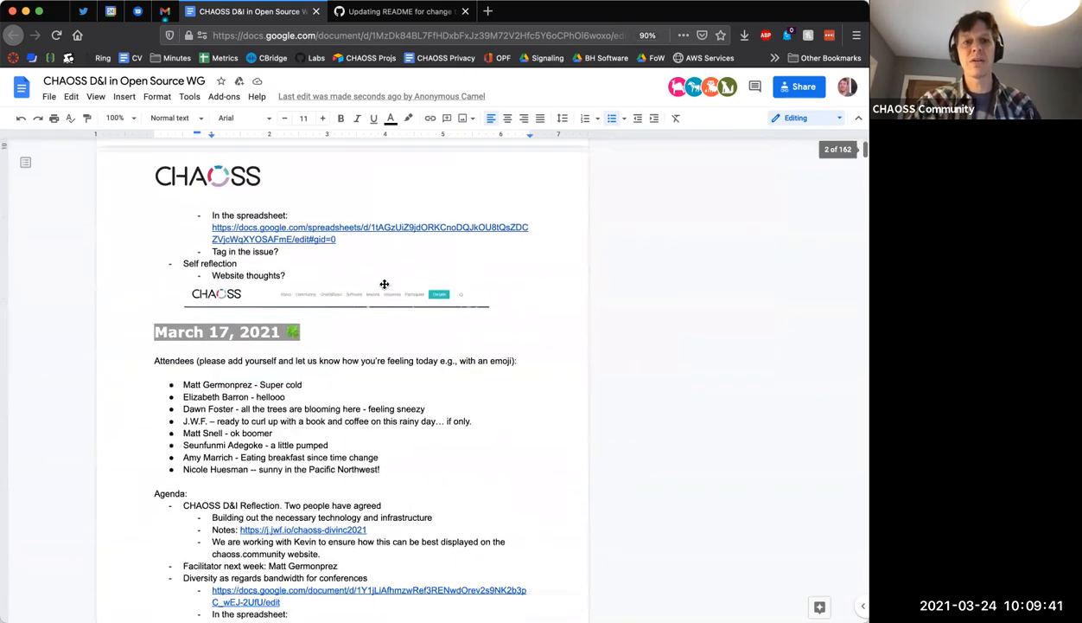
scroll("down", 3)
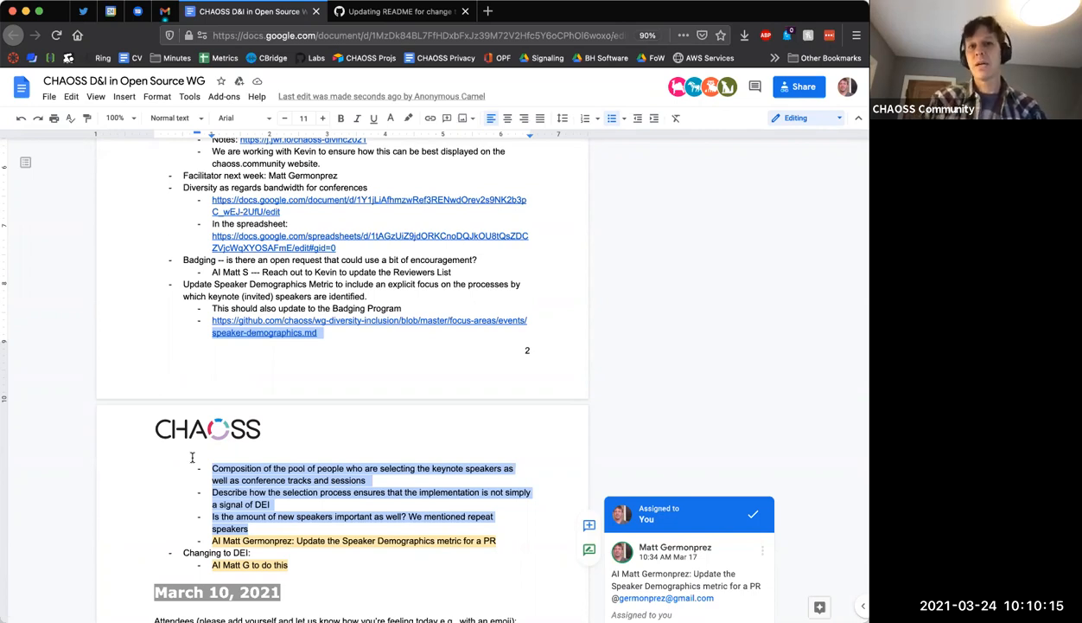
scroll("down", 3)
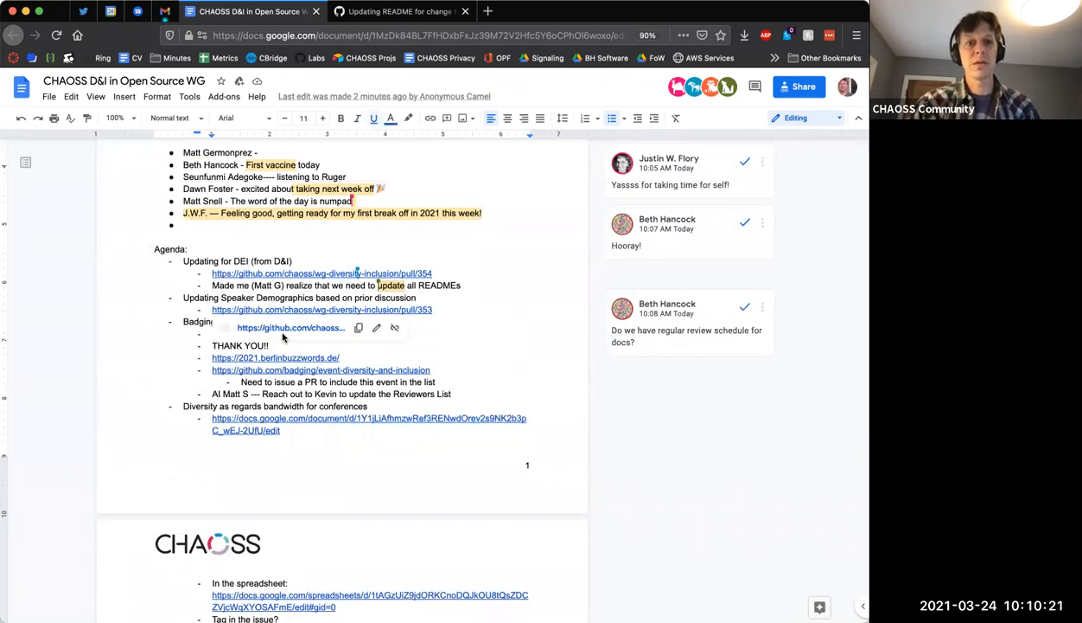
left_click(321, 310)
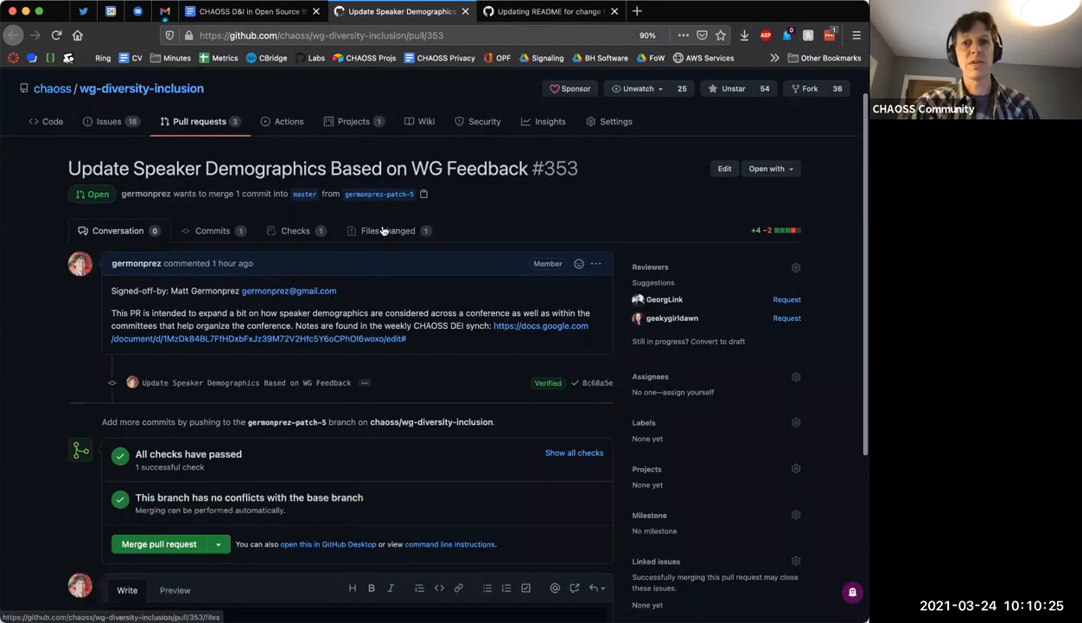
left_click(384, 230)
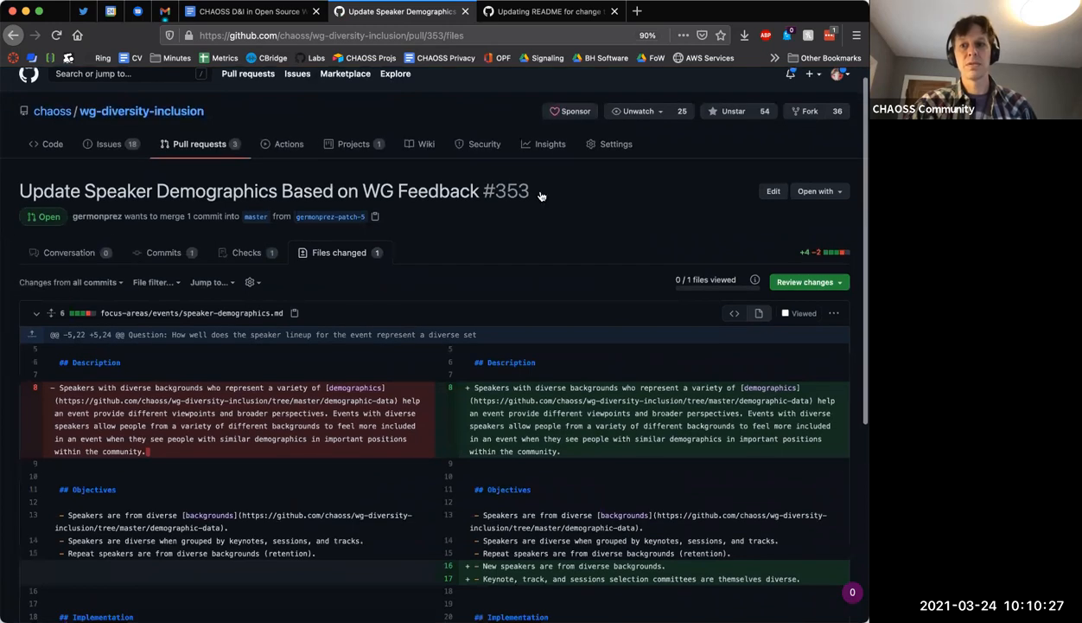
mouse_move(792, 7)
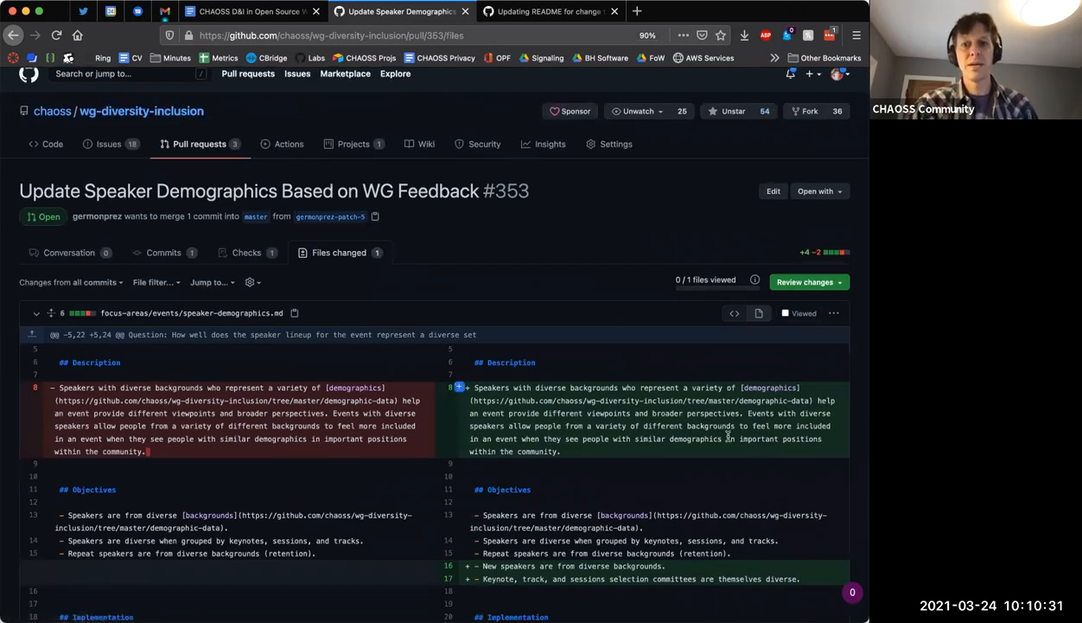
scroll("down", 3)
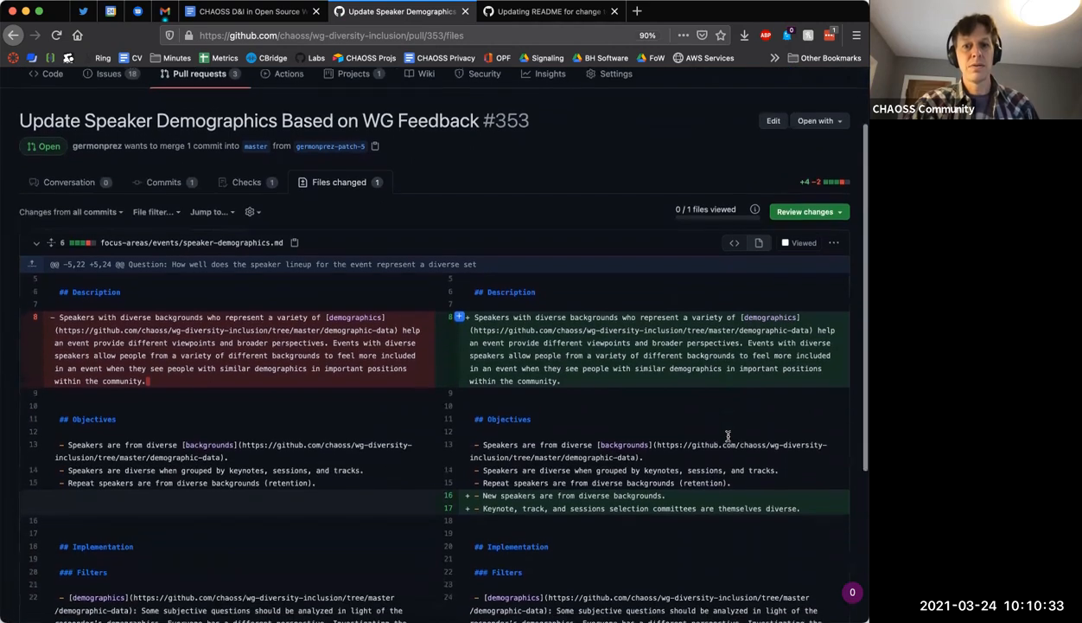
scroll("down", 3)
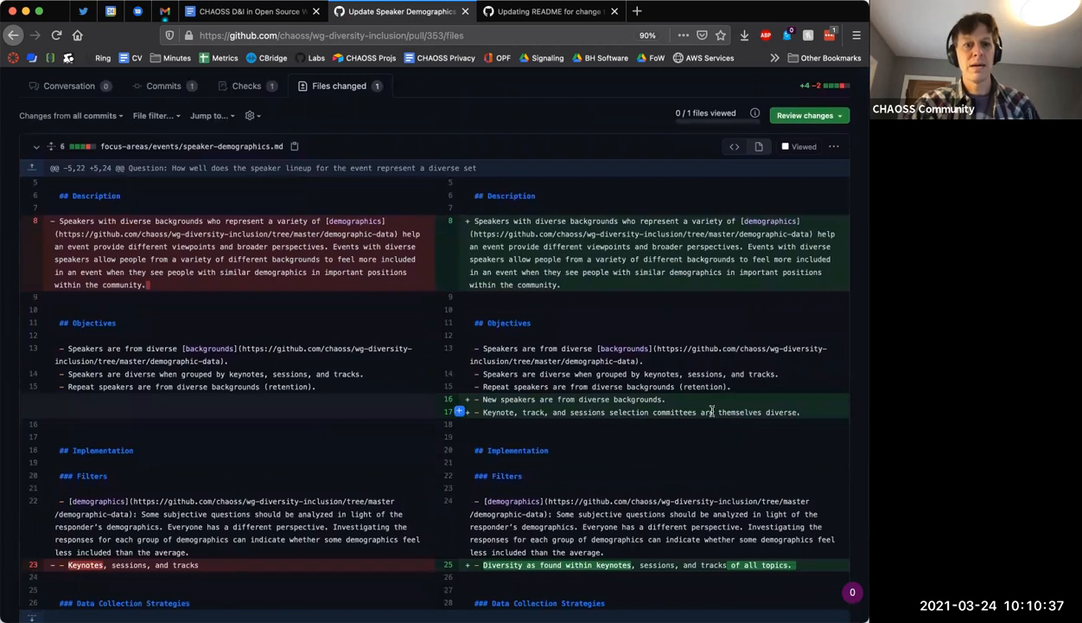
mouse_move(487, 413)
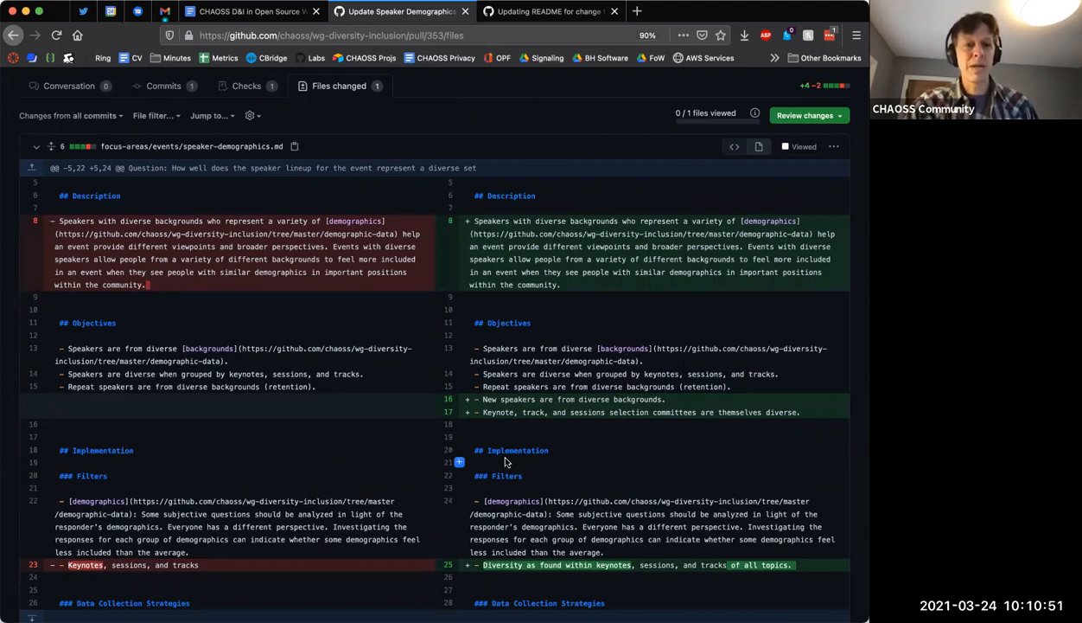
scroll("down", 3)
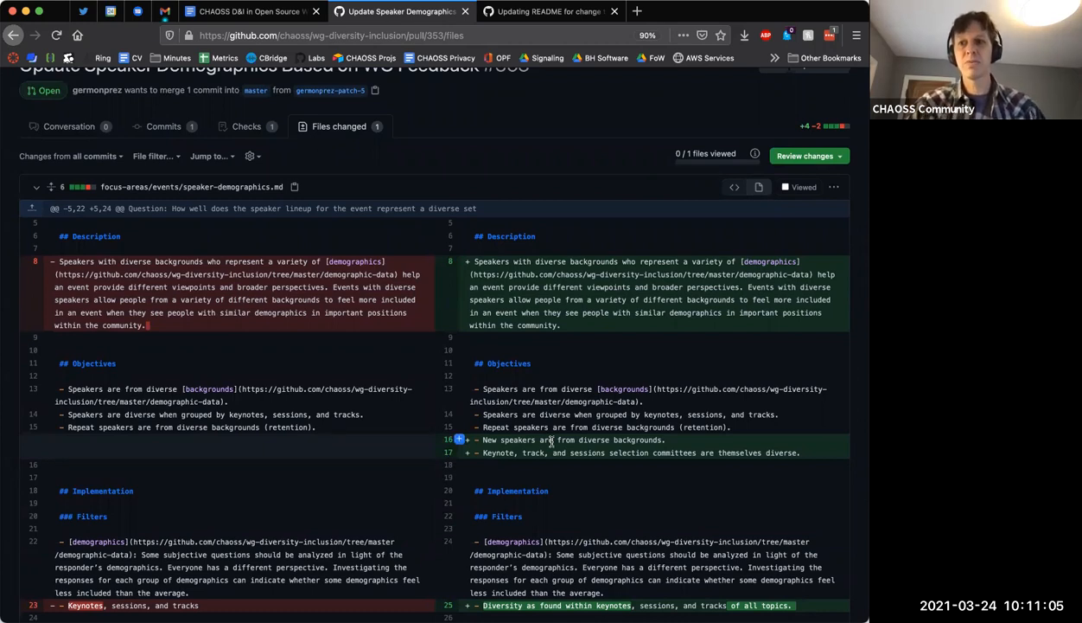
scroll("down", 3)
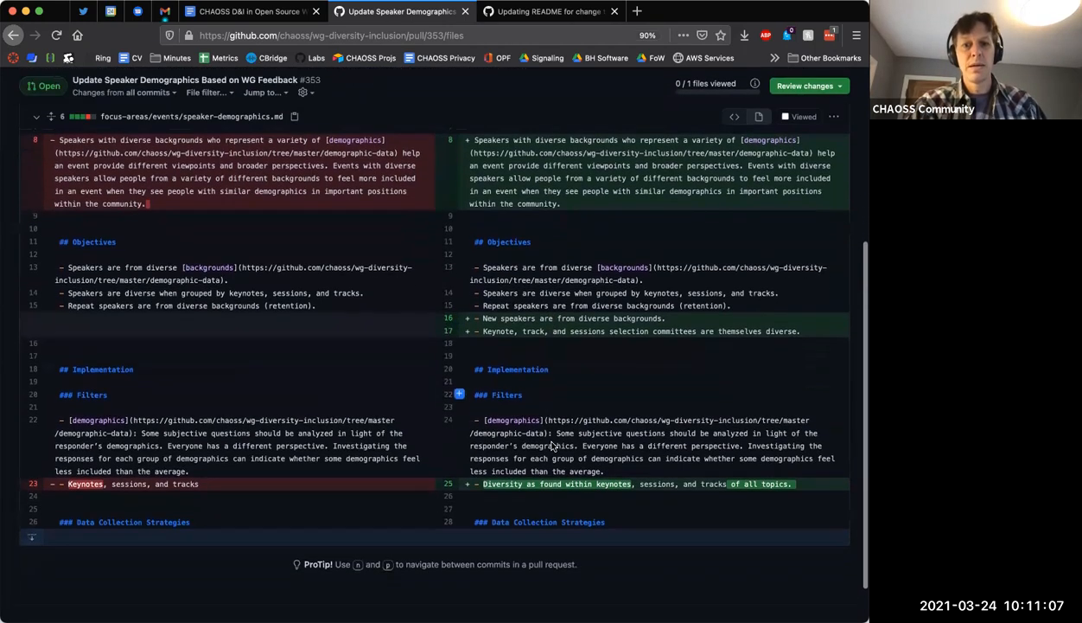
scroll("down", 3)
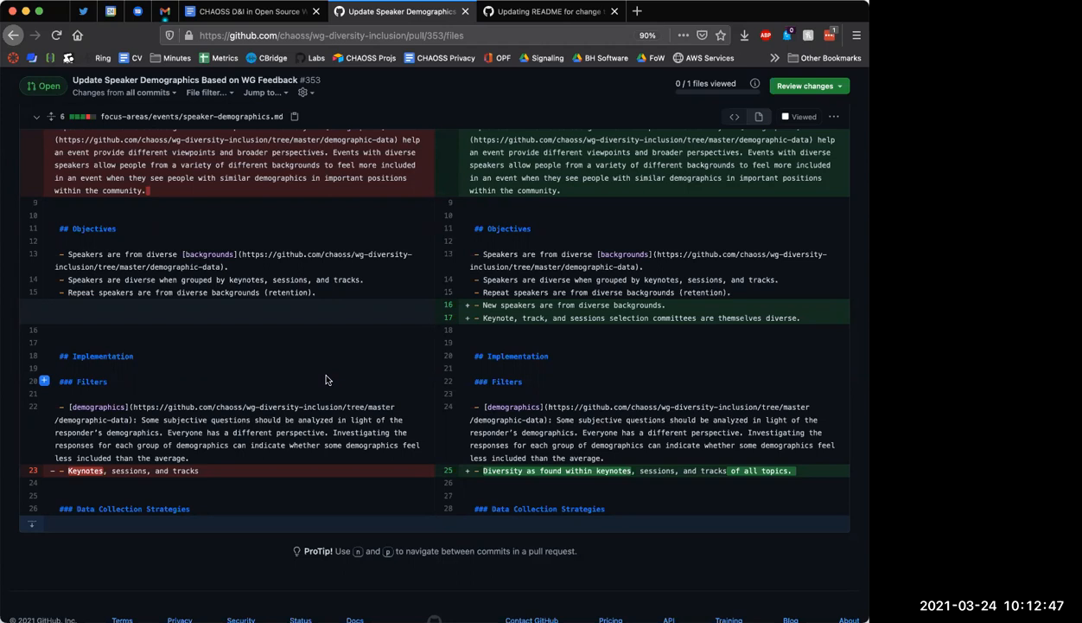
mouse_move(751, 445)
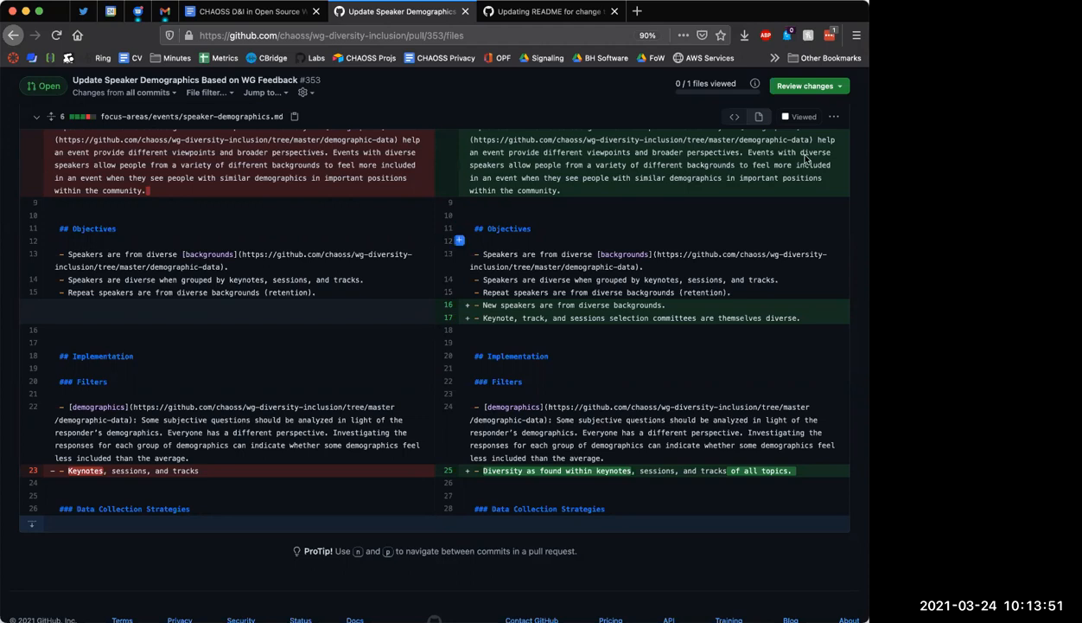
mouse_move(717, 237)
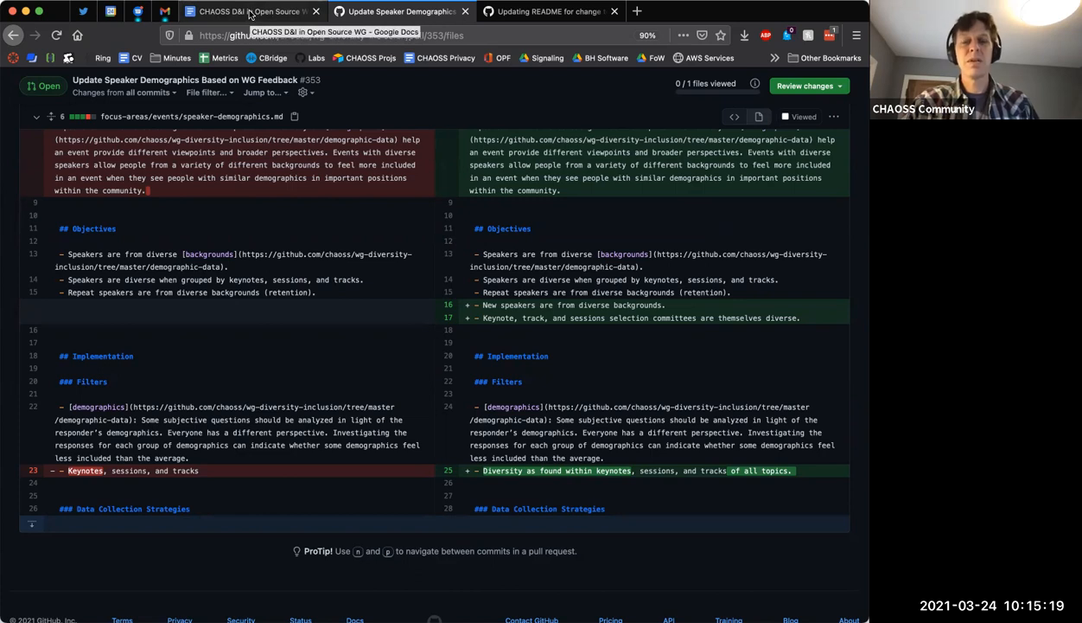
Return to the notes and add: Update to include "Diversity is present throughout the conference"
left_click(250, 11)
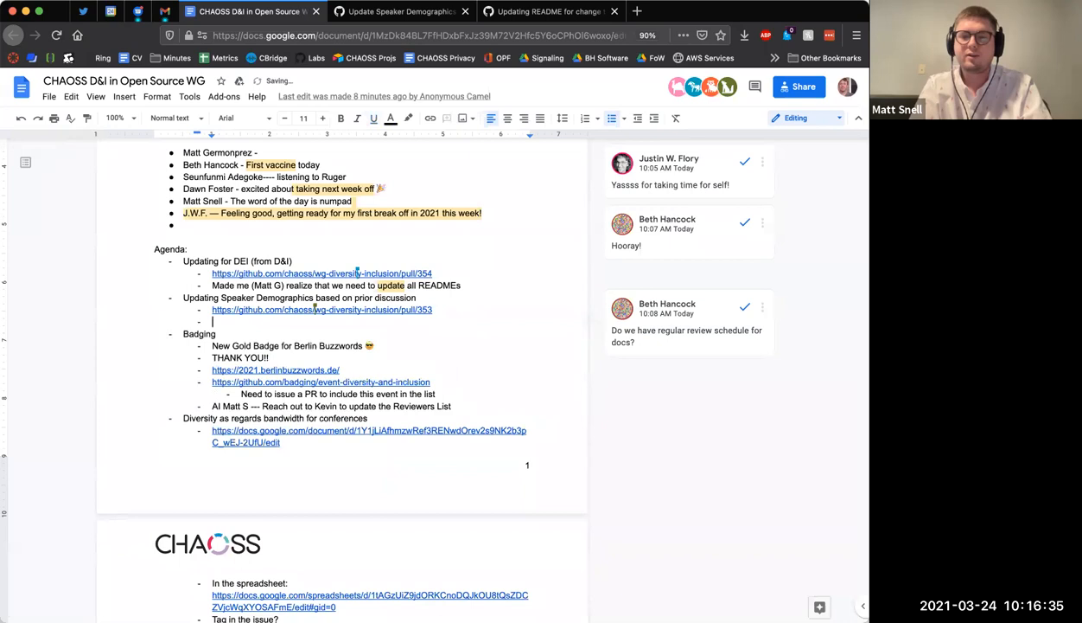
type("Update")
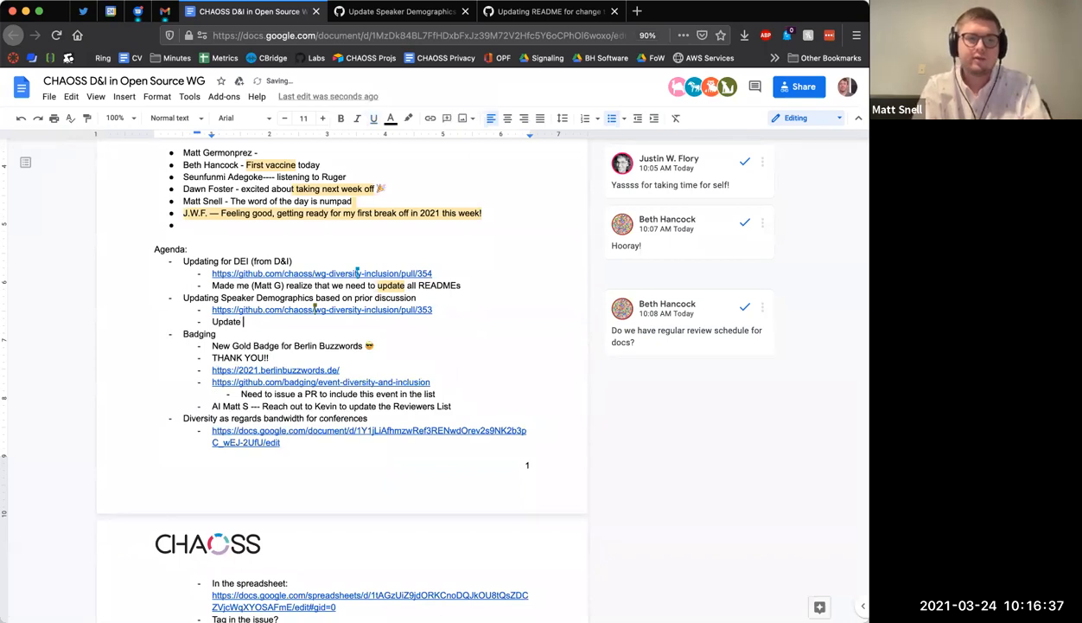
type("-- tin")
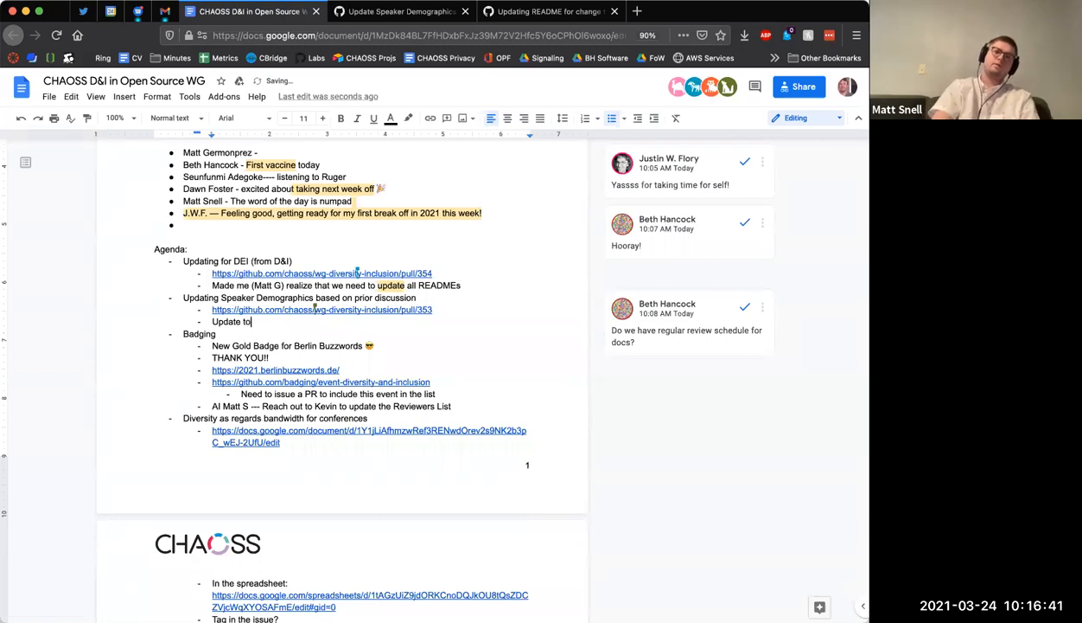
type("include '")
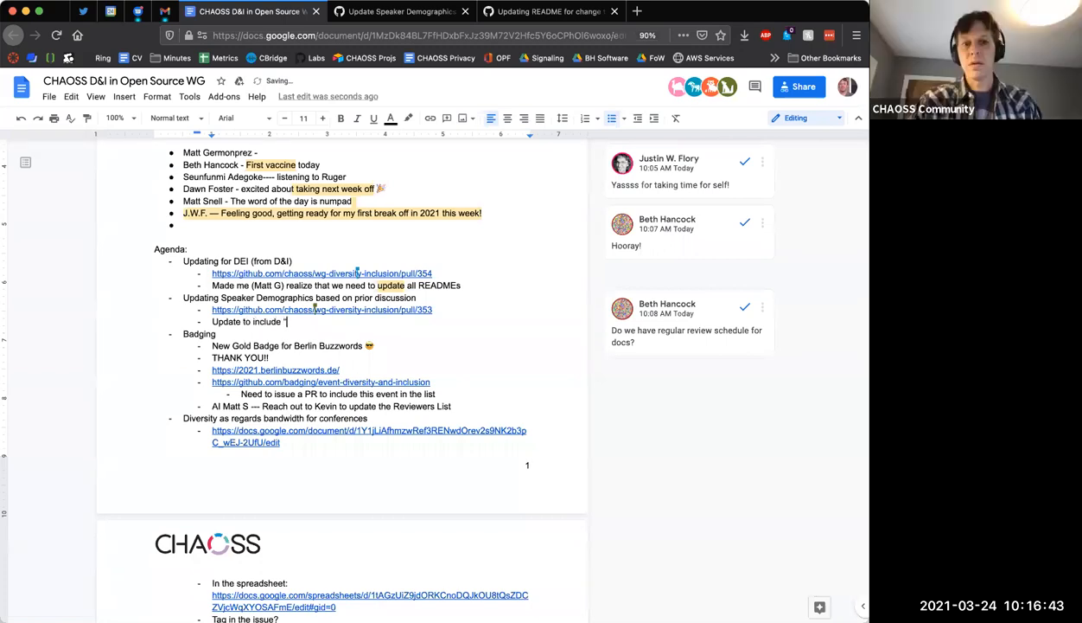
type("Diversity is prese")
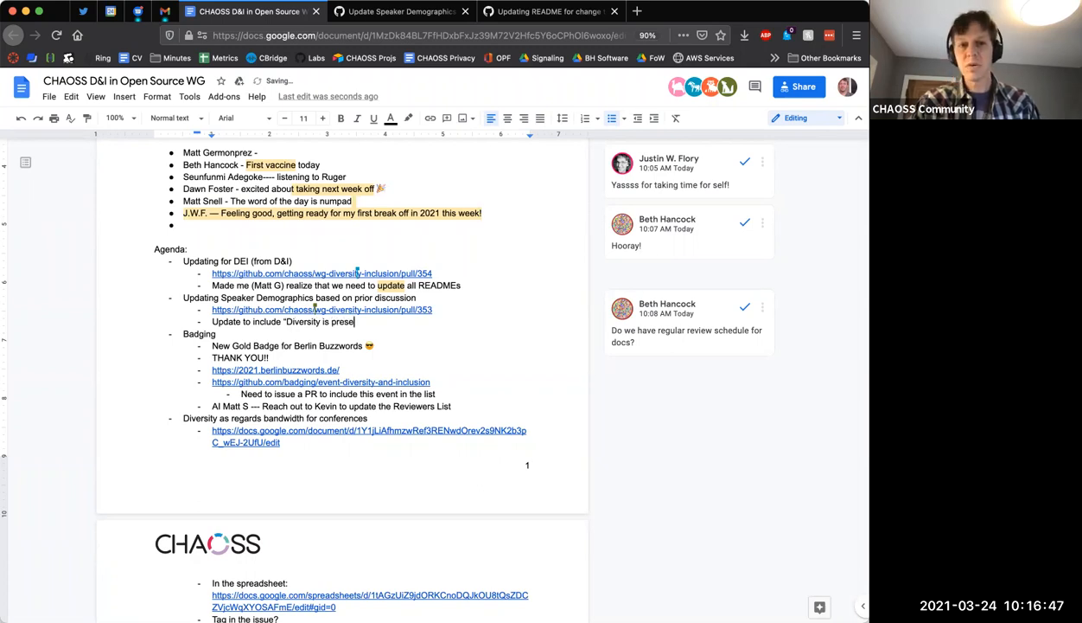
type("nt thro")
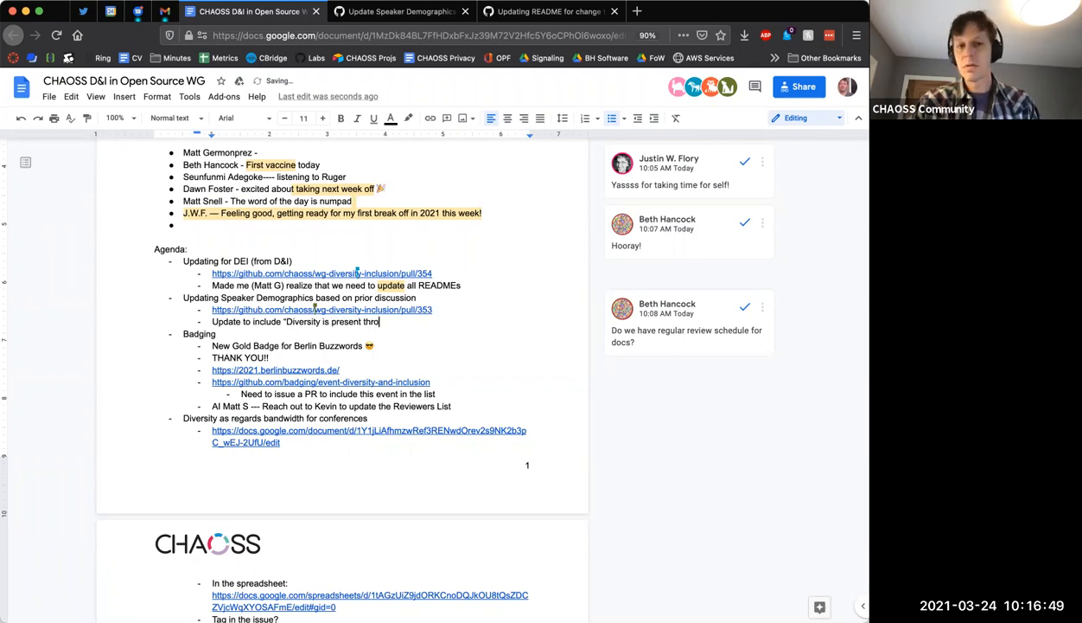
type("ughout the")
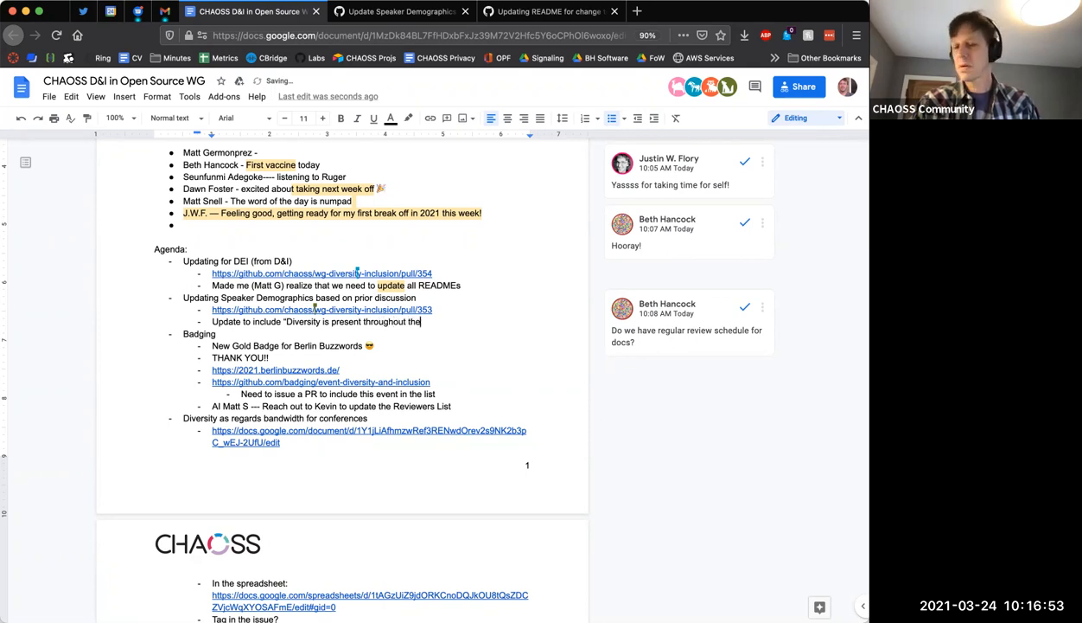
type("conference\"")
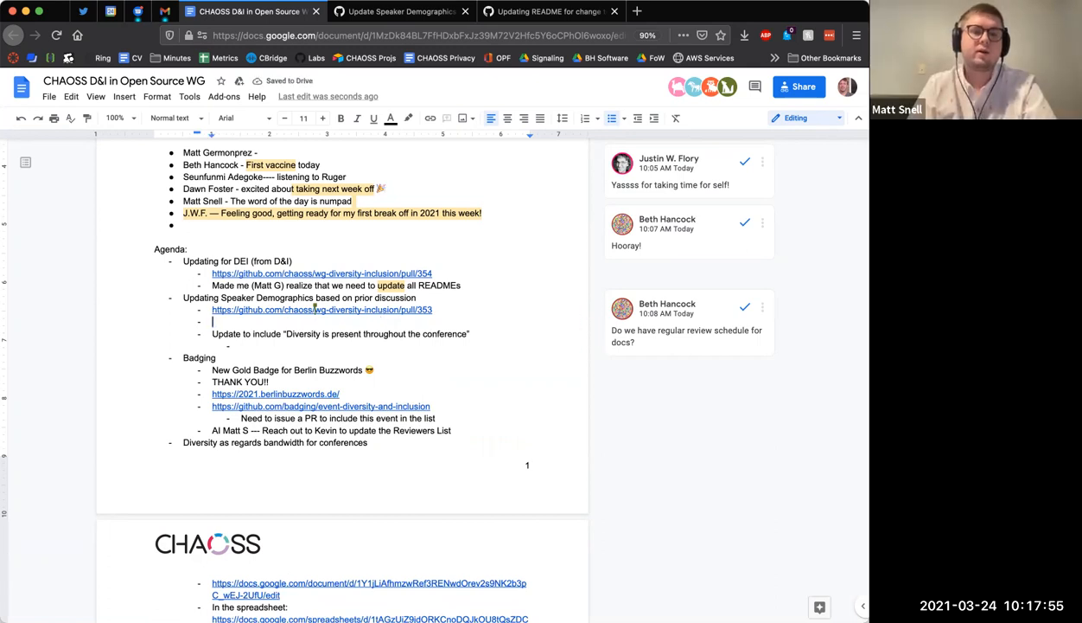
type("Tha")
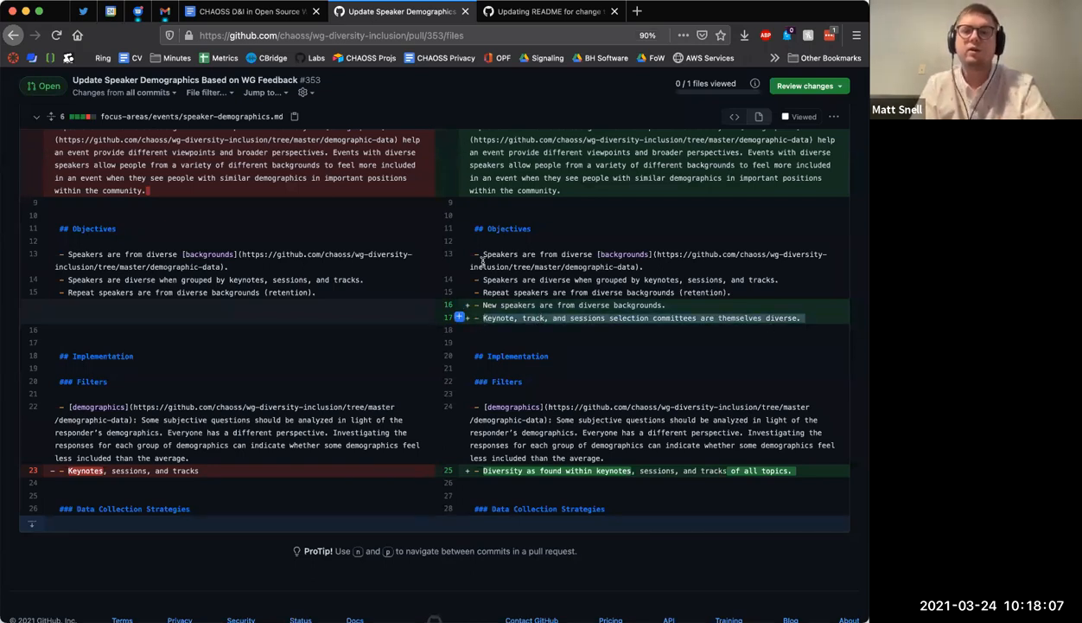
left_click(250, 11)
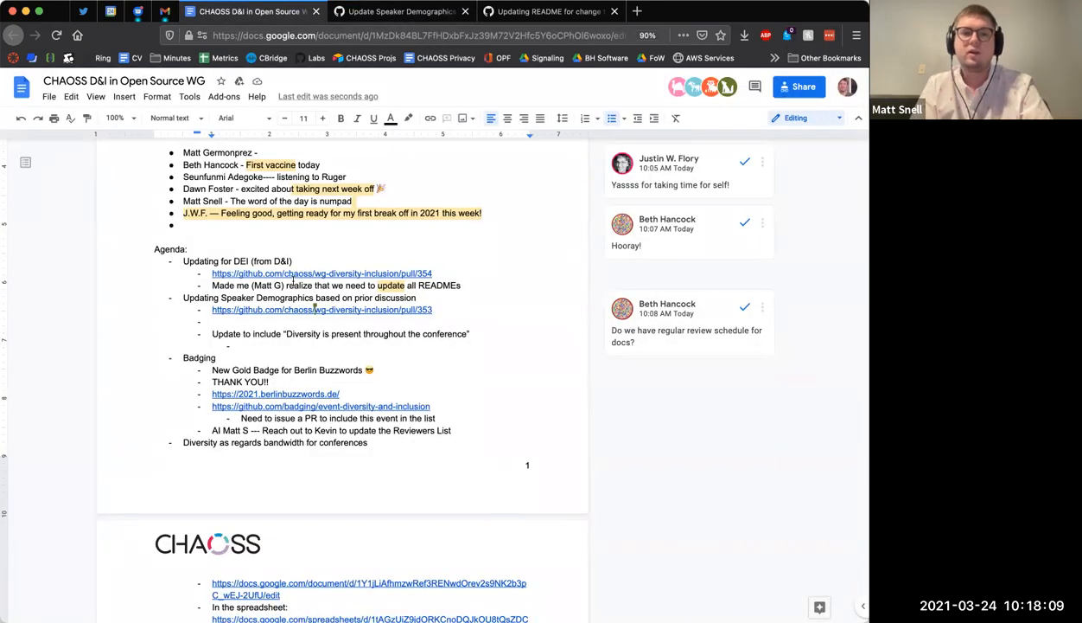
Quote the diverse selection committees objective and add 'Please put this out for review.' under both updates
type("Keynote, track, and sessions selection committees are themselves diverse”")
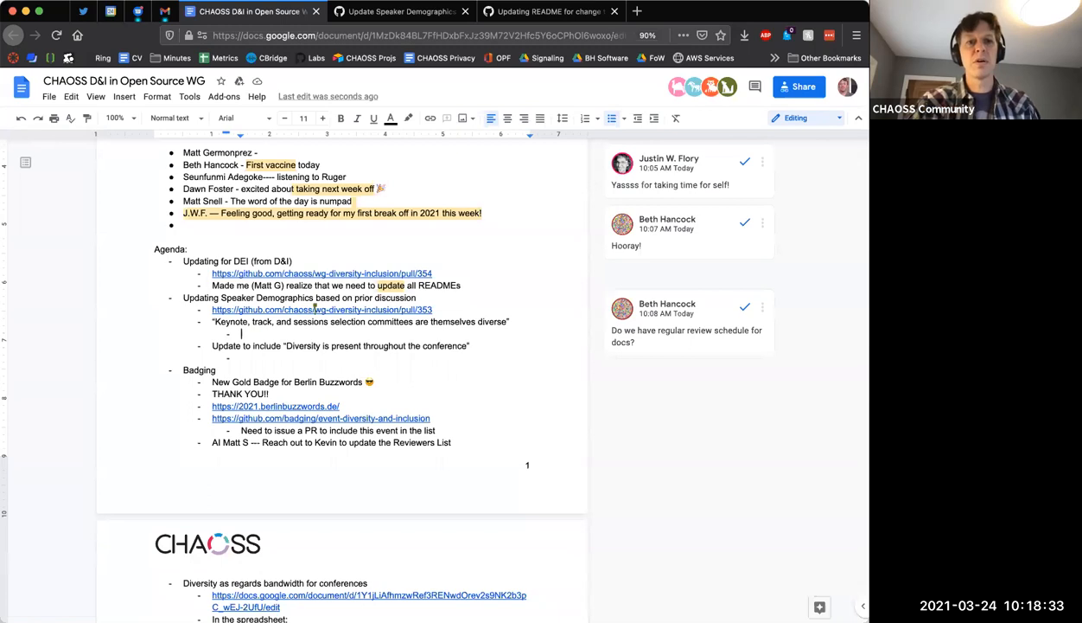
type("Please put")
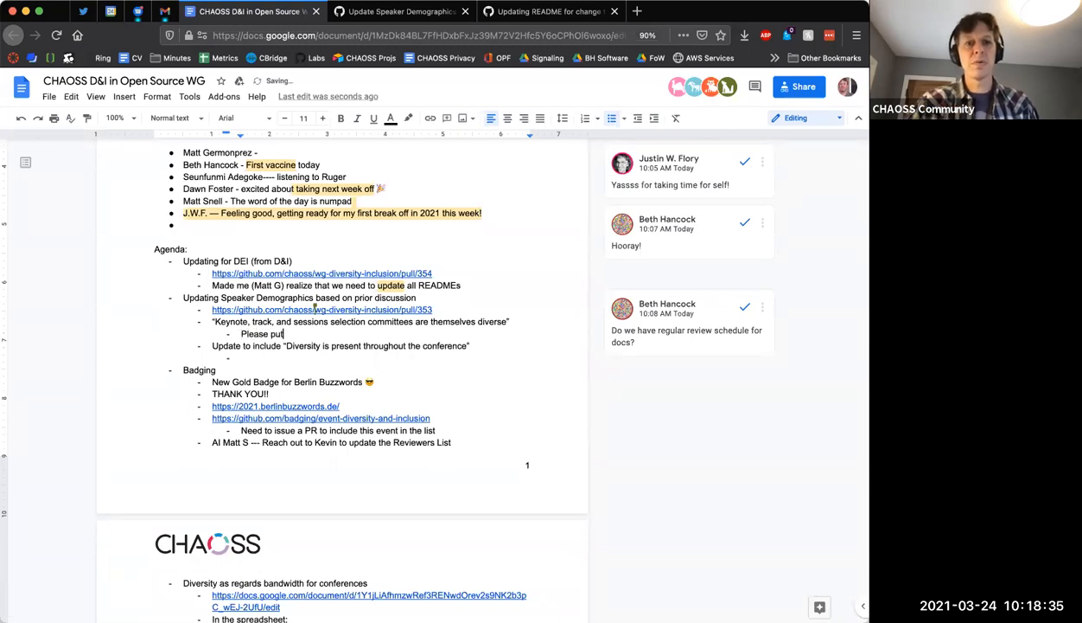
type("this out for")
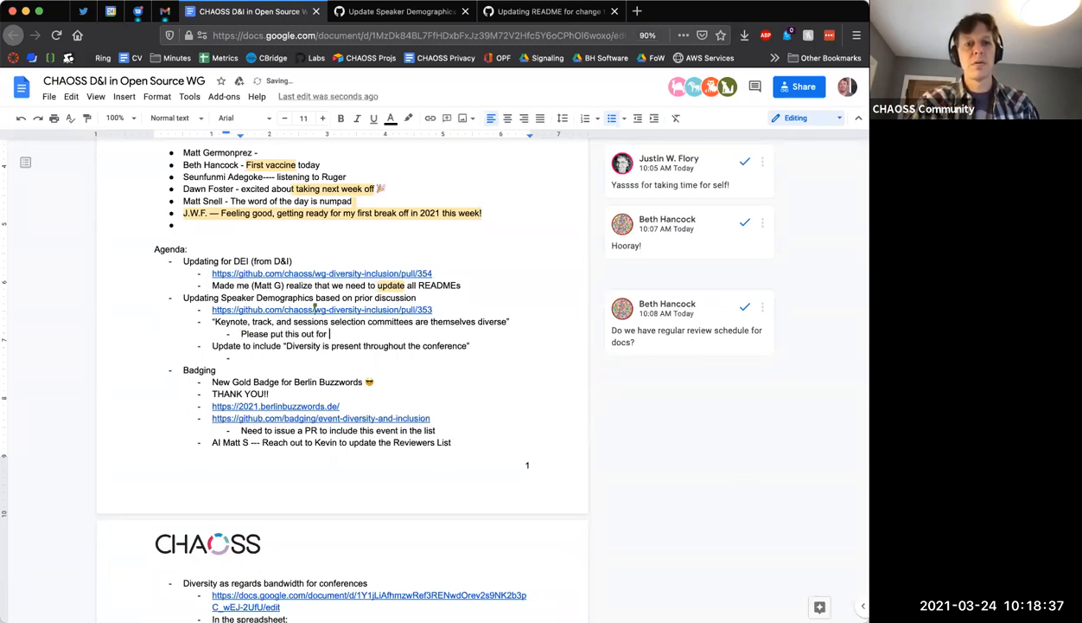
type("review.")
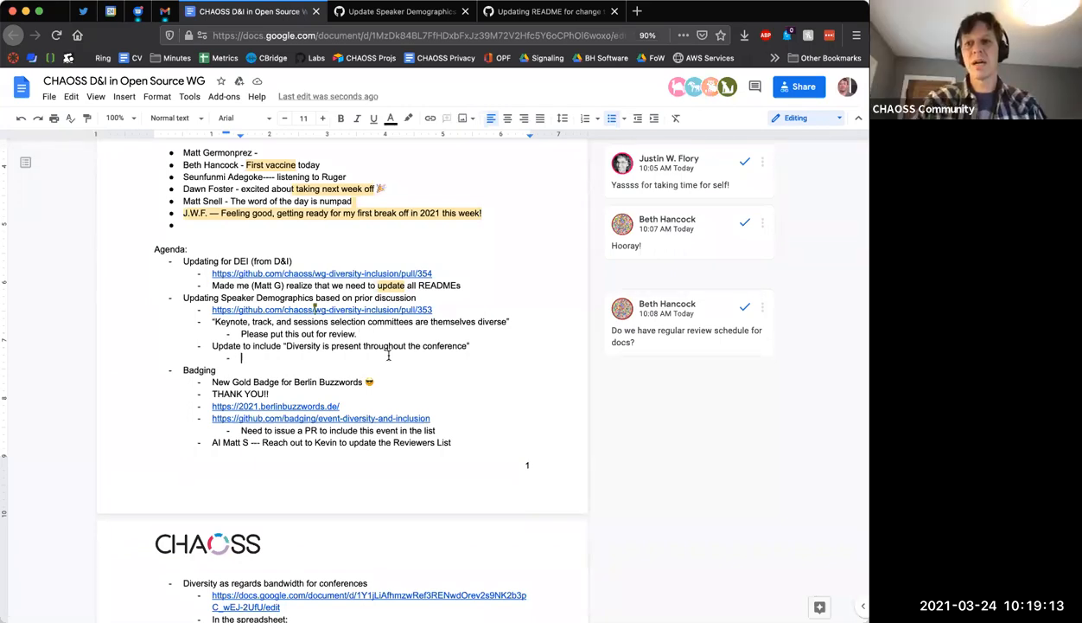
type("Please put this out")
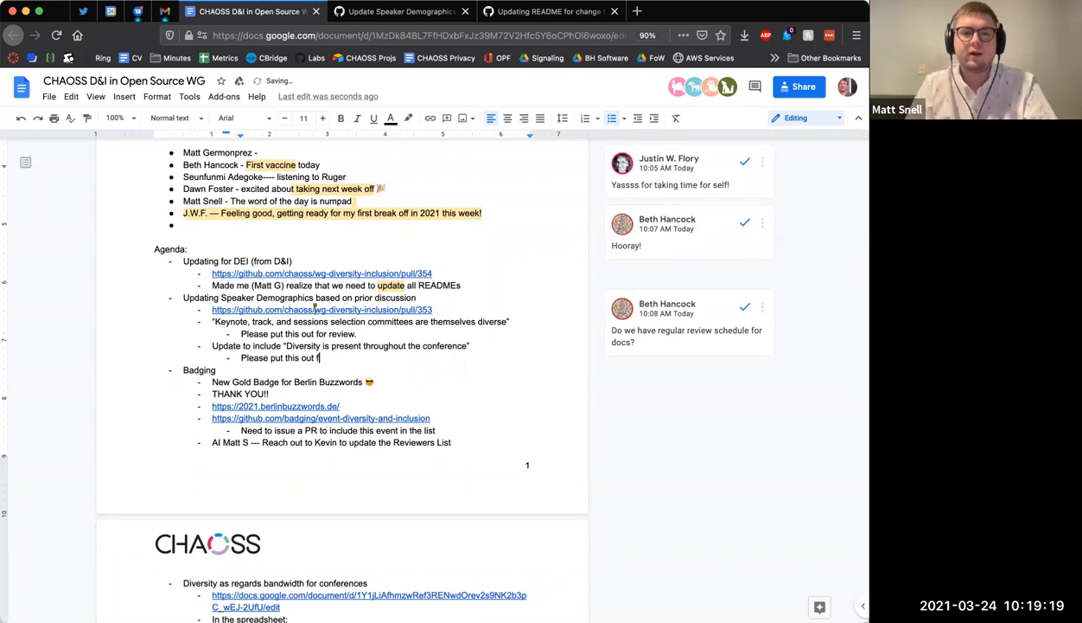
type("for review")
left_click(300, 332)
type(" --")
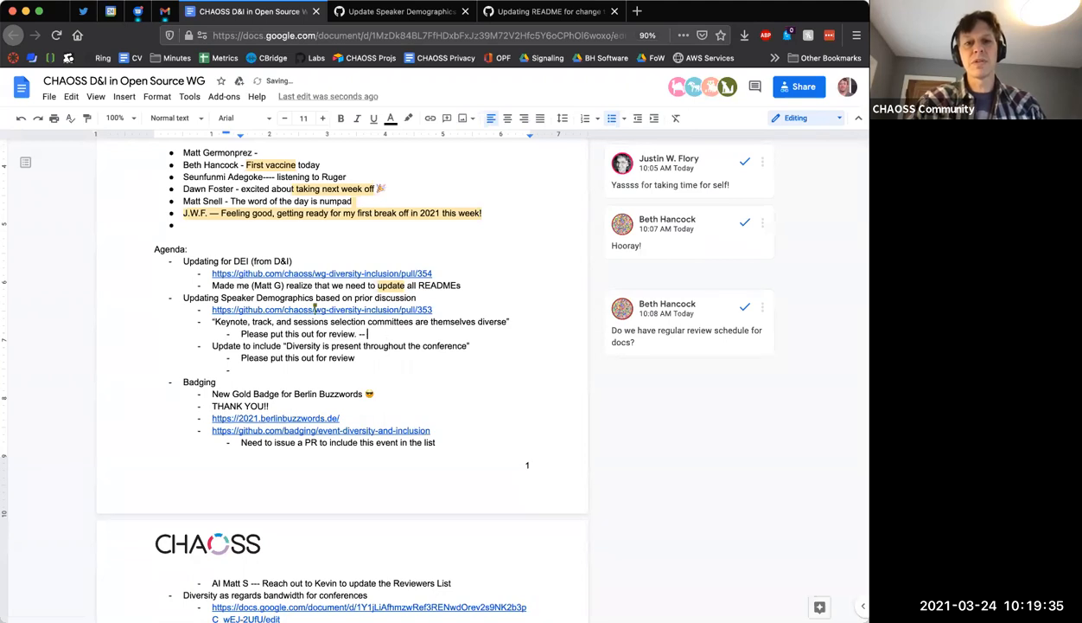
Add a note asking for a website statement recognizing this as an important conference issue
type("S")
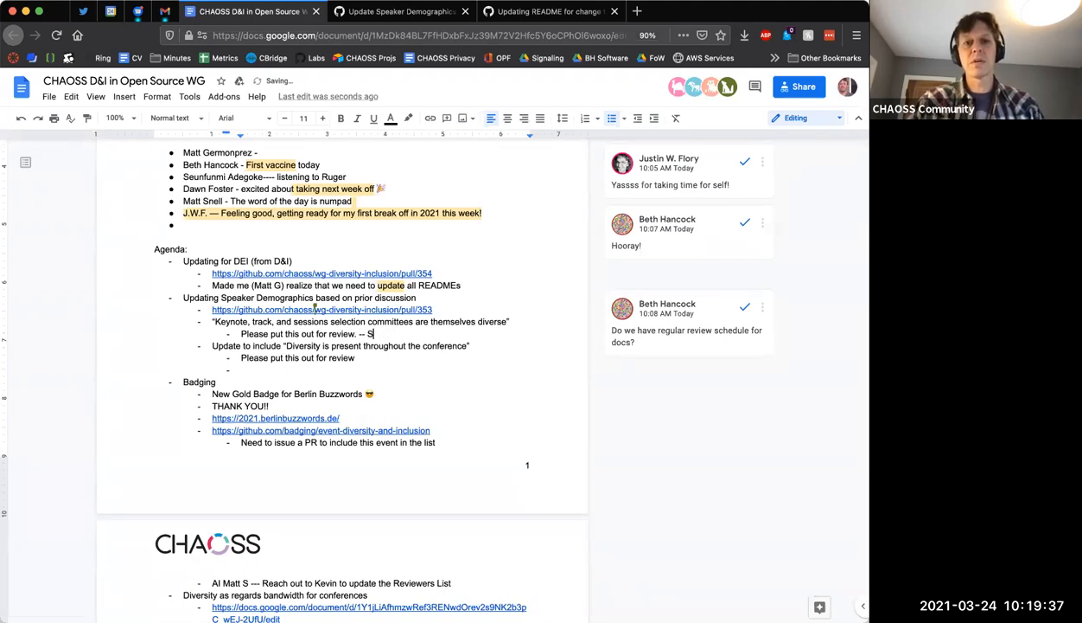
type("omething on te")
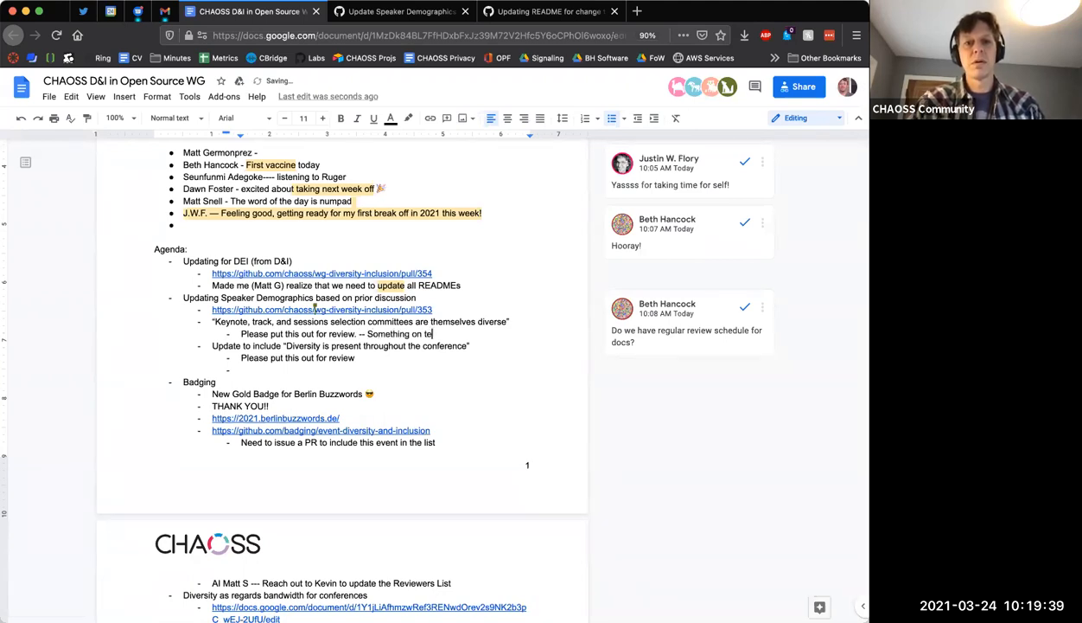
type("website to")
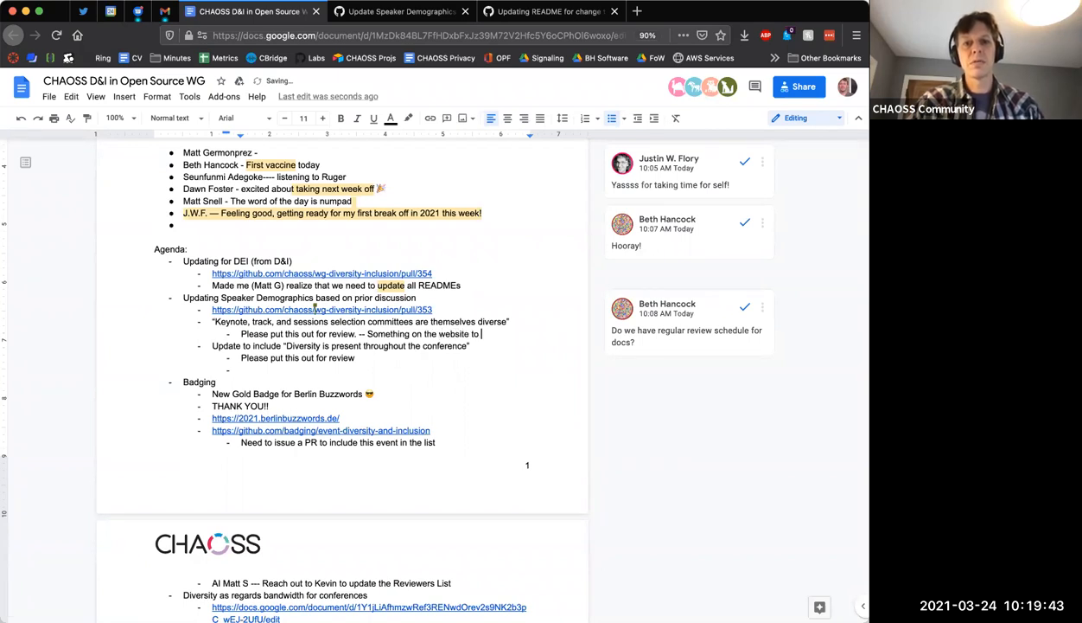
type("describe the process.")
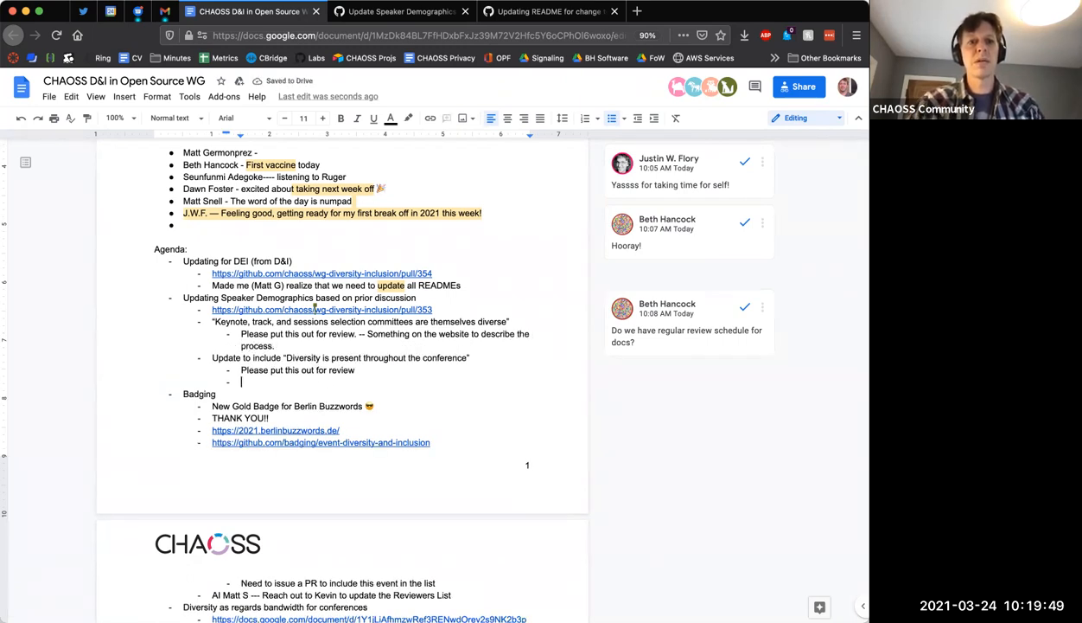
type("-")
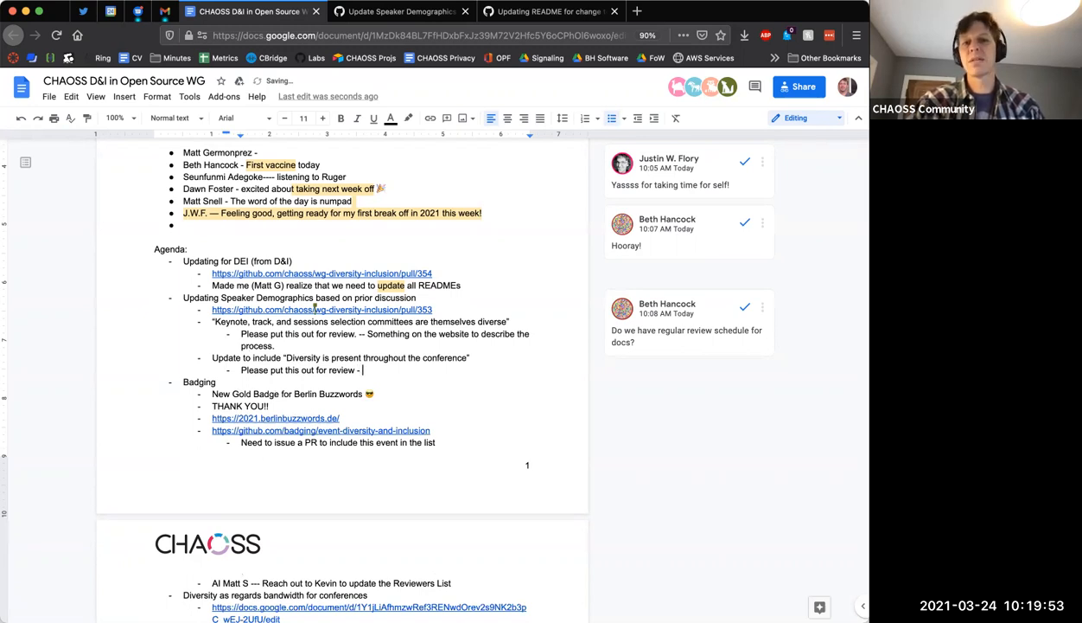
type("Statement on the")
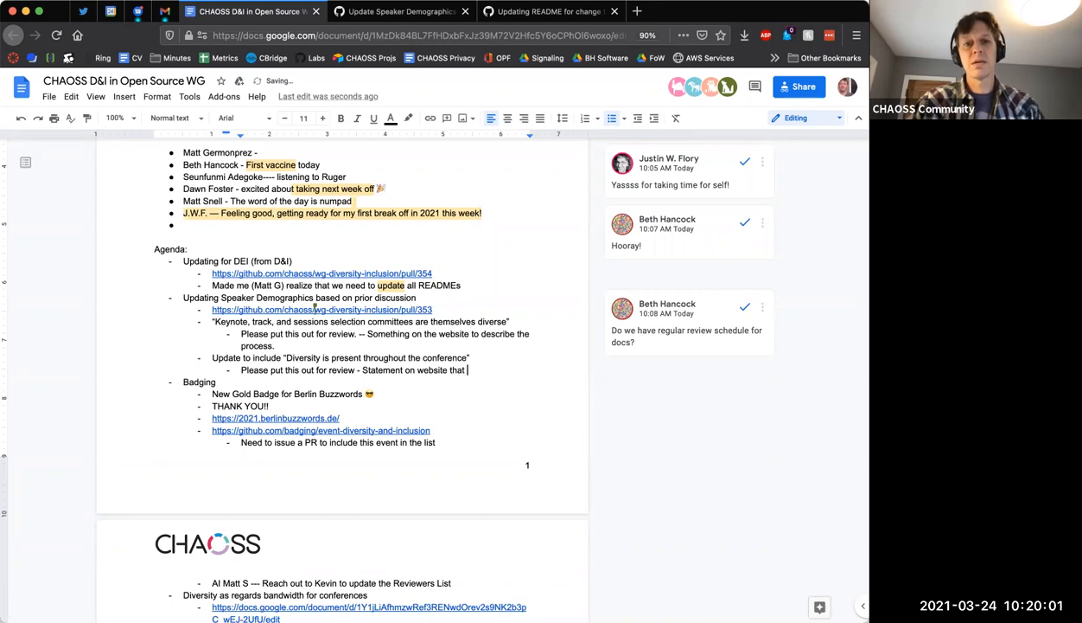
type("recognizes teh")
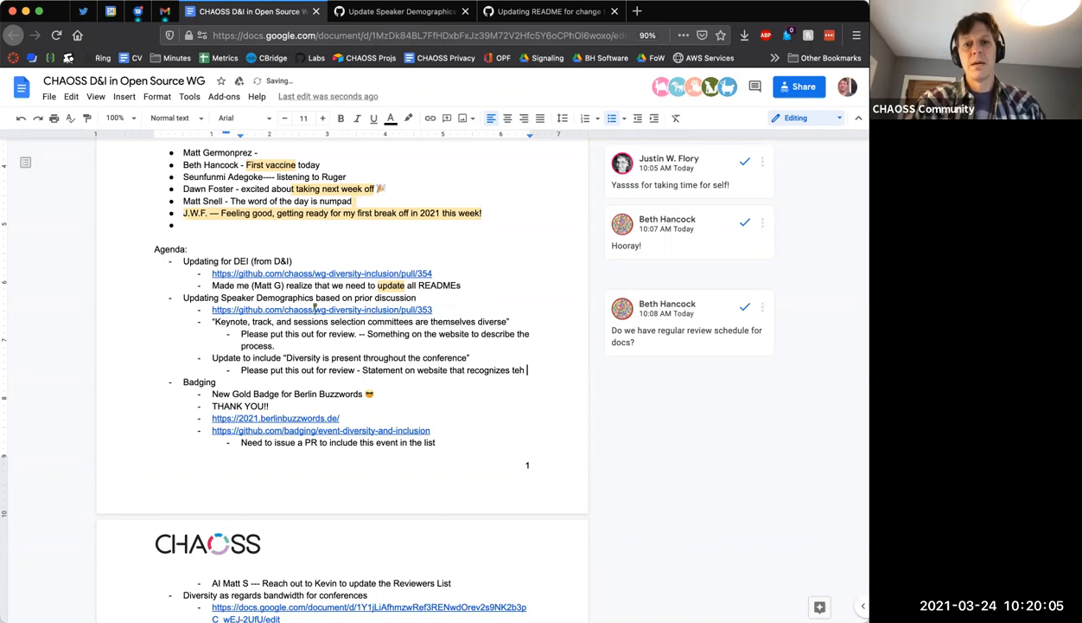
type("this as im")
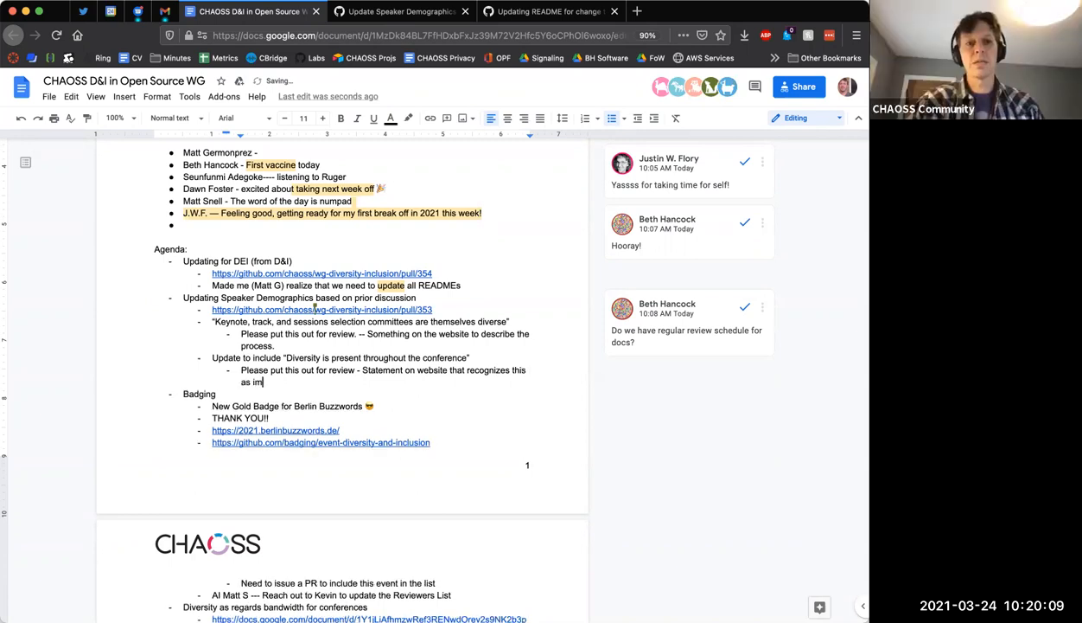
type("porta")
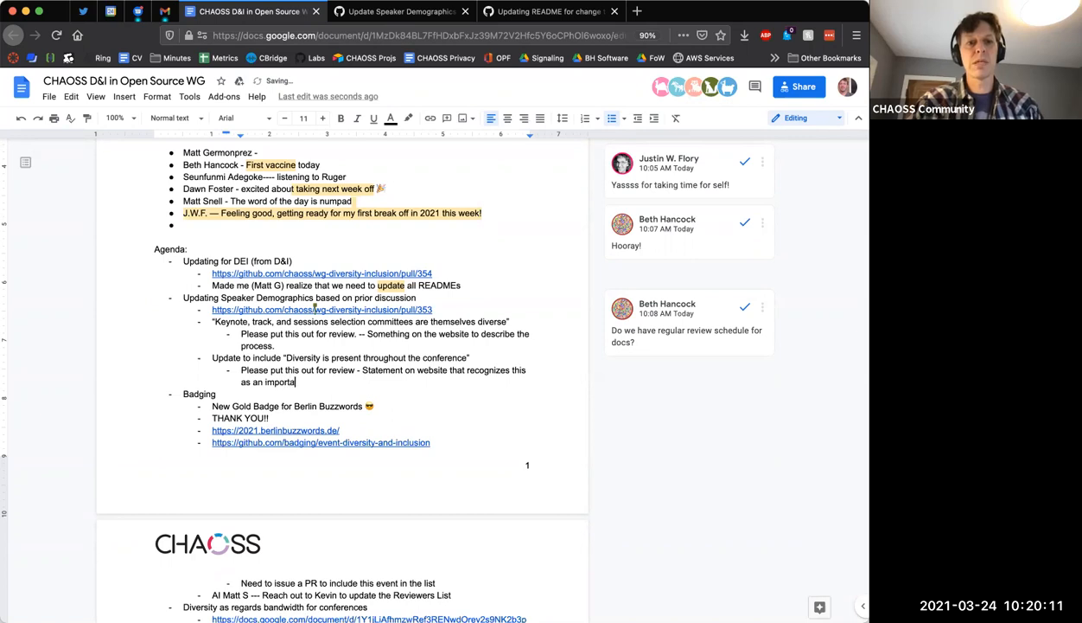
type("nt")
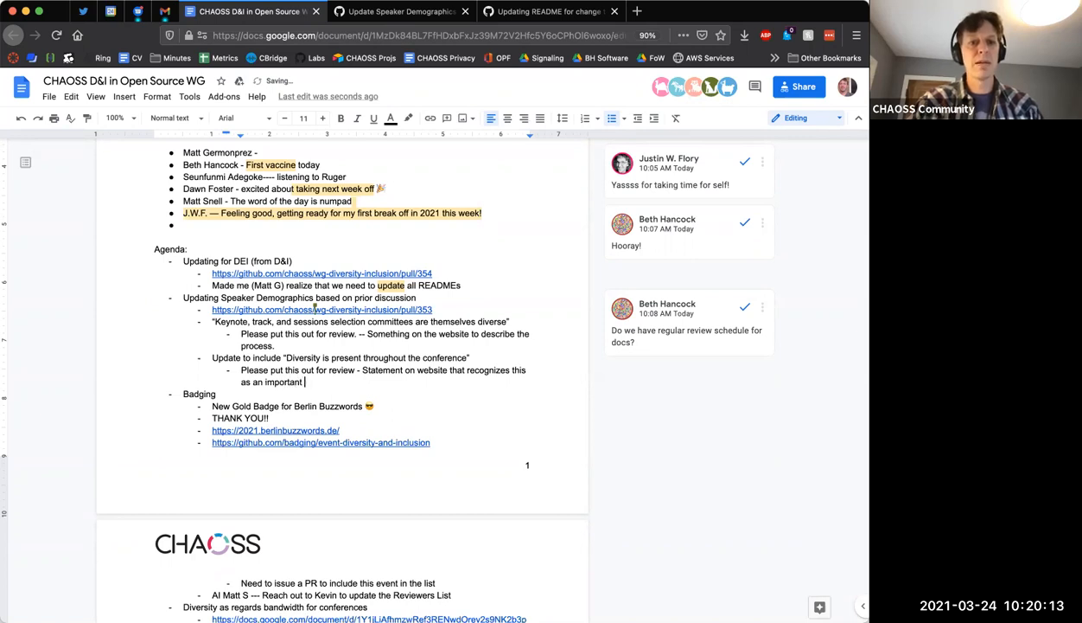
type("issue for the conf")
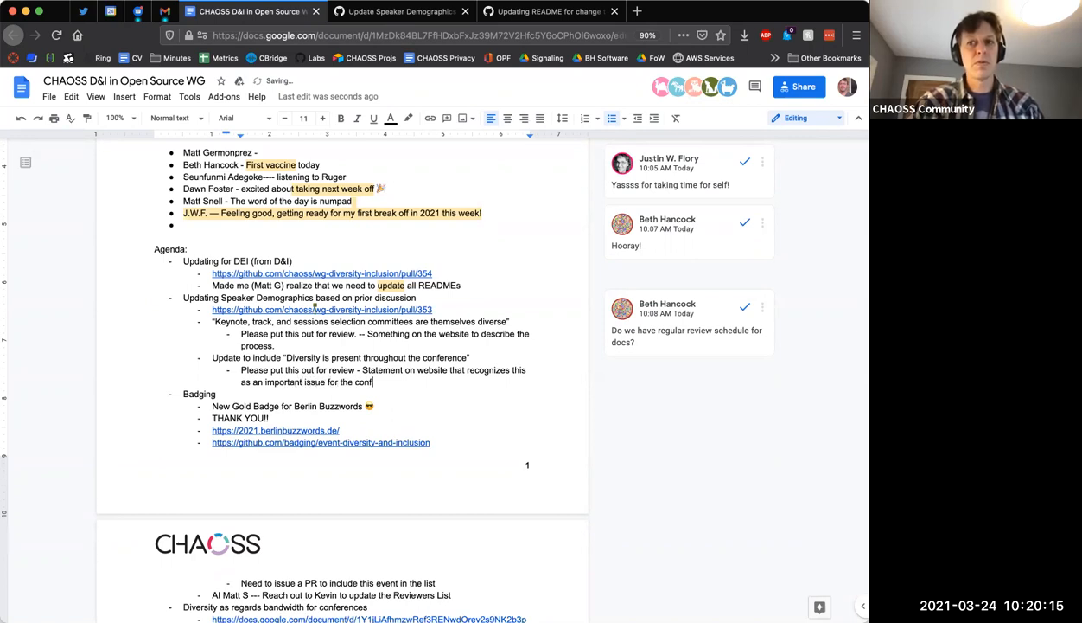
type("erence.")
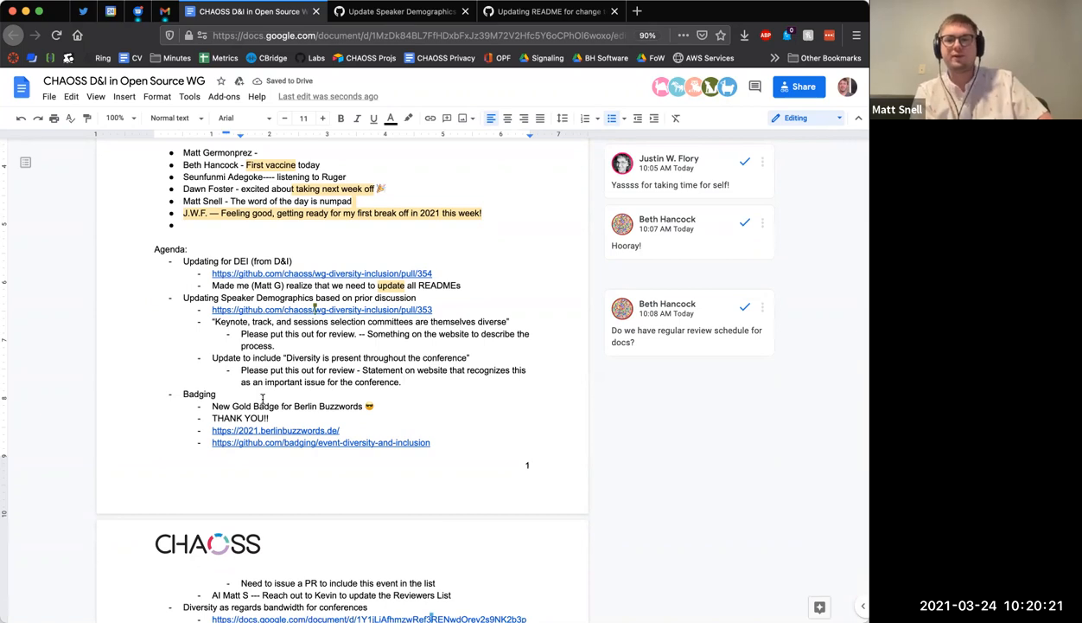
Scroll to 'Need to issue a PR' and add the indented note 'Waiting for their OKAY.'
scroll("down", 3)
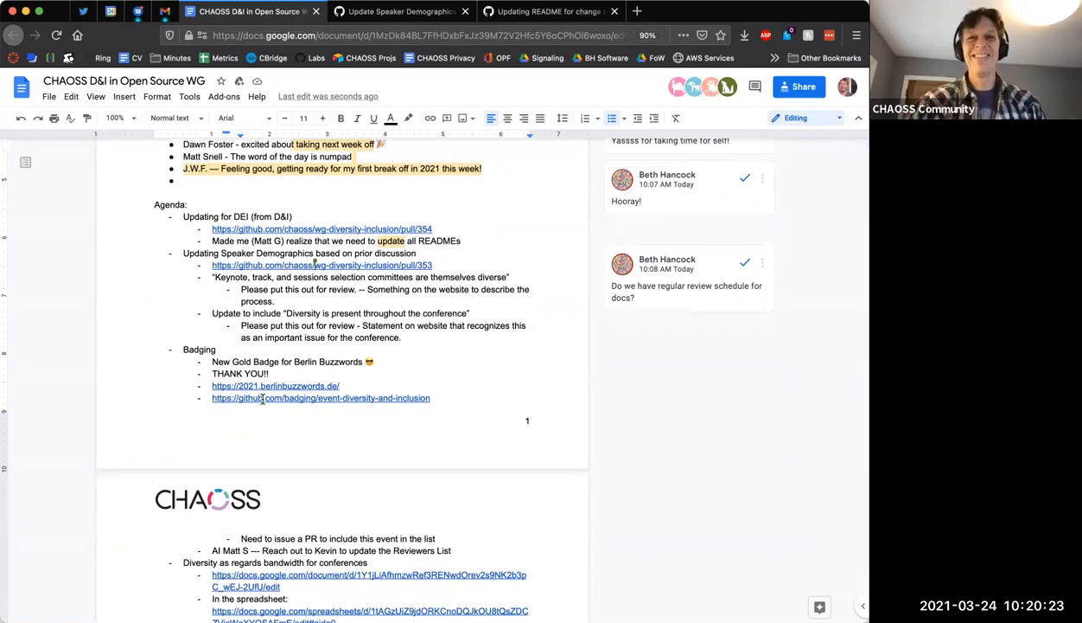
scroll("down", 3)
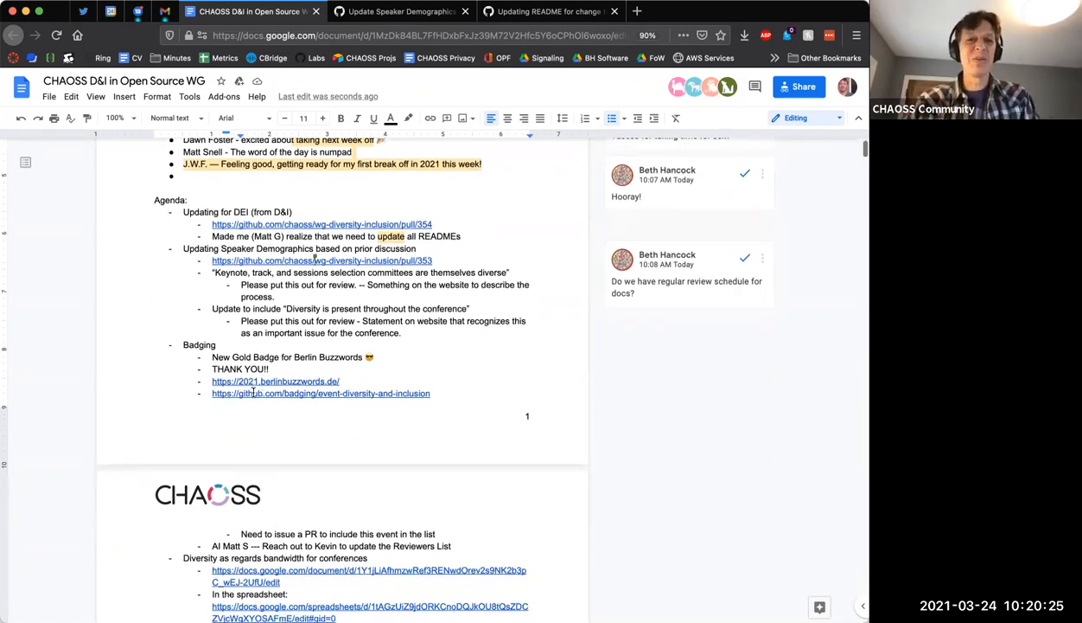
scroll("down", 3)
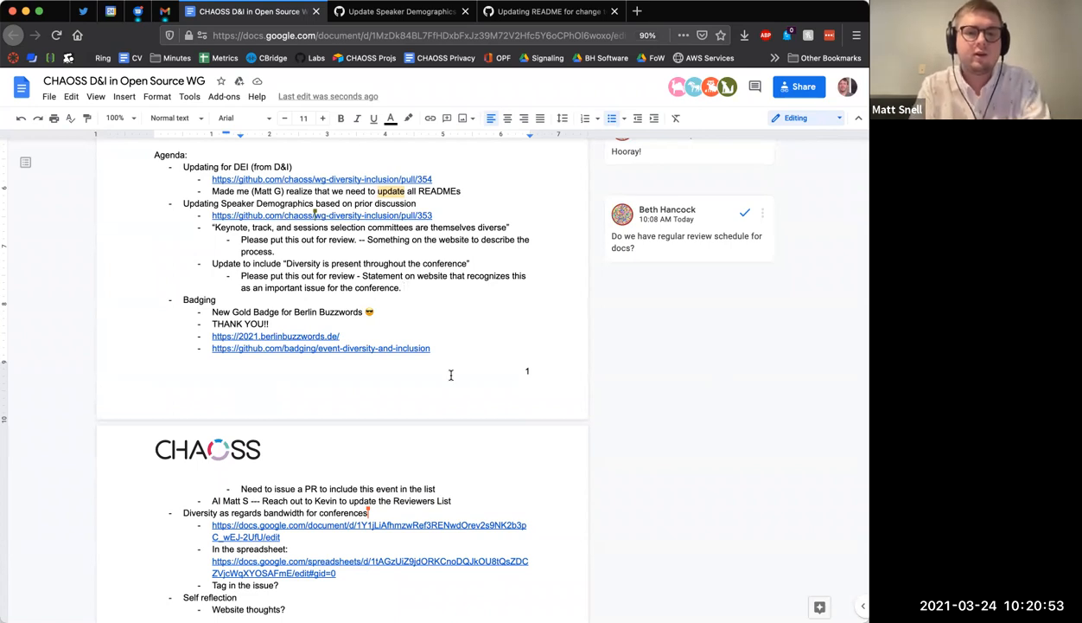
mouse_move(431, 418)
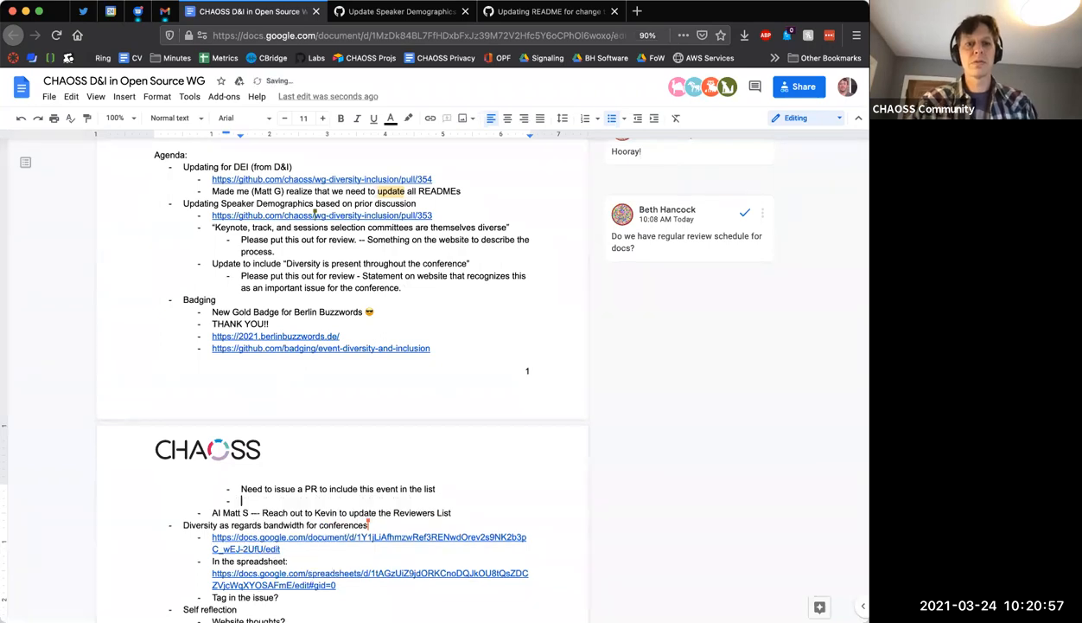
type("Waiting")
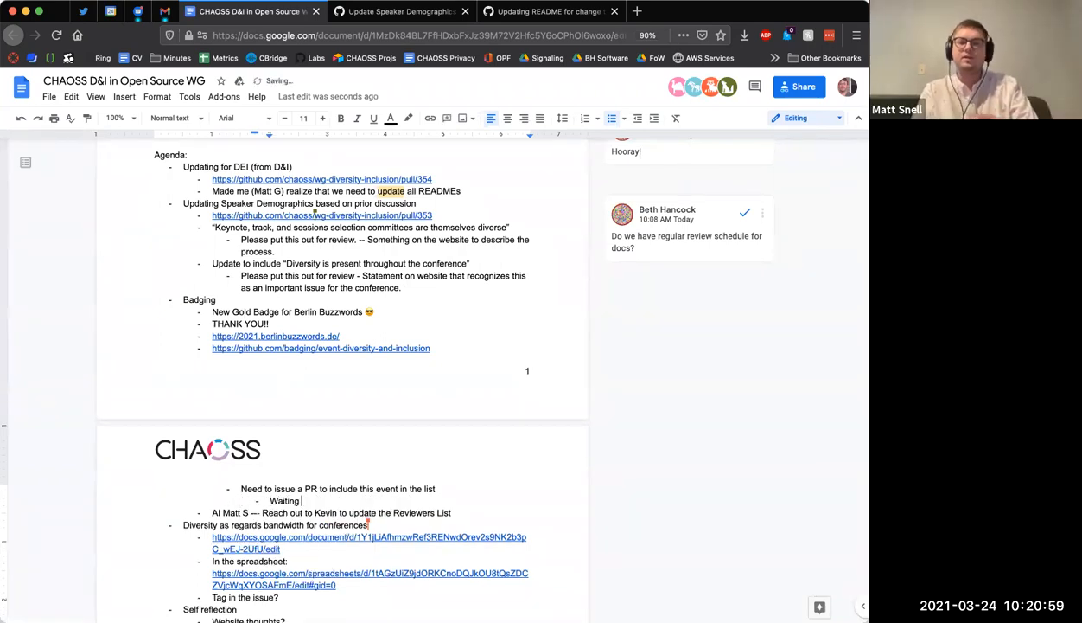
type("for their O")
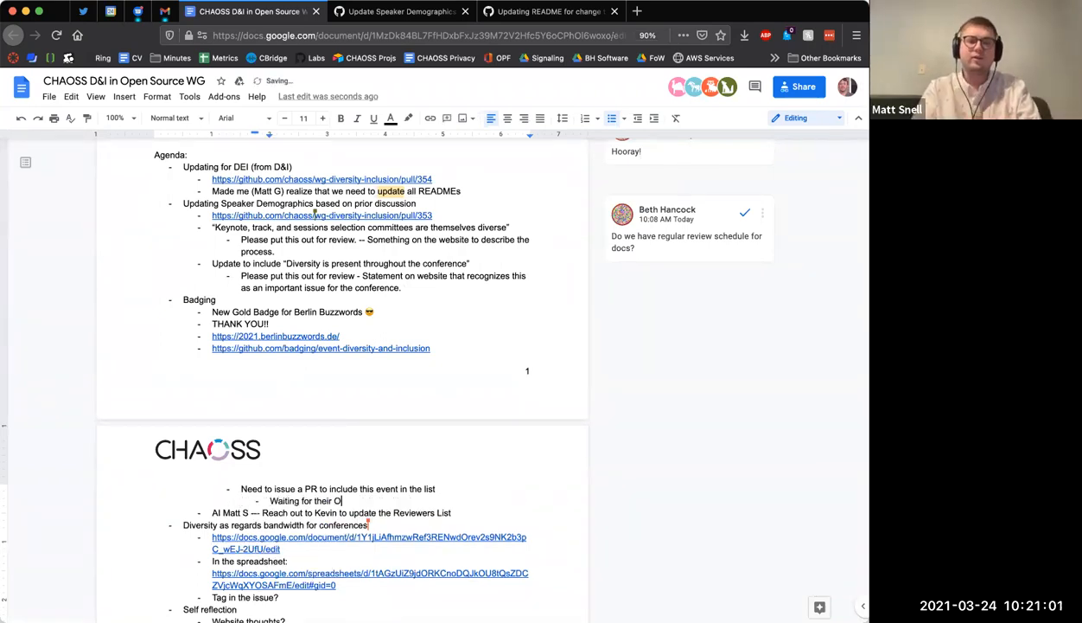
type("KAY.")
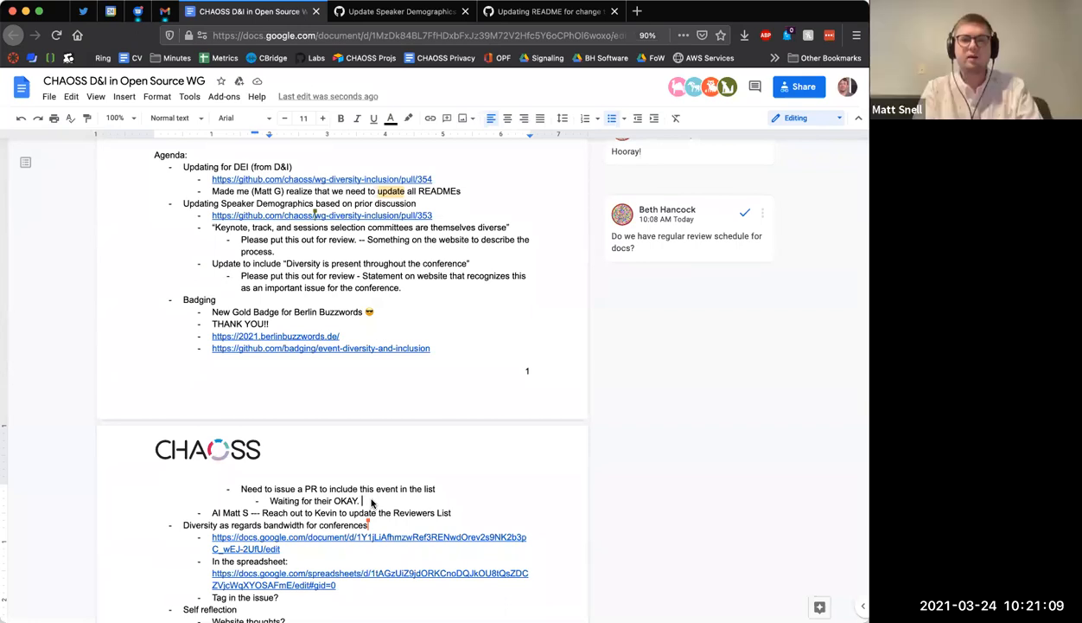
scroll("down", 3)
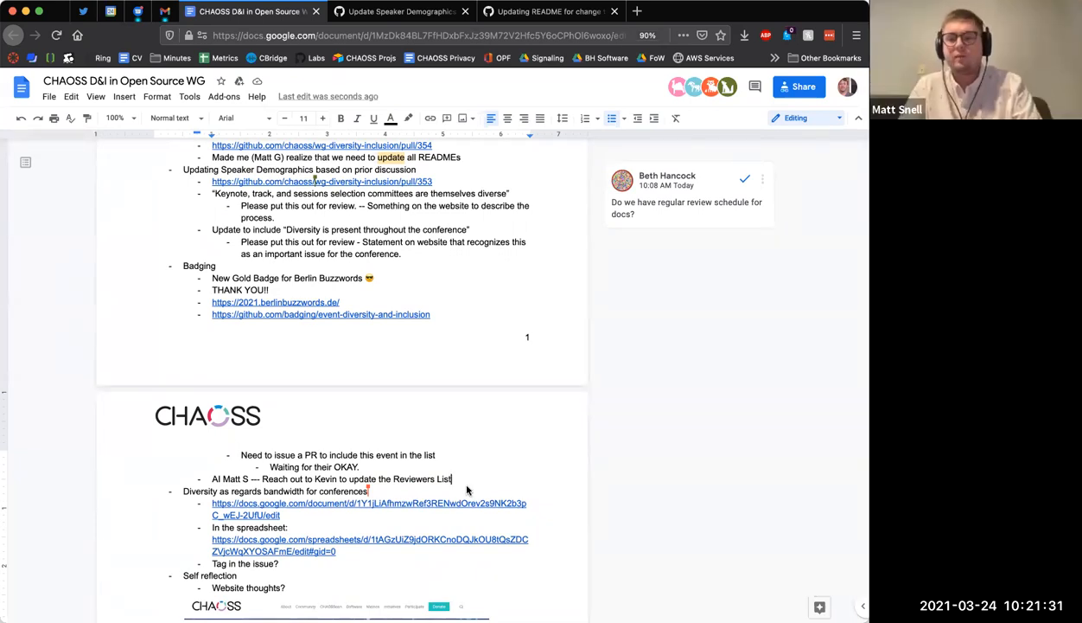
mouse_move(465, 480)
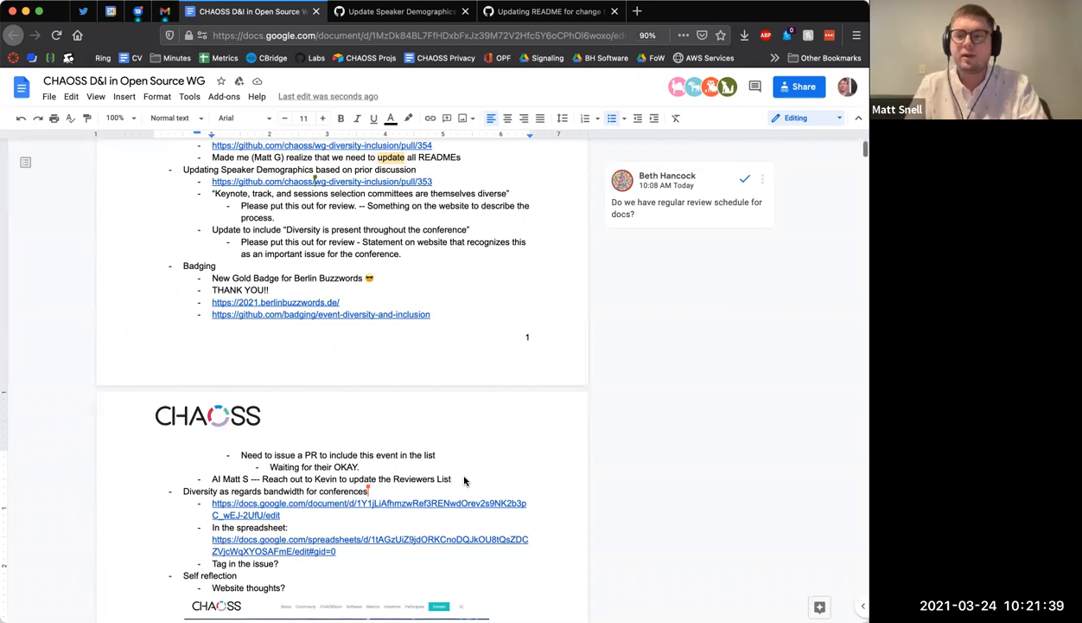
scroll("down", 3)
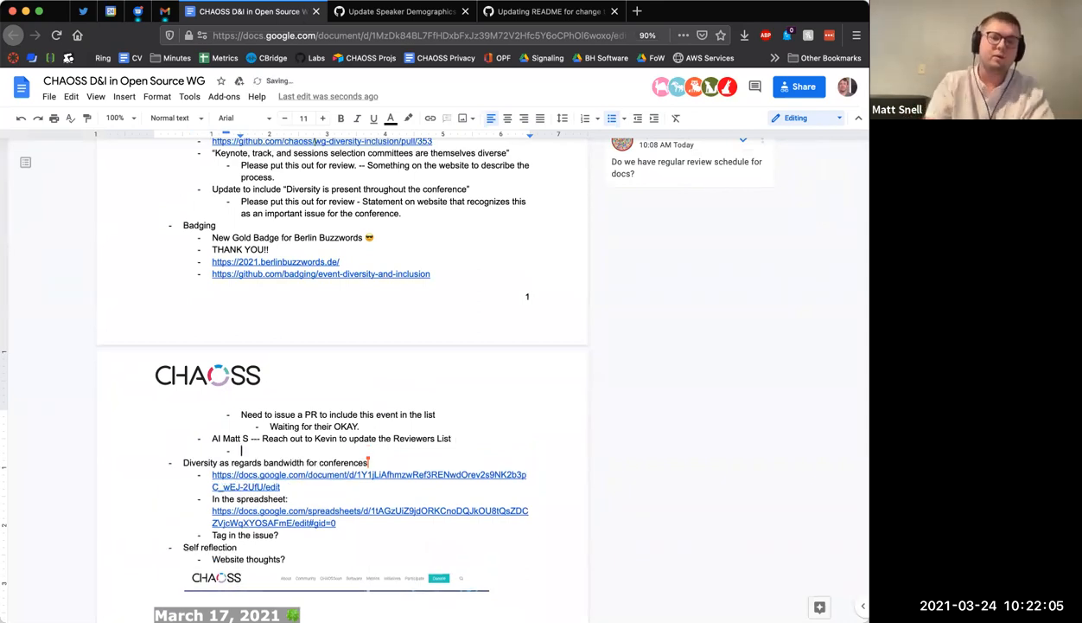
Note under the Reviewers List item that it should become a table with a thank-you
type("We need to")
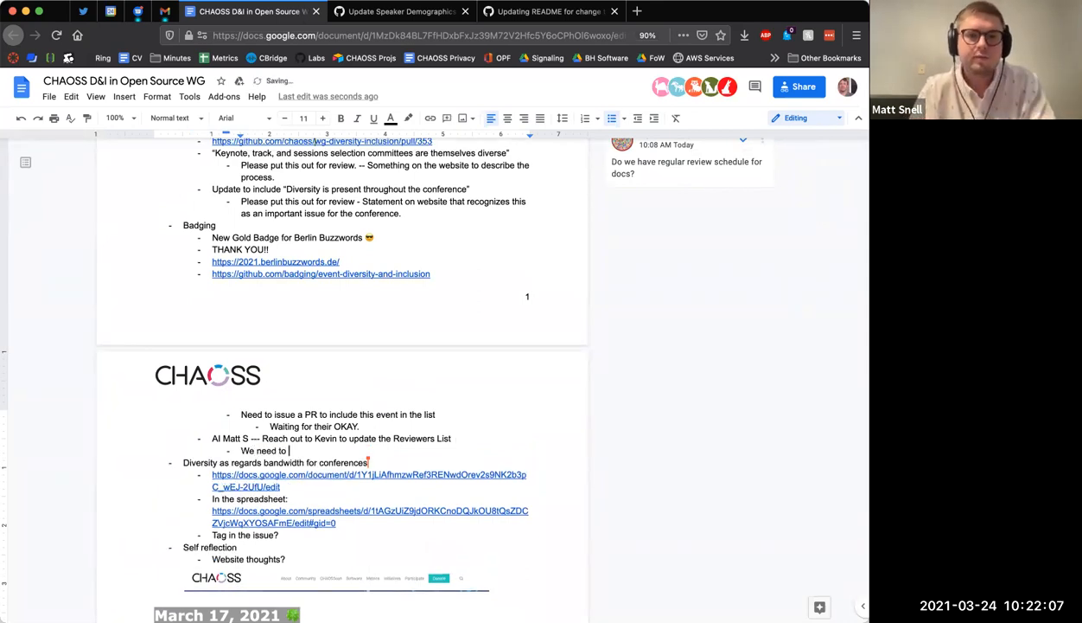
type("g")
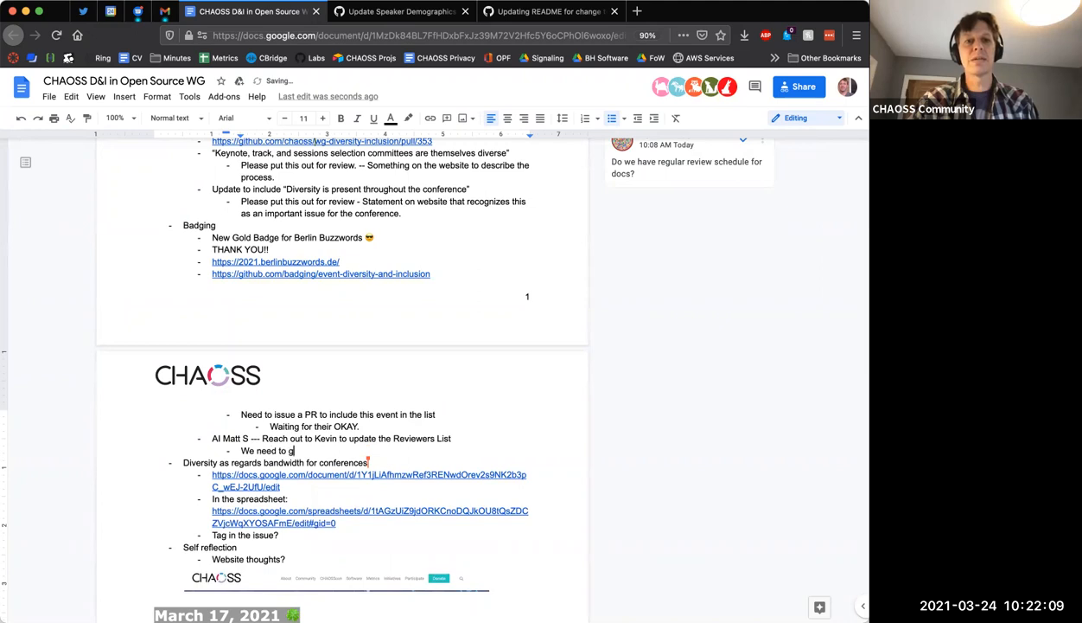
type("et this as a")
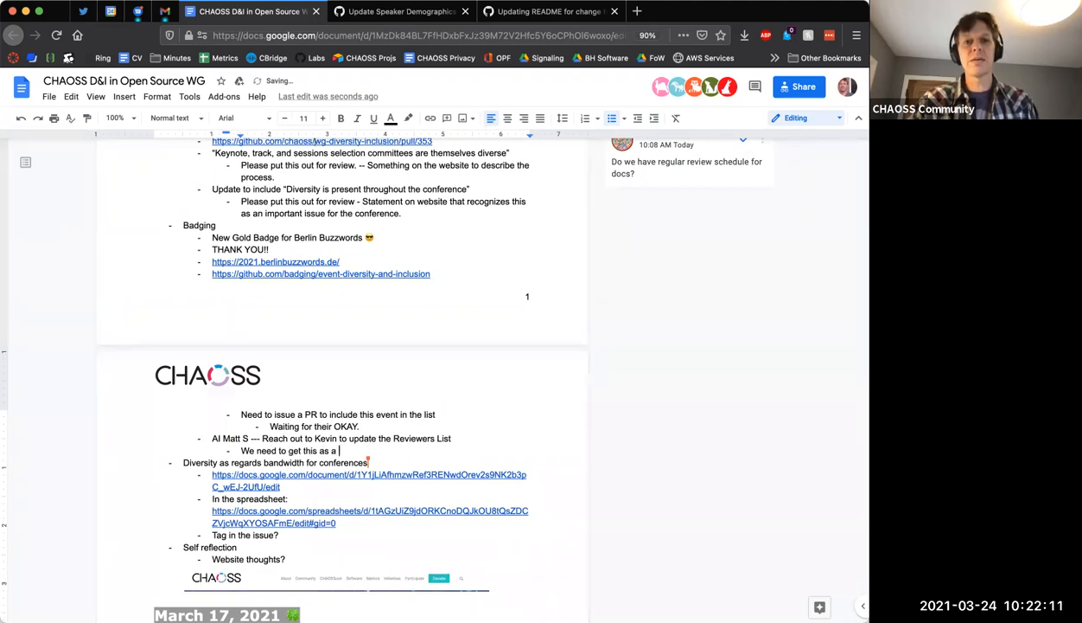
type("table an o")
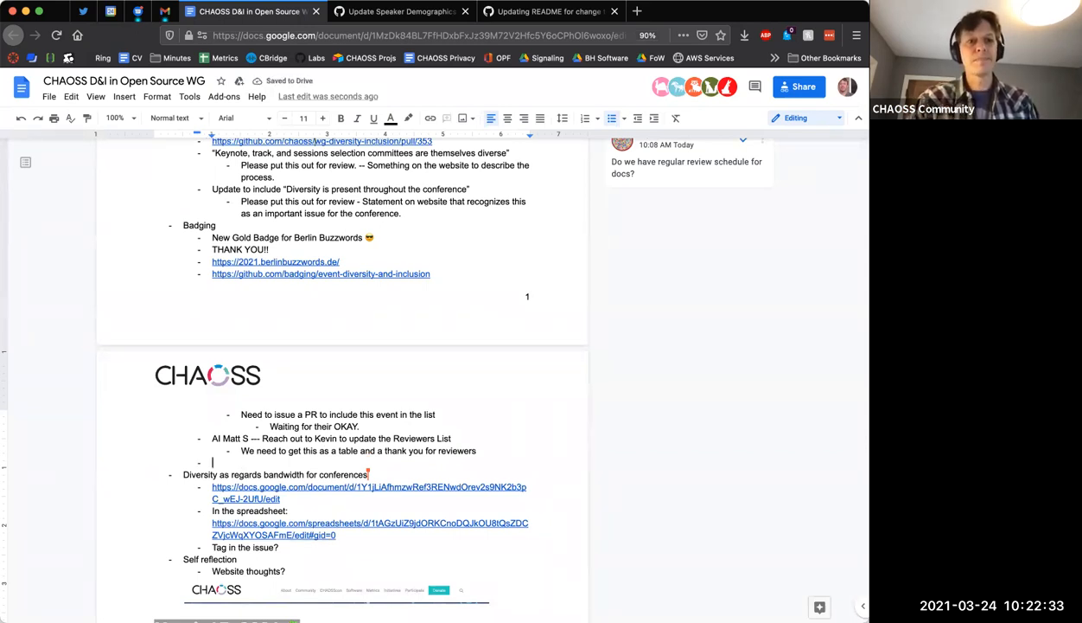
type("I am get")
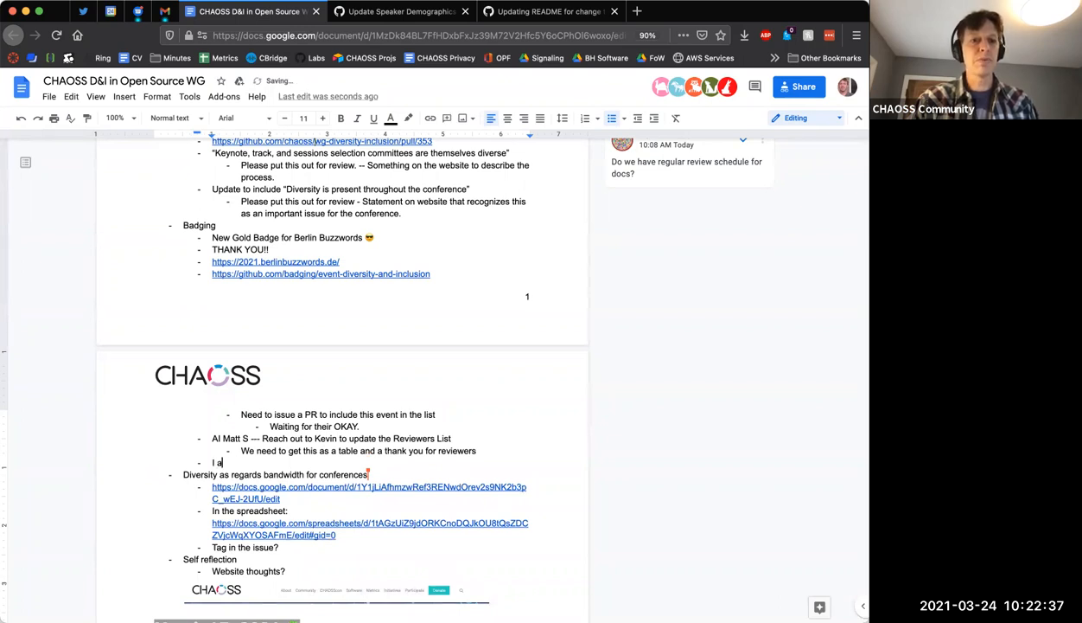
type("Matt G is getting things like stickers that we c")
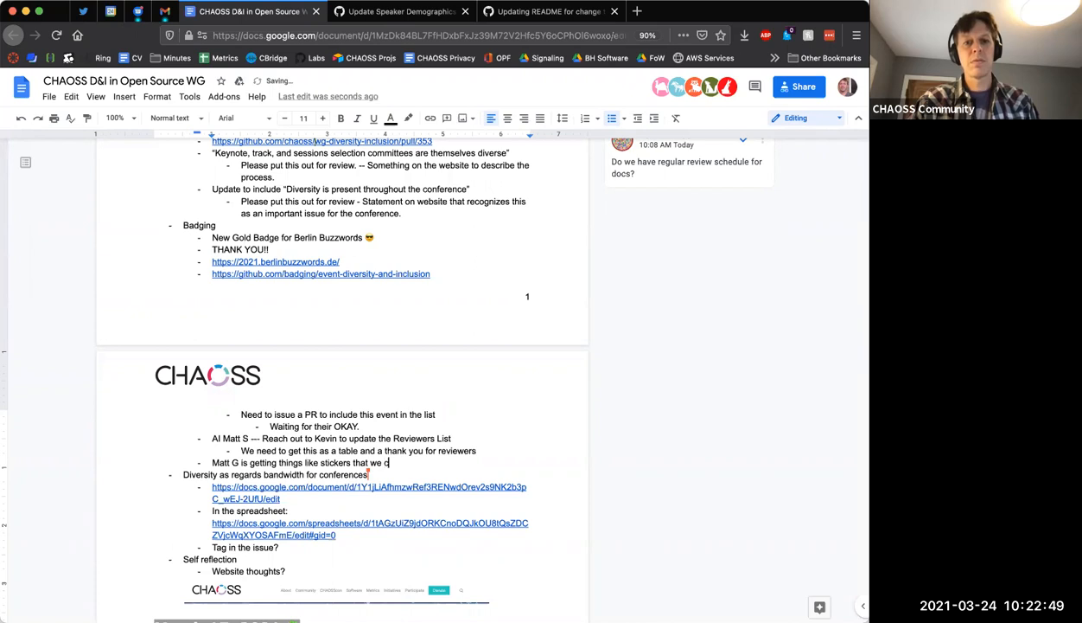
type("an sed to")
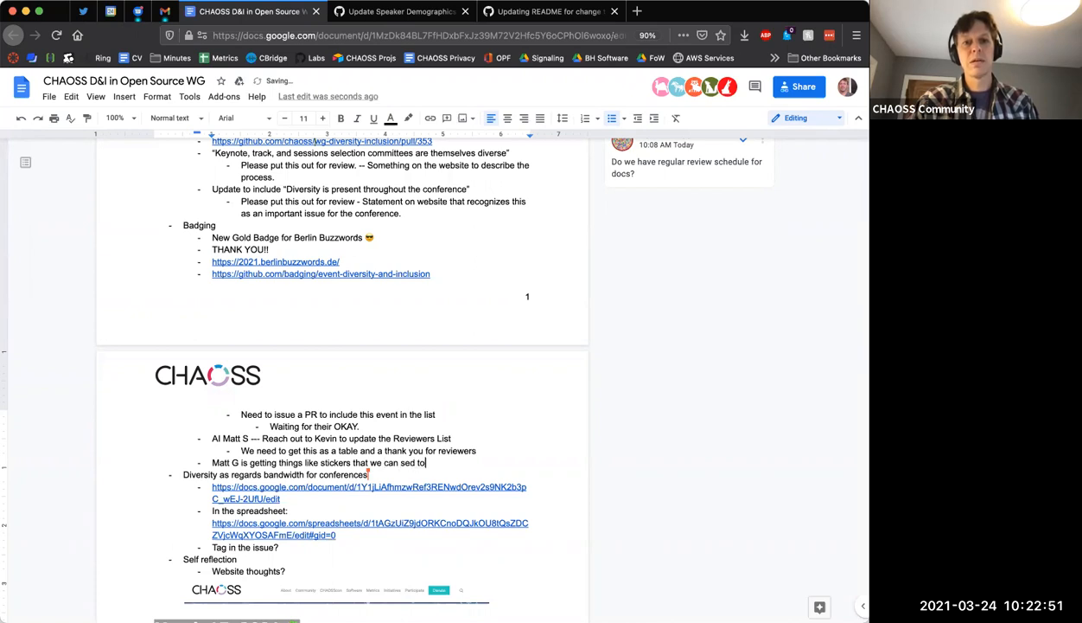
type("folks to thank them for their review work.")
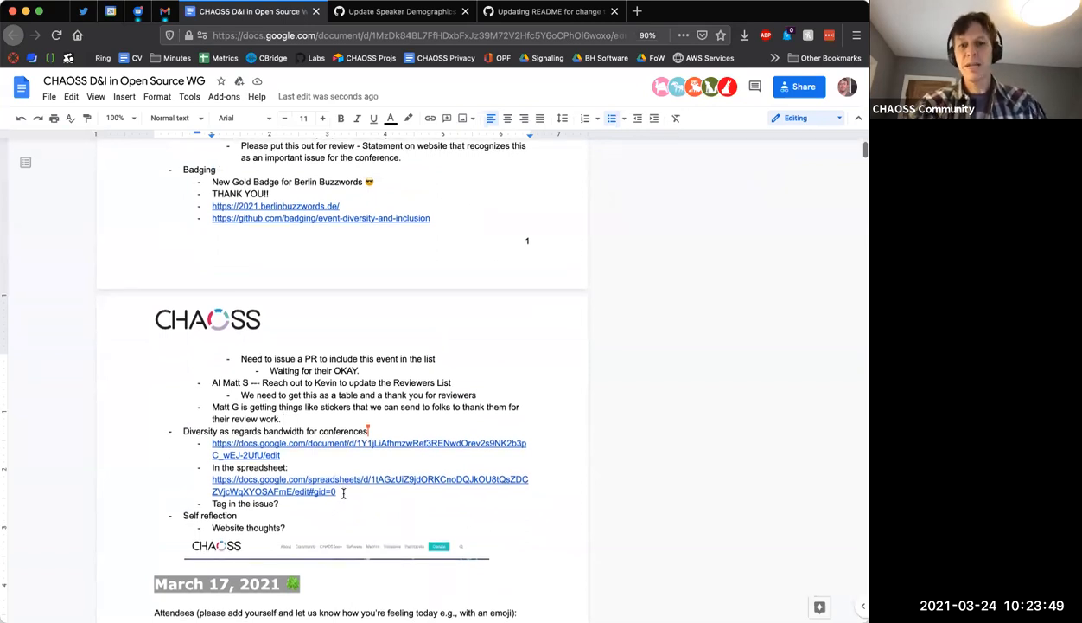
scroll("down", 3)
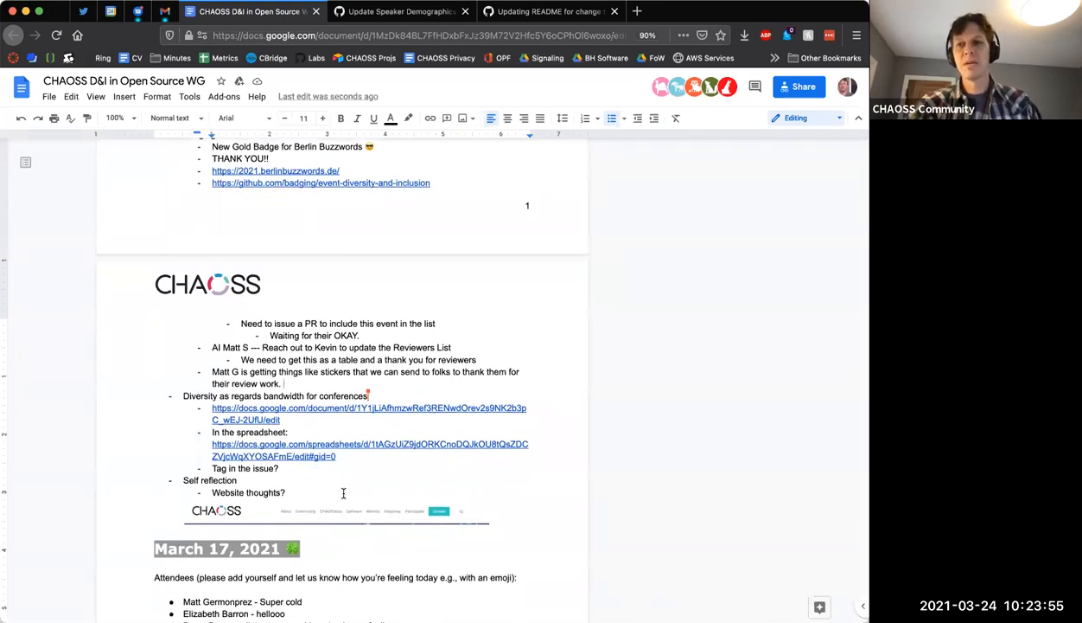
scroll("down", 3)
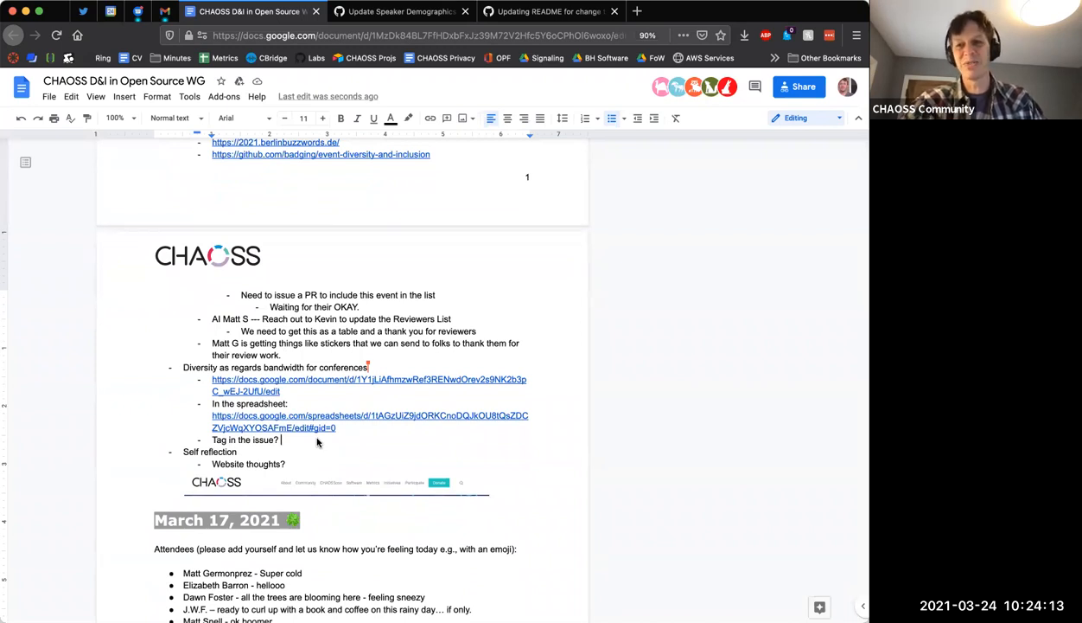
scroll("down", 3)
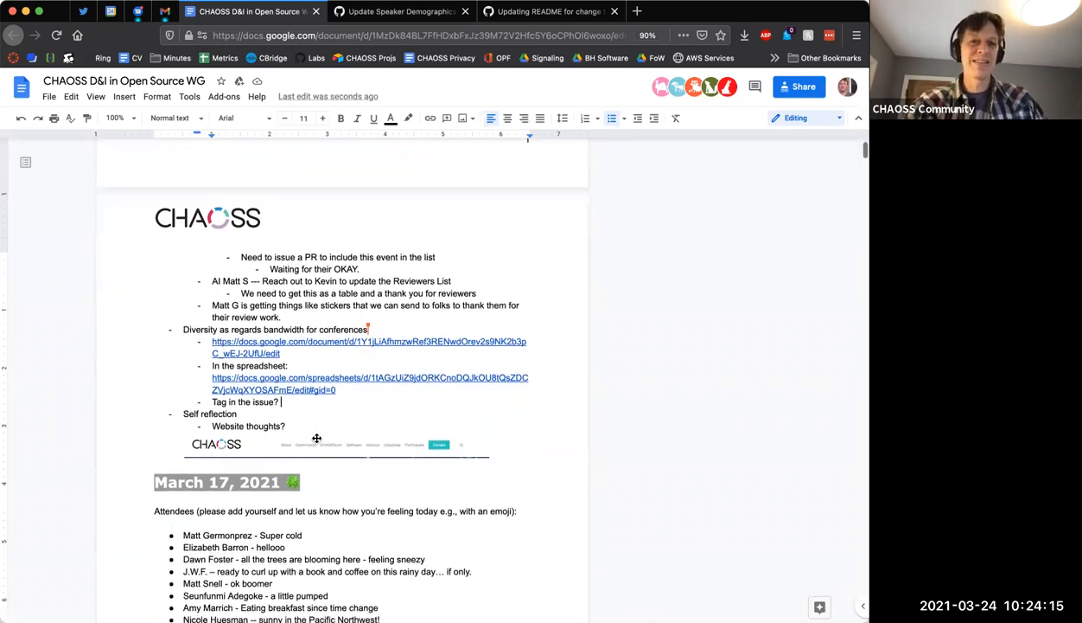
scroll("down", 3)
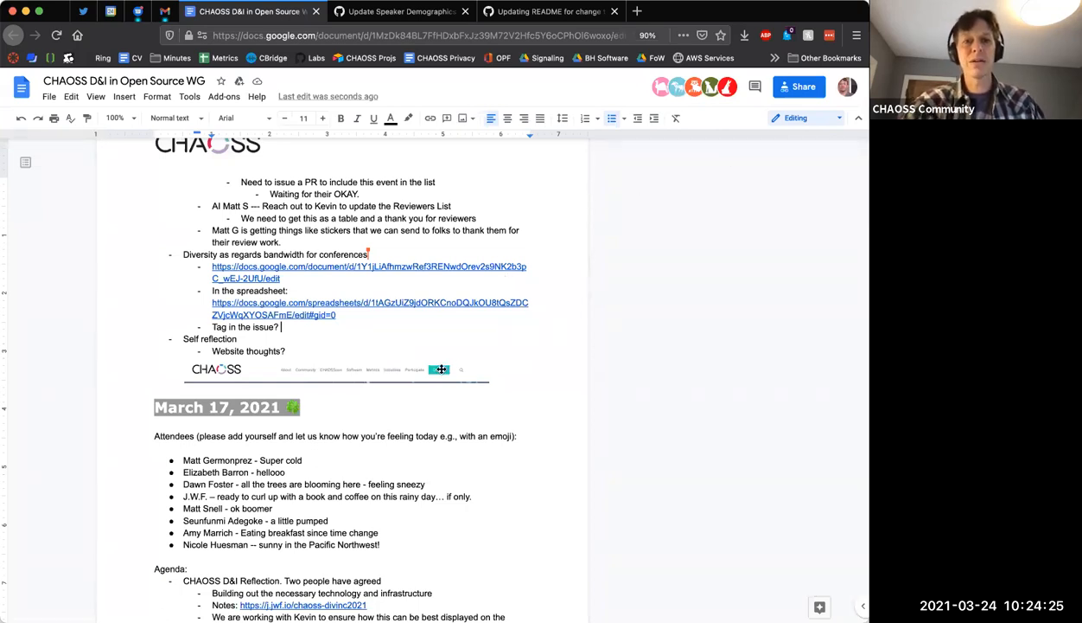
mouse_move(443, 427)
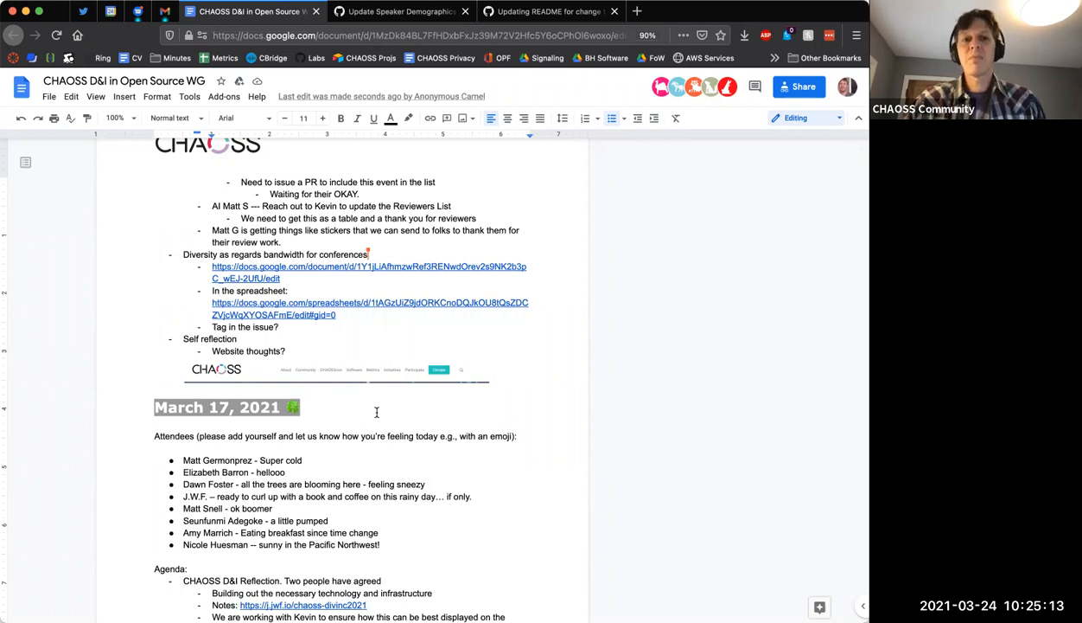
mouse_move(290, 373)
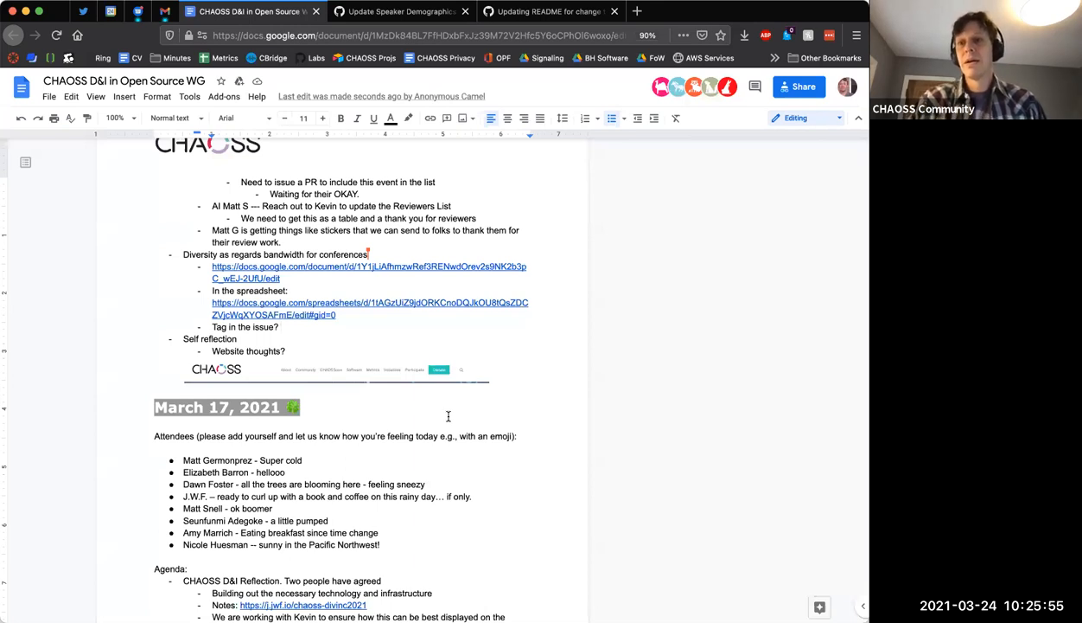
mouse_move(364, 483)
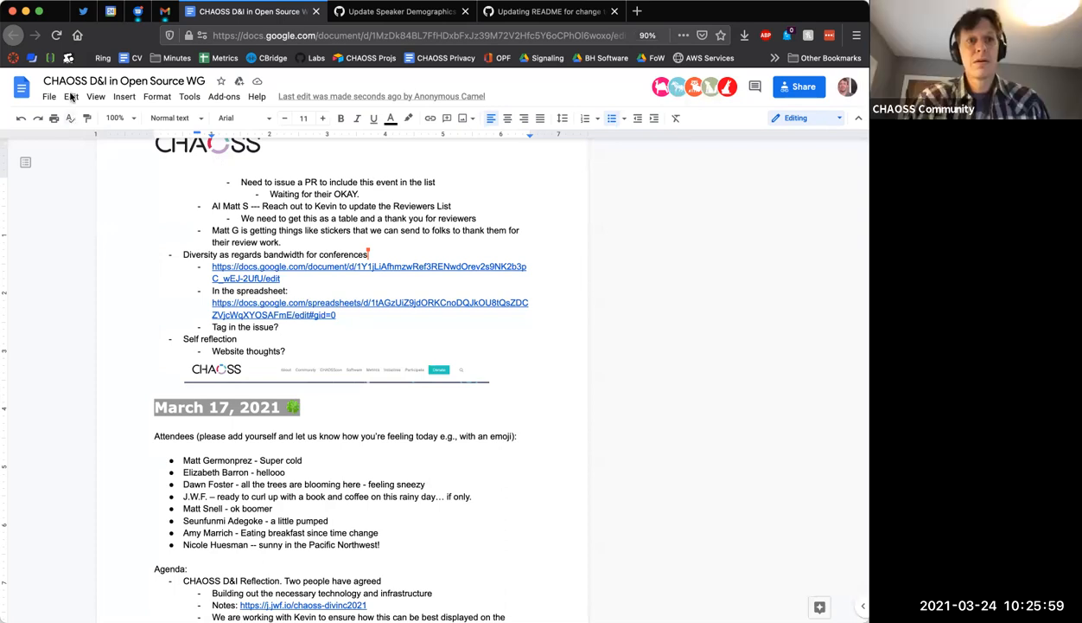
mouse_move(167, 471)
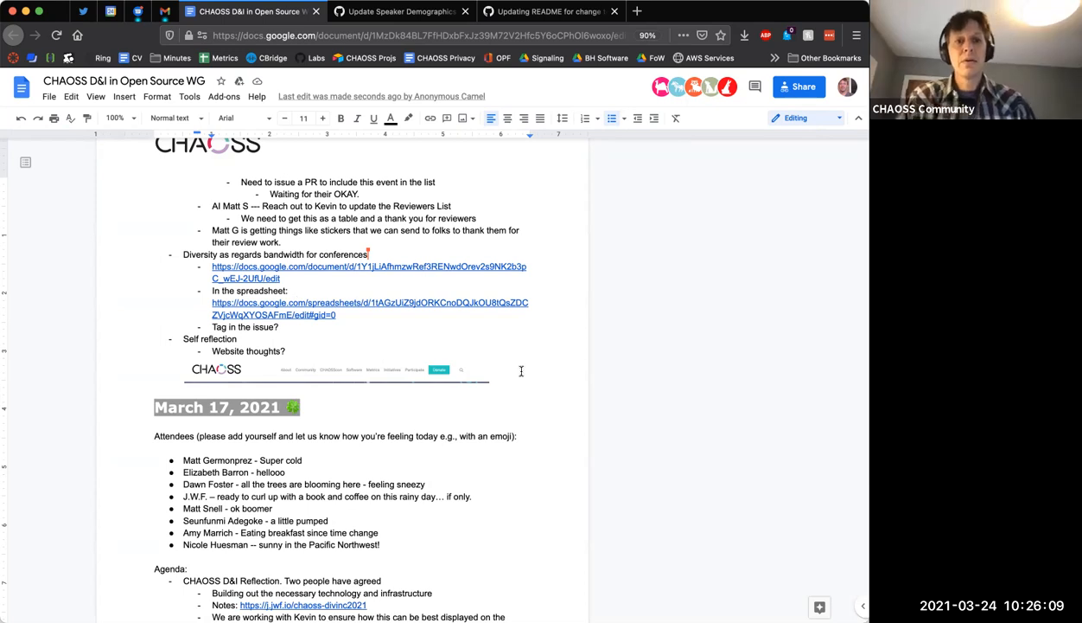
Add the bullet "Move donate under community/participate -- DEI as top level?" below the screenshot
key("Return")
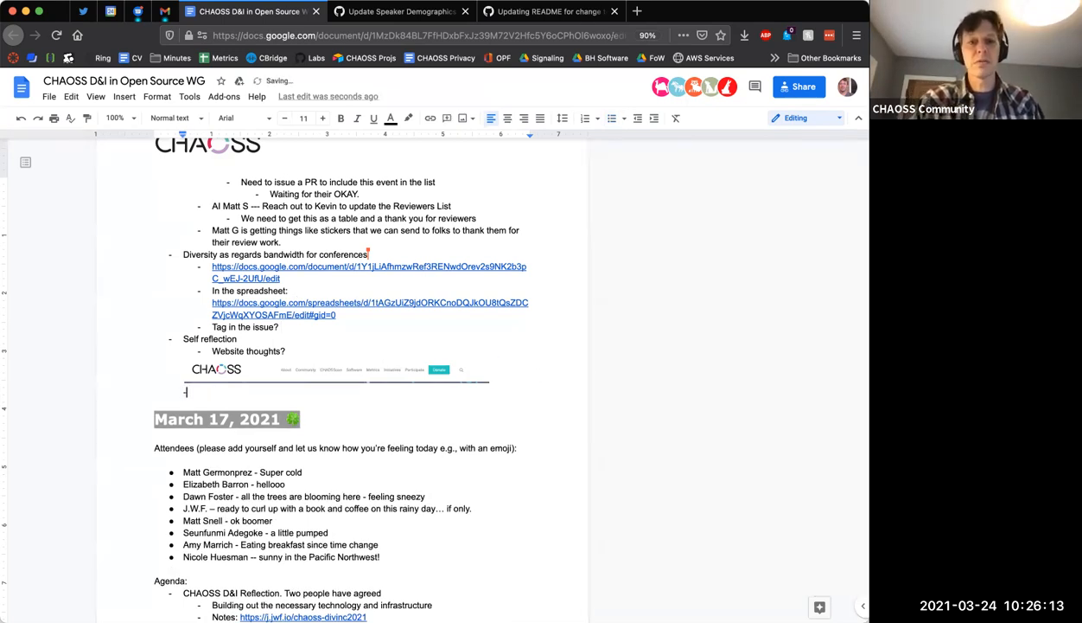
type("Move do")
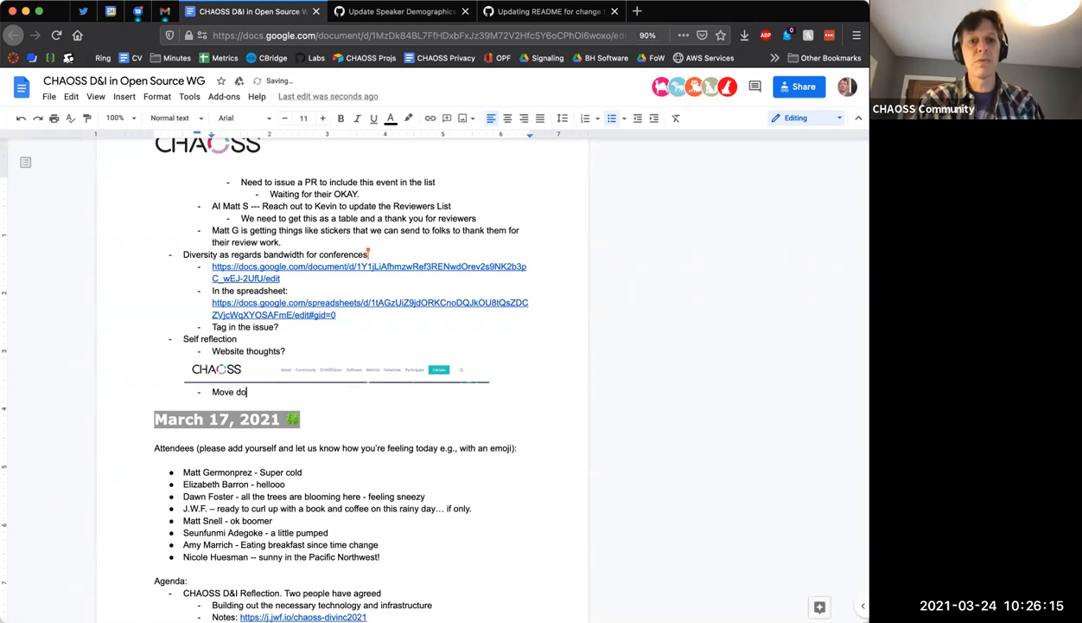
type("nate under")
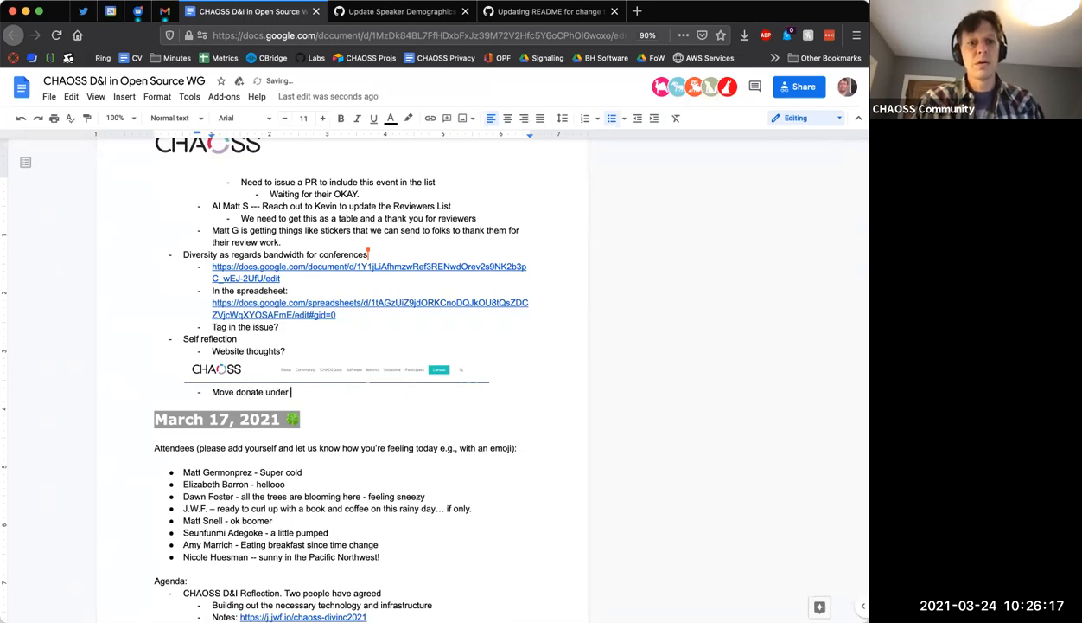
type("community")
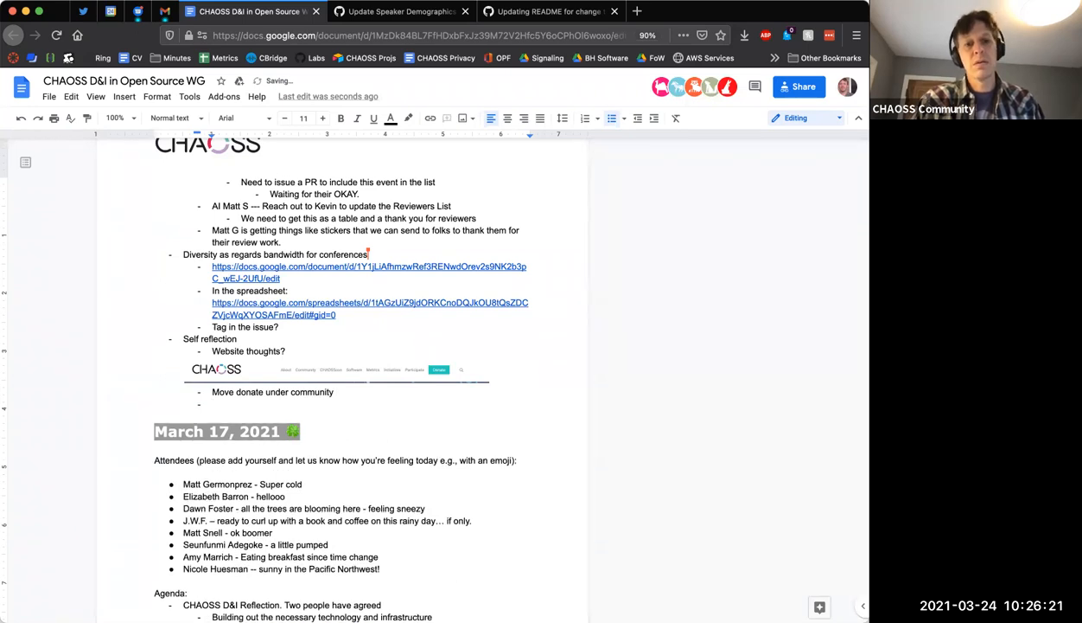
type("and then")
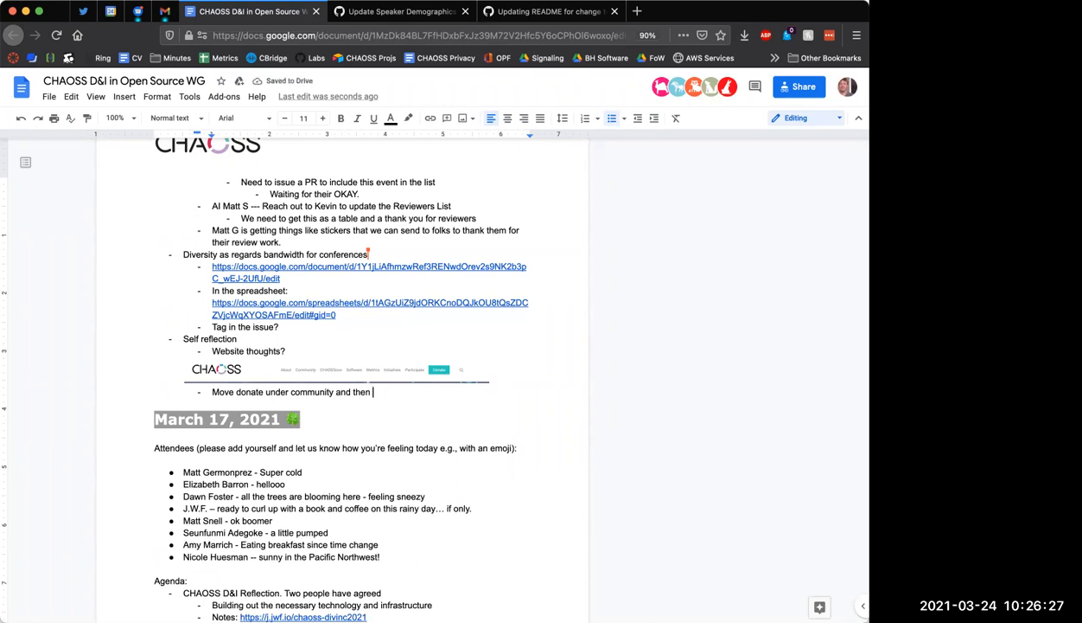
key("Backspace")
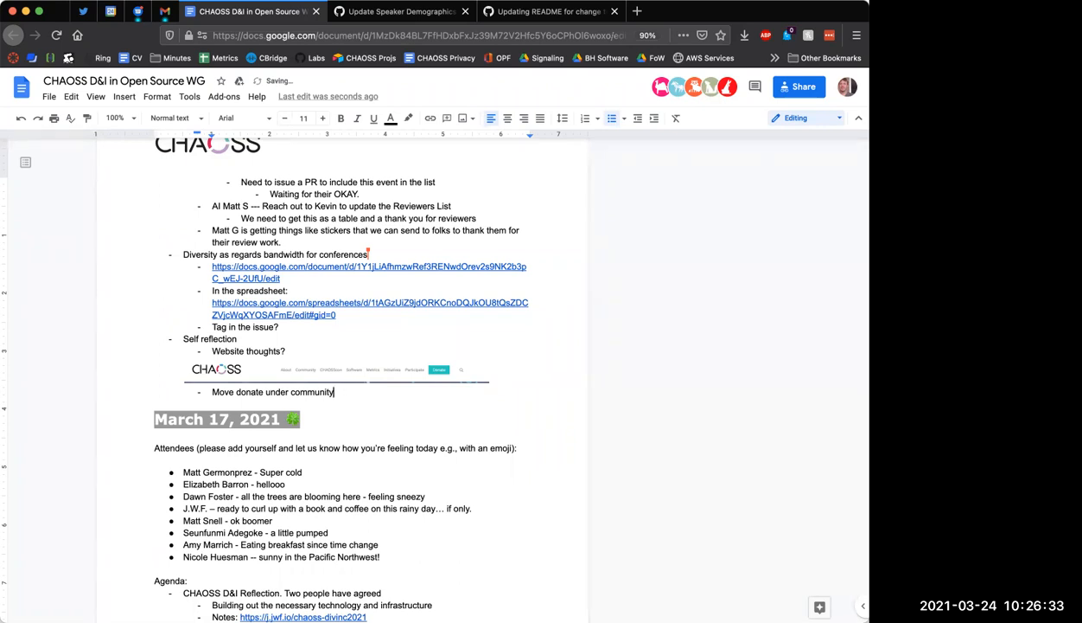
type("/participate")
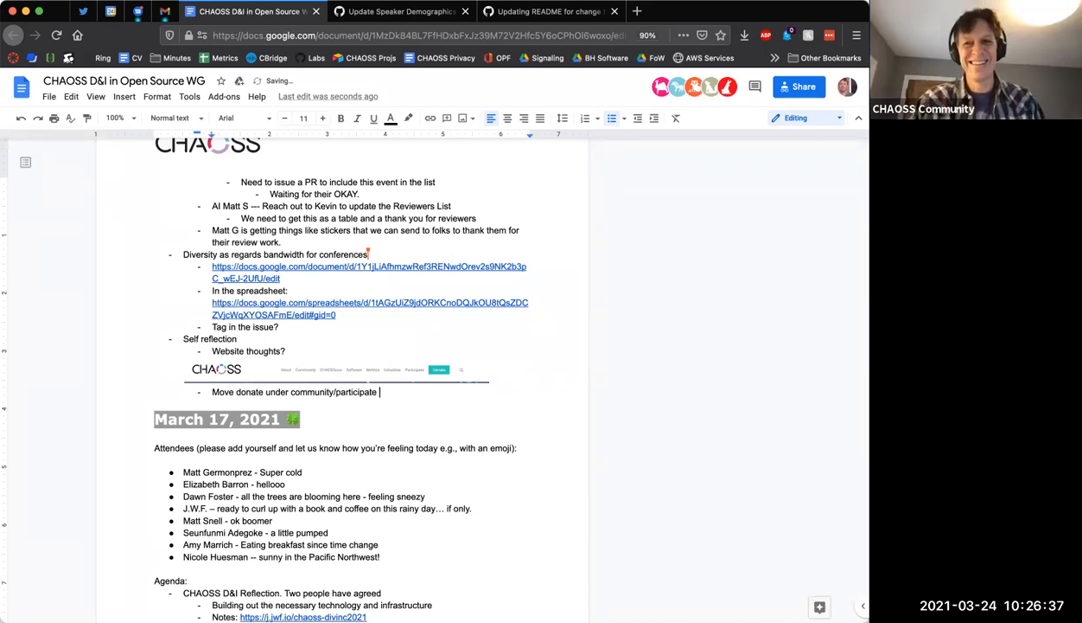
type("--")
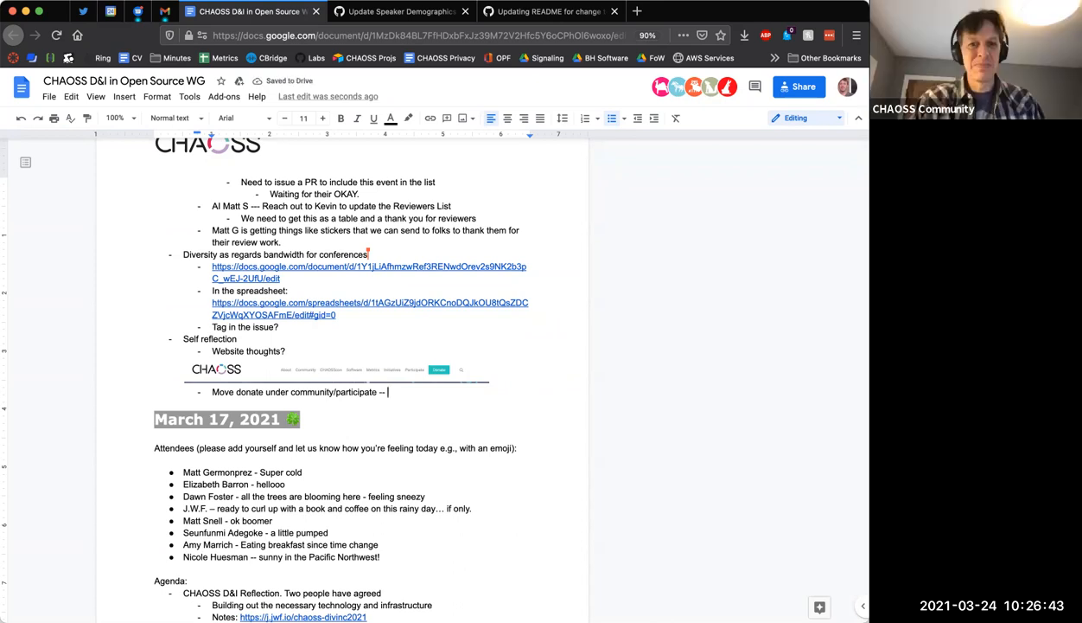
type("DEI as top level?")
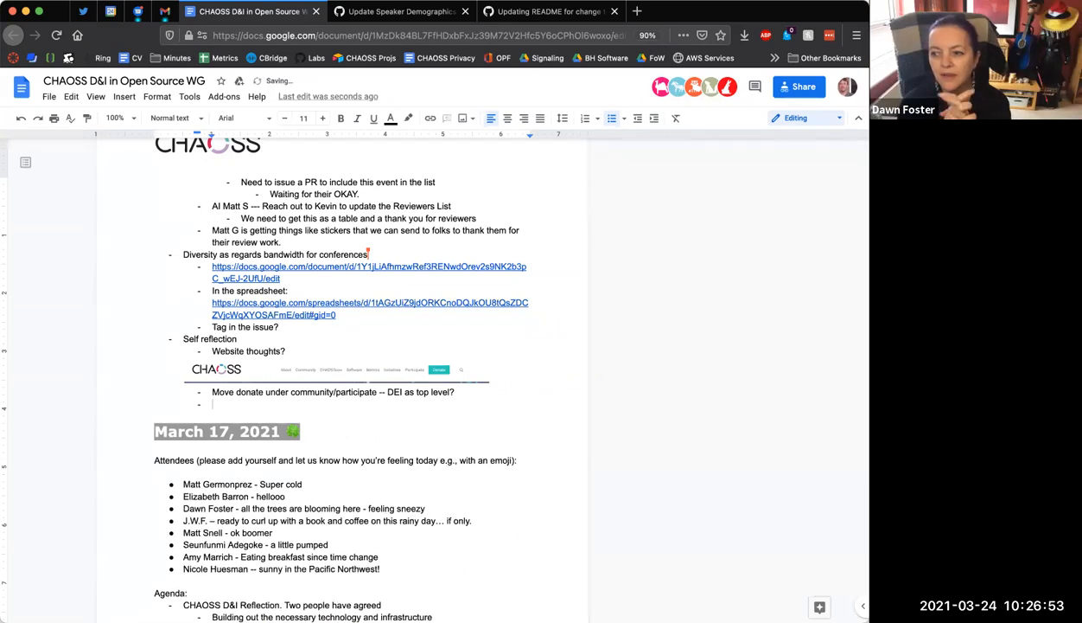
mouse_move(621, 258)
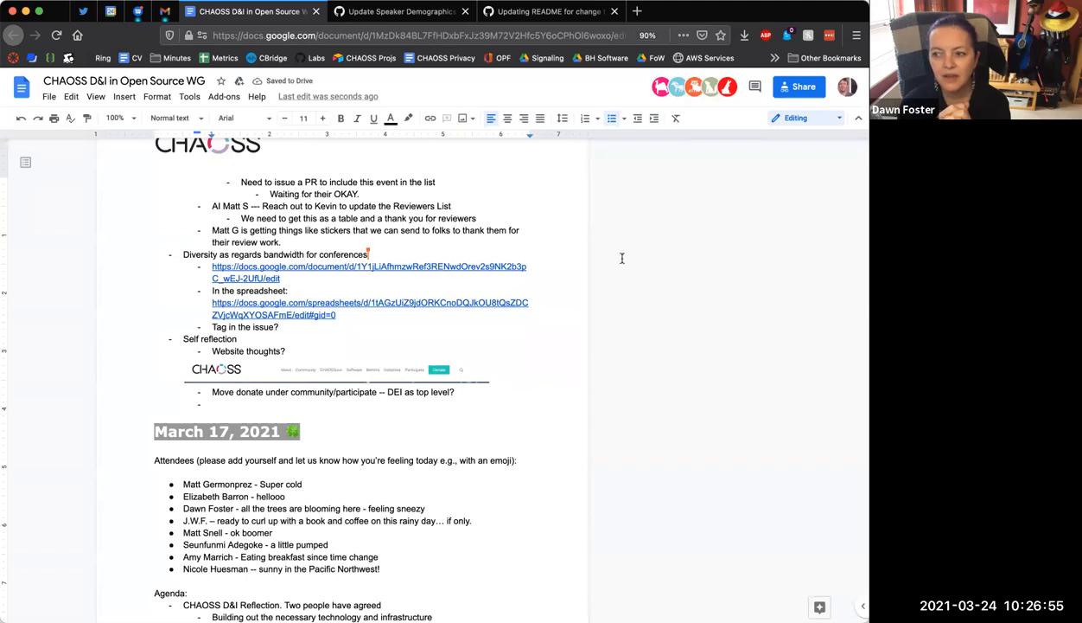
mouse_move(146, 201)
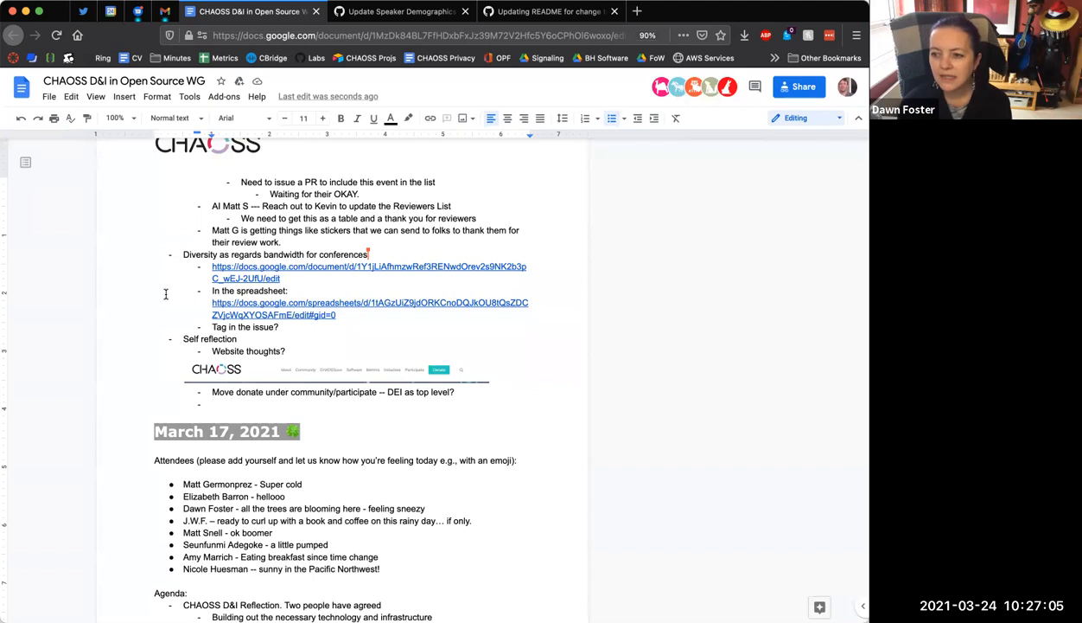
Request a User Experience Review of the page layout, asking whether consulting companies do this
type("Ask Kevin for a User")
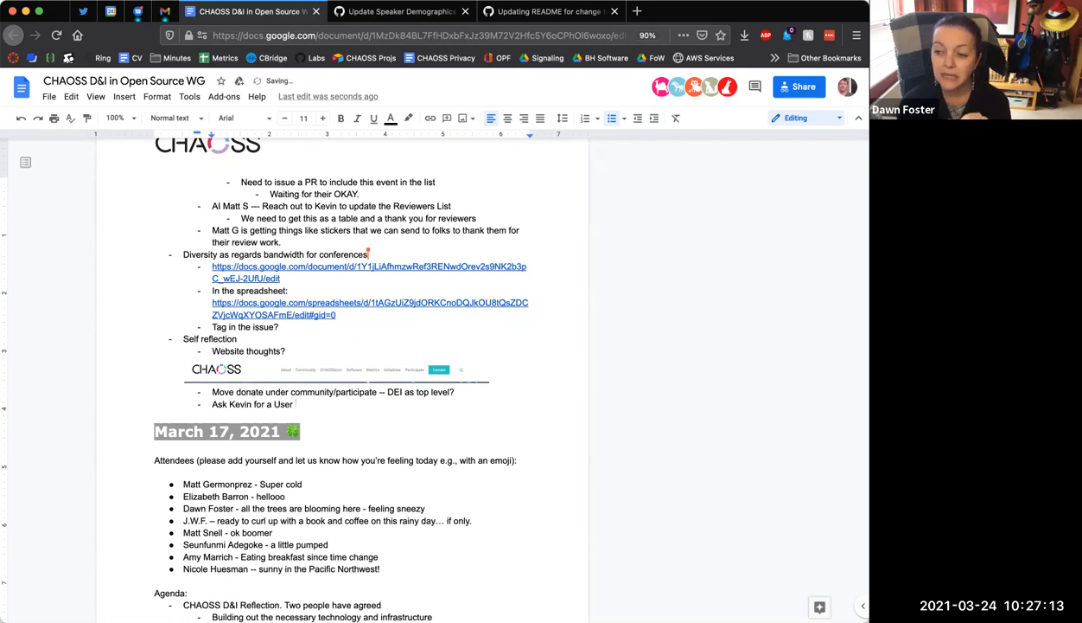
type("Experience")
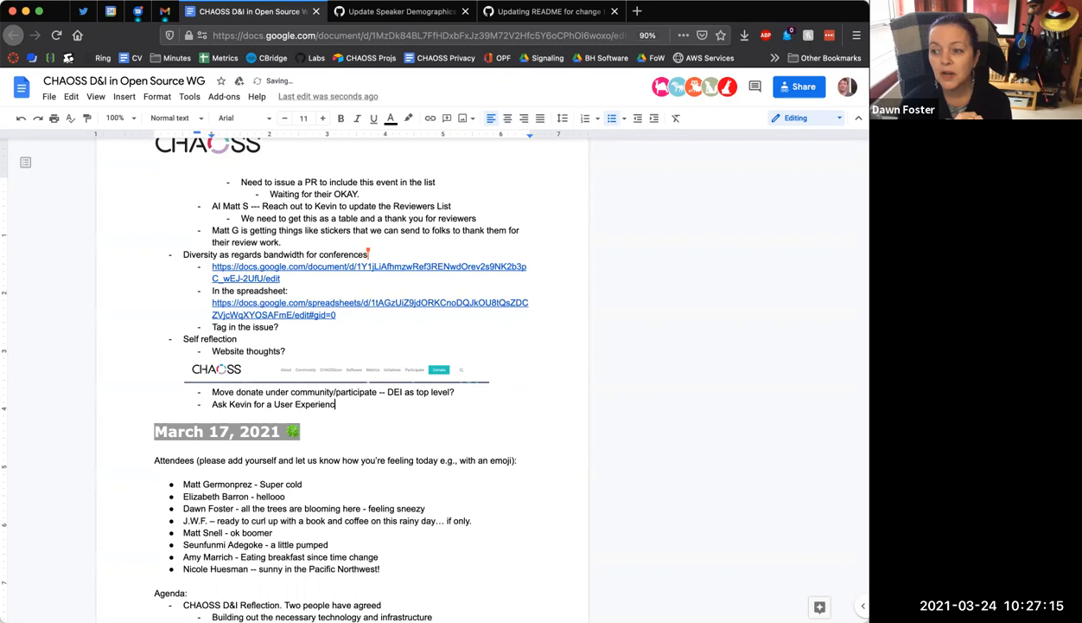
type("RE")
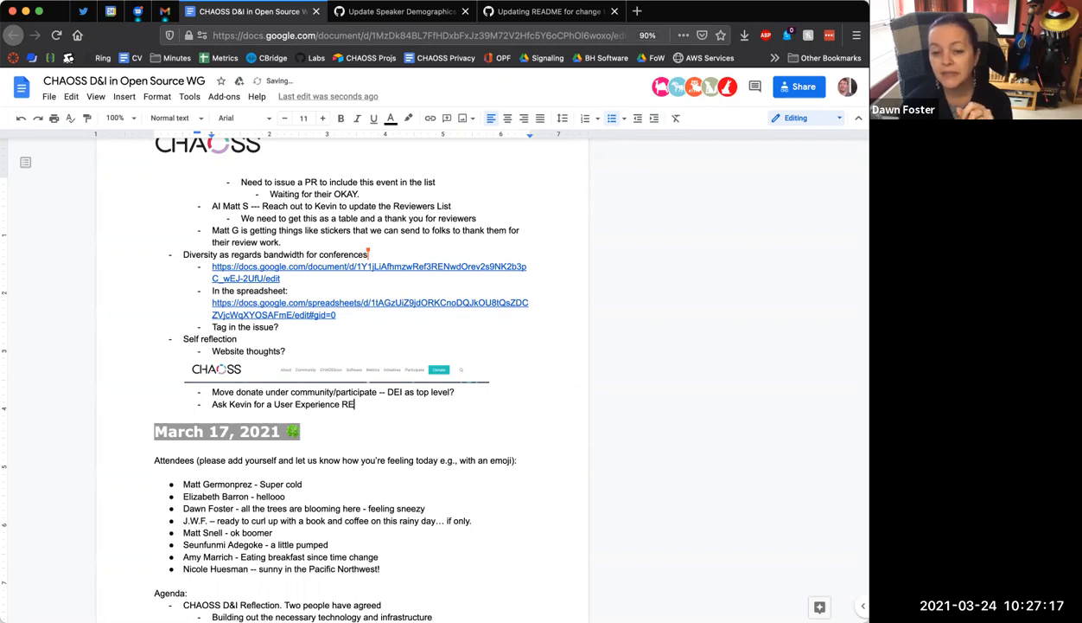
type("view")
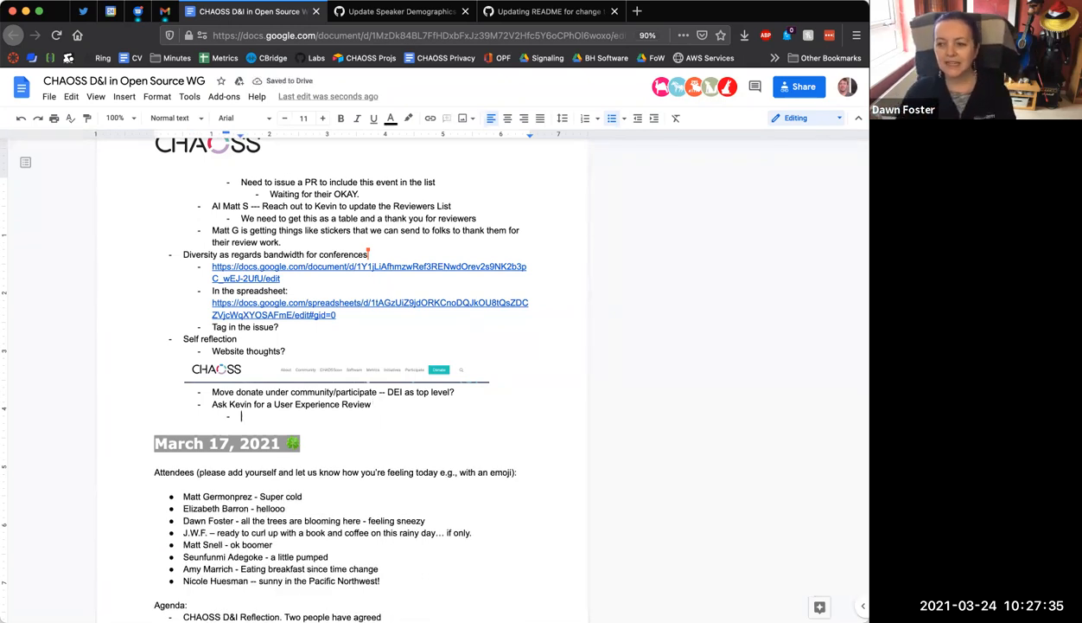
type("Comm")
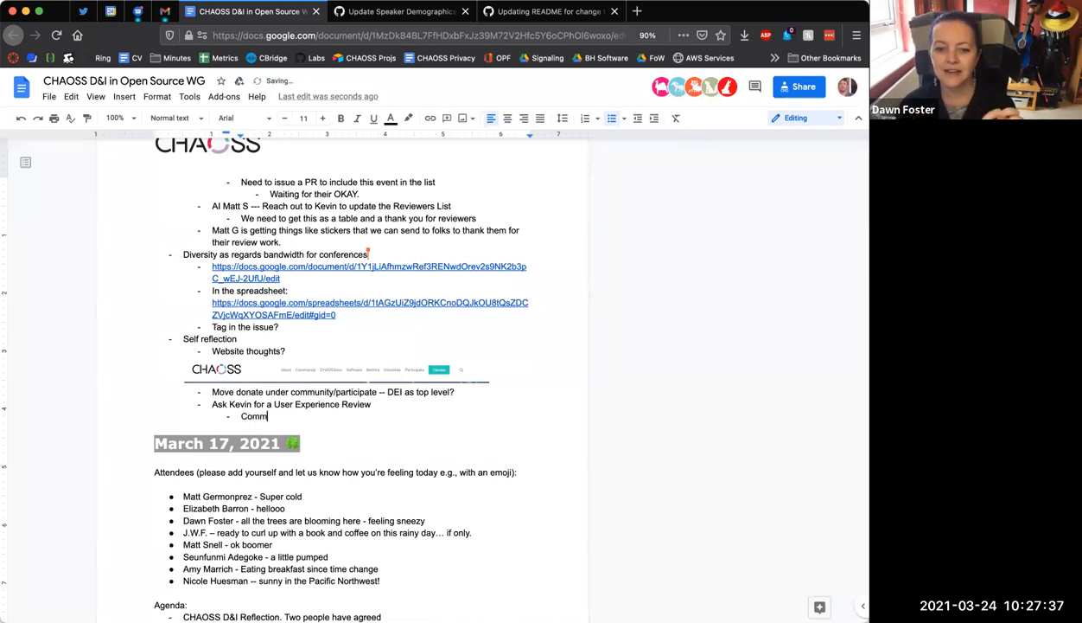
key("Backspace")
type(" -- mo")
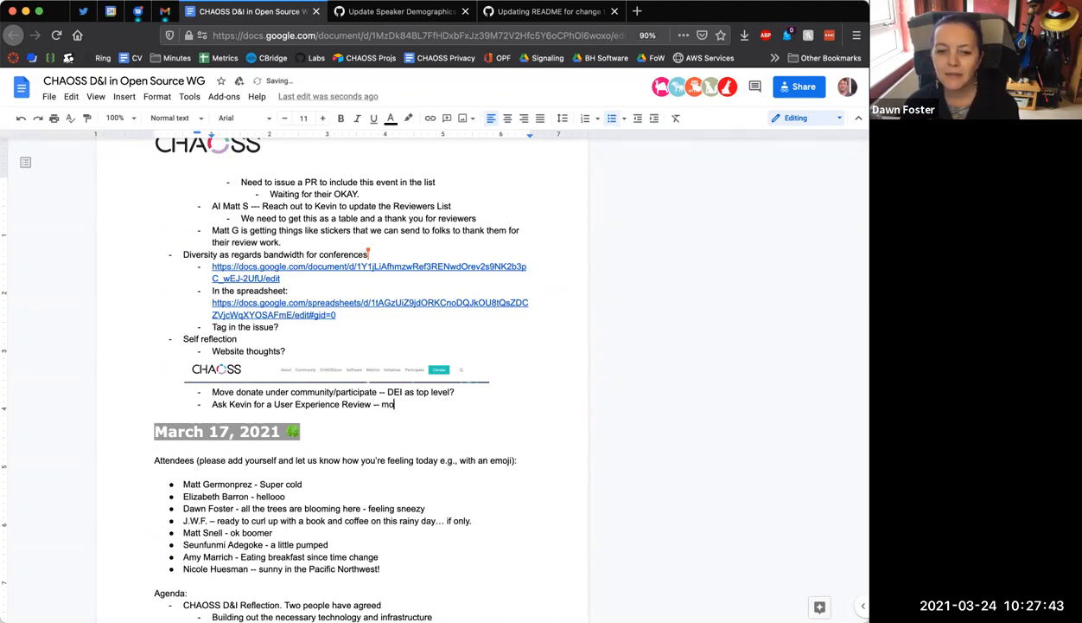
type("a more thoughtful")
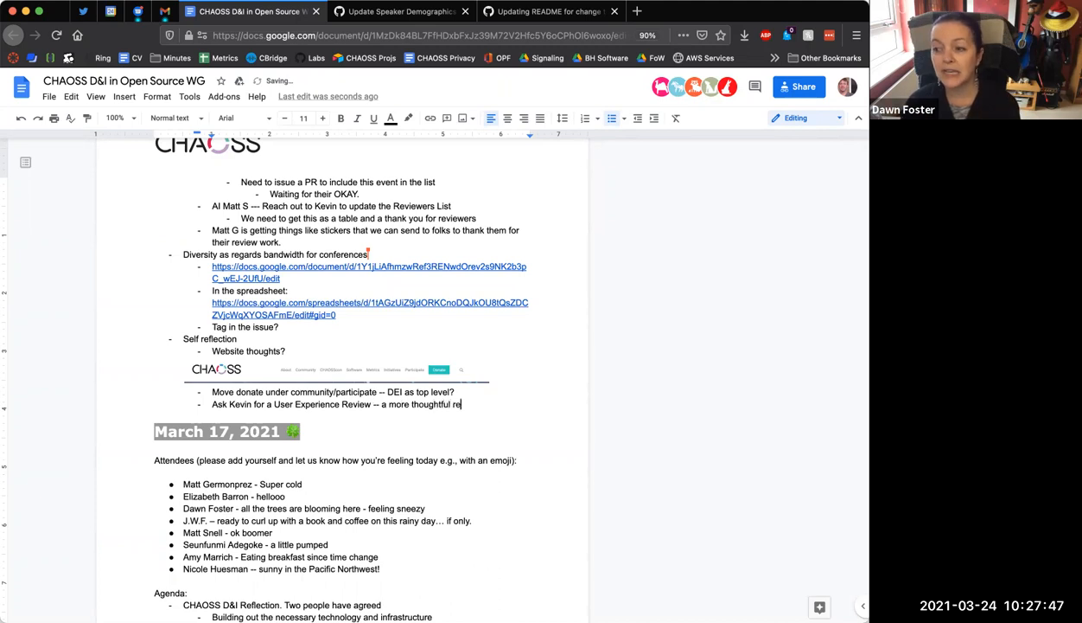
type("review")
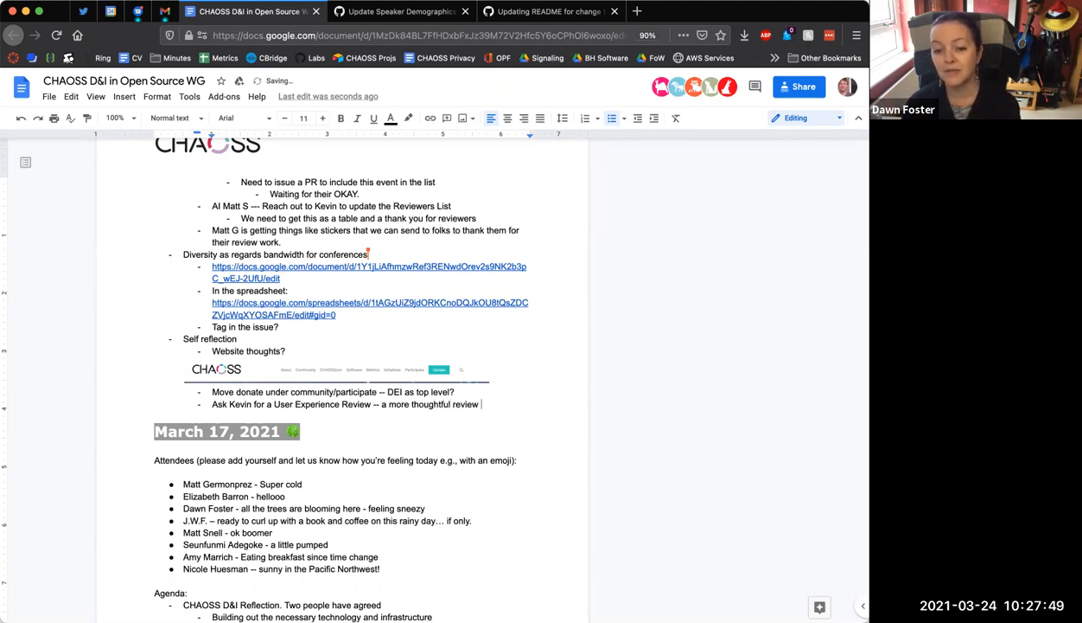
type("o")
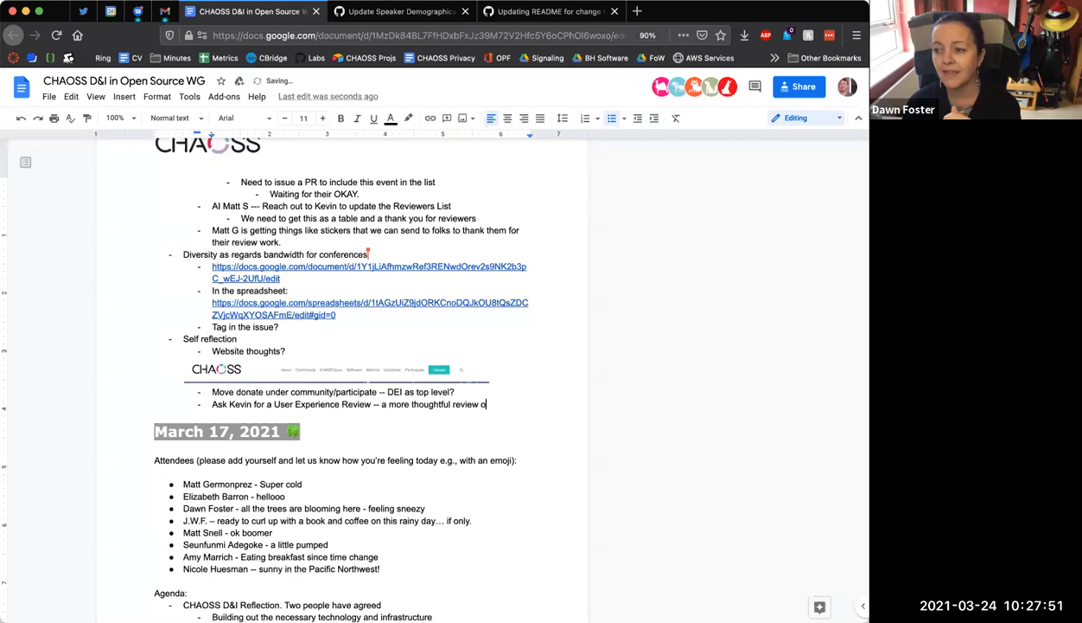
type("f the layout on the page.")
type("Are their consulting companies that do this?")
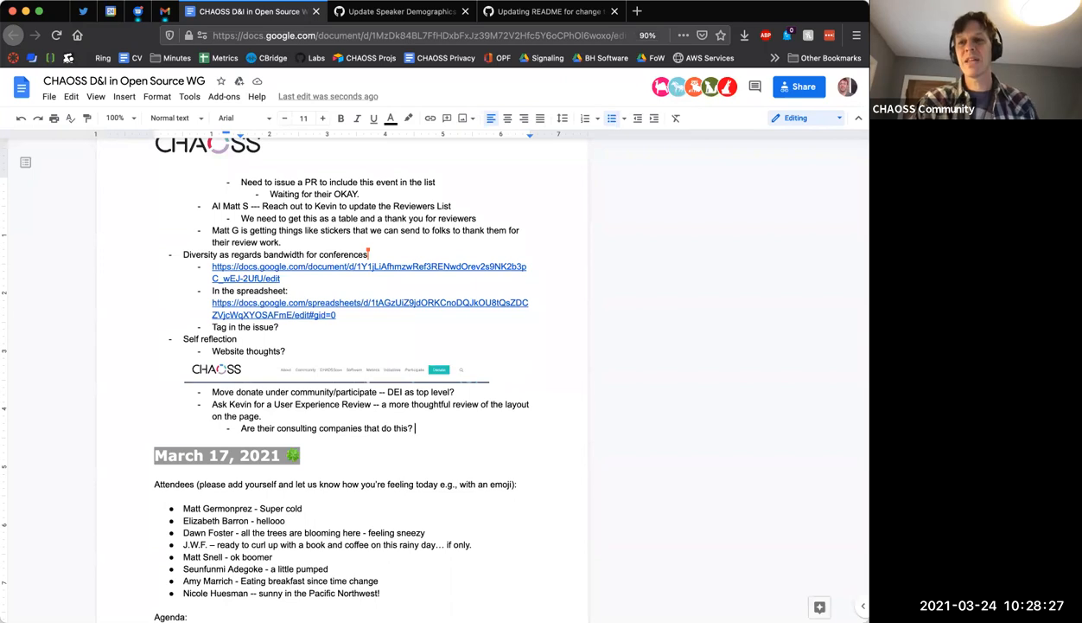
mouse_move(663, 487)
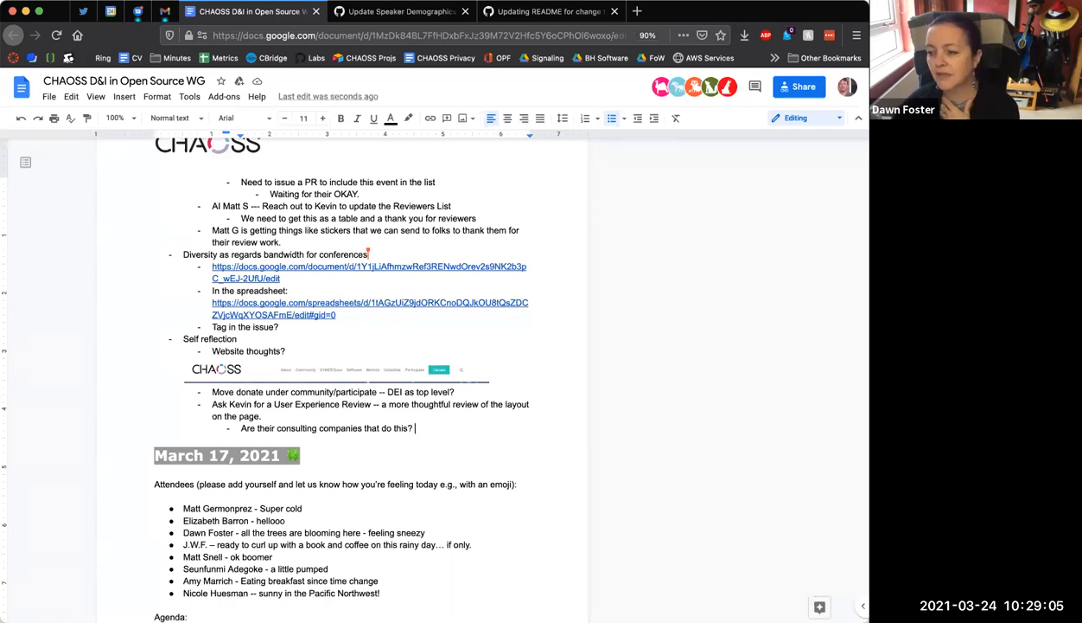
mouse_move(677, 258)
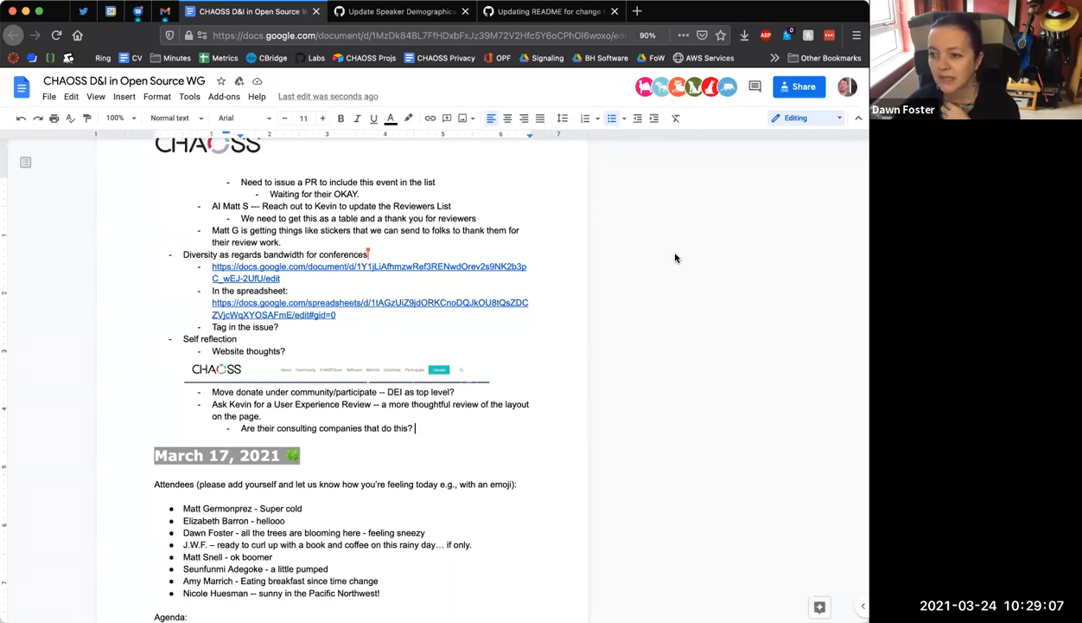
Add a 'Web content / user experience' sub-point under the consulting question
key("Enter")
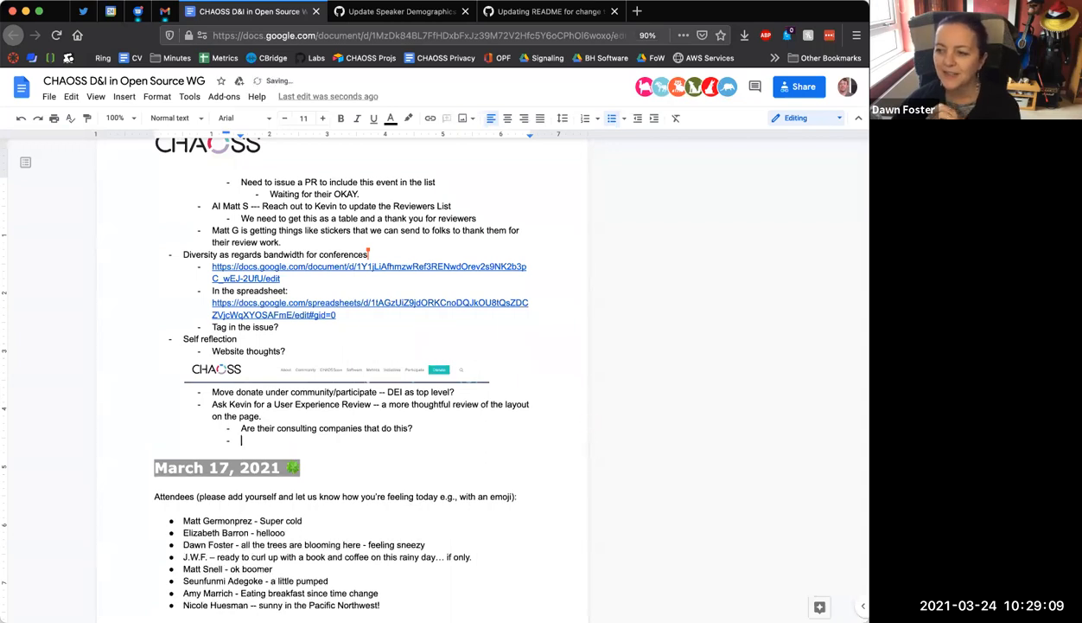
type("Web contet")
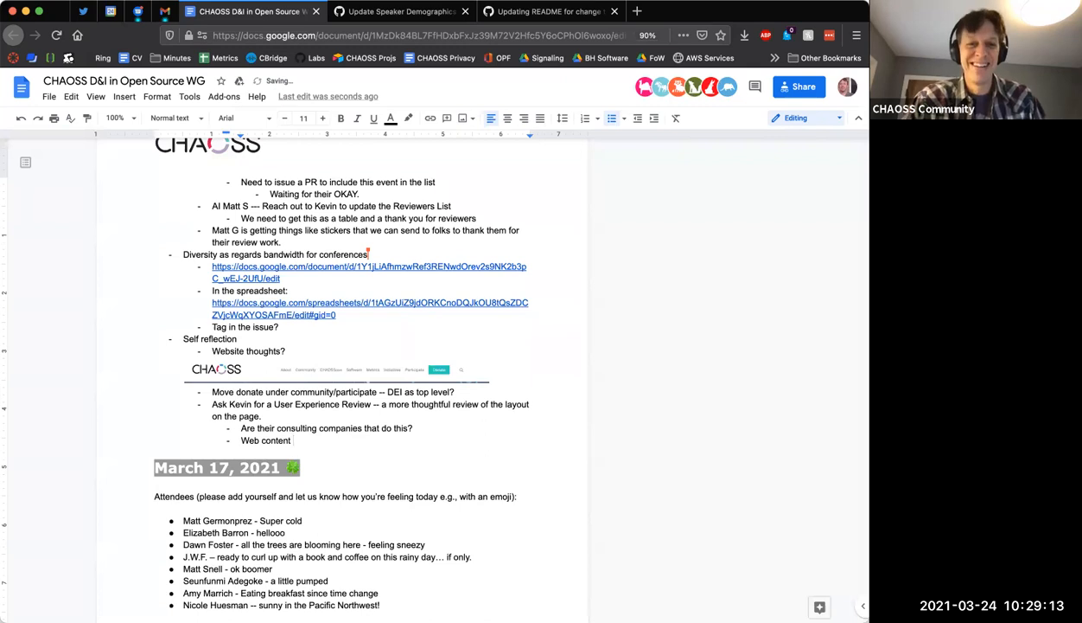
type("/ user experience")
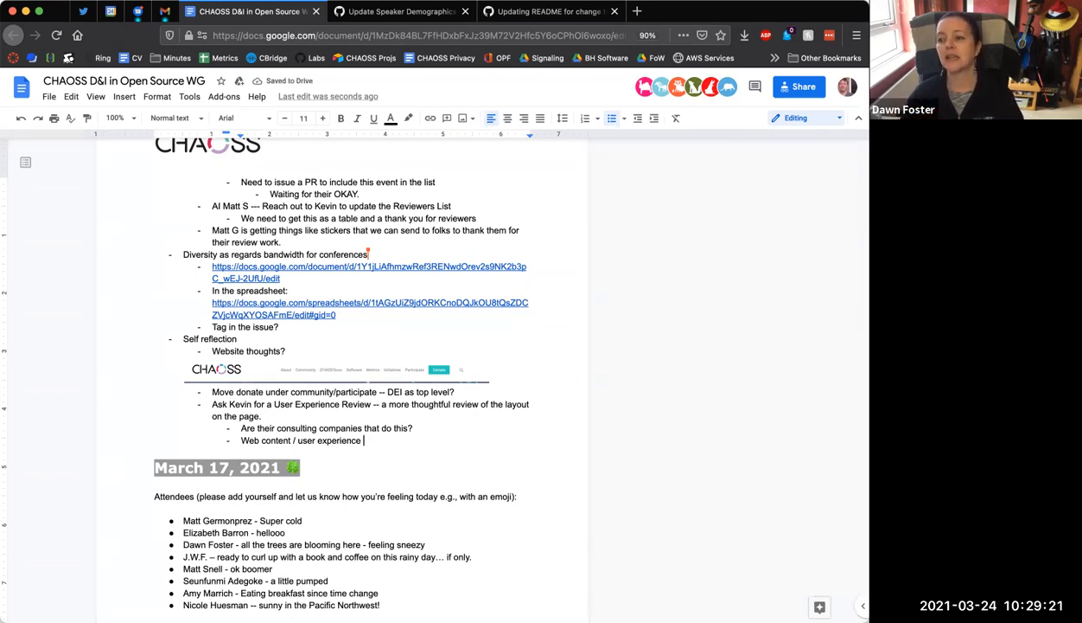
key("enter")
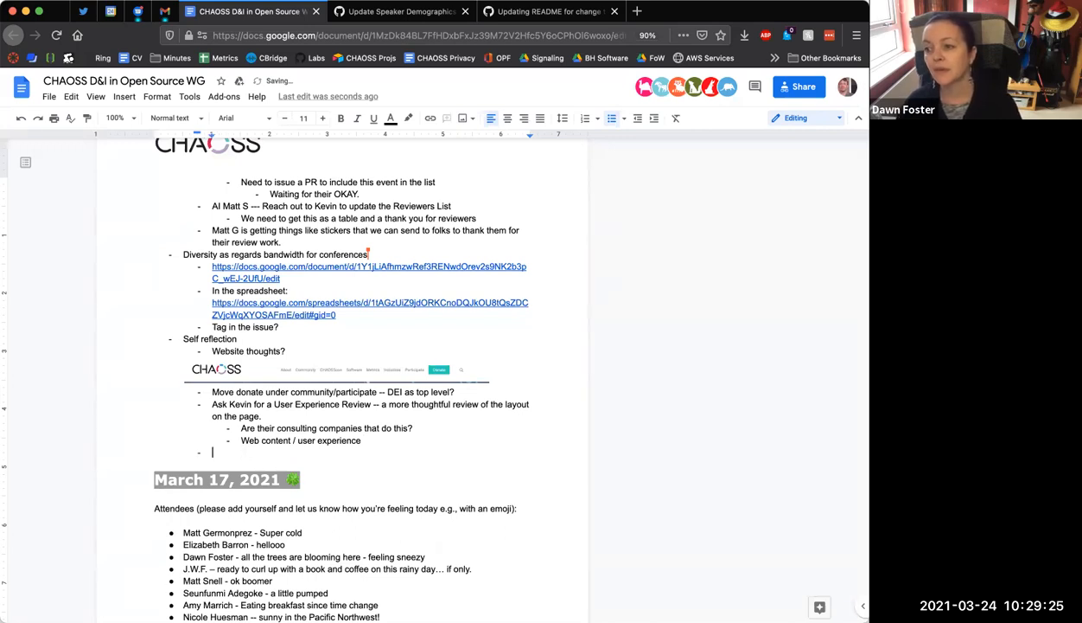
type("AI: MA")
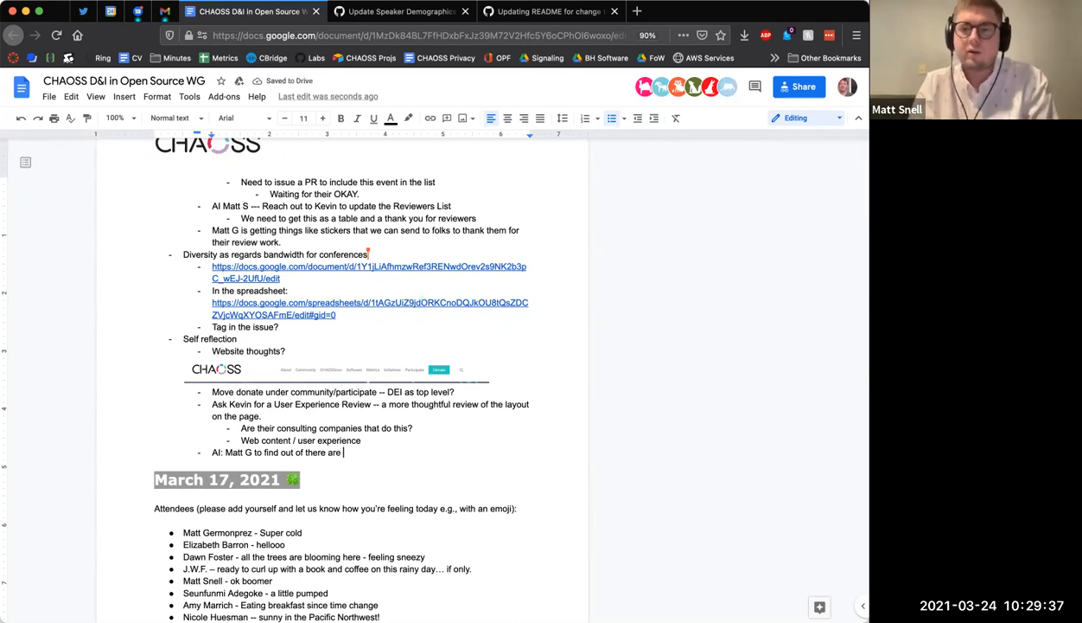
type("consulting groups")
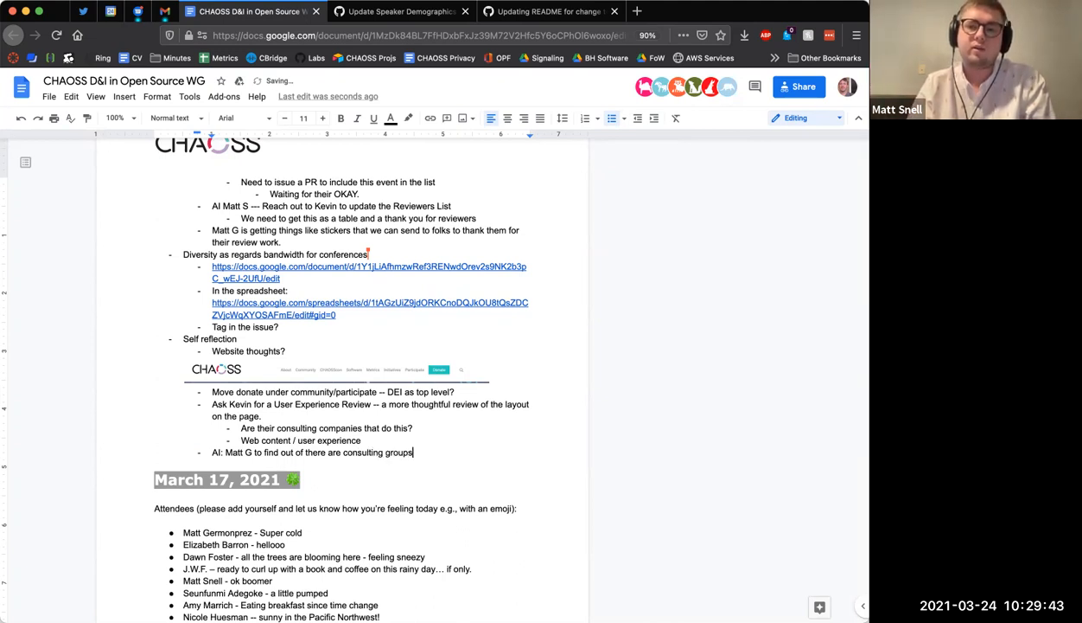
type("that could help us.")
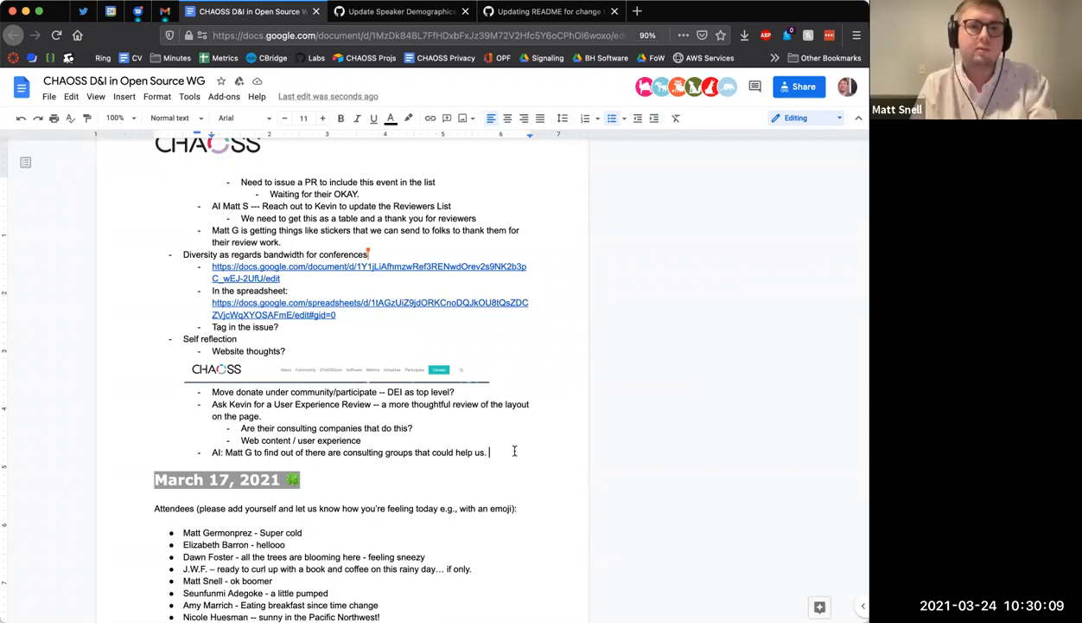
mouse_move(345, 522)
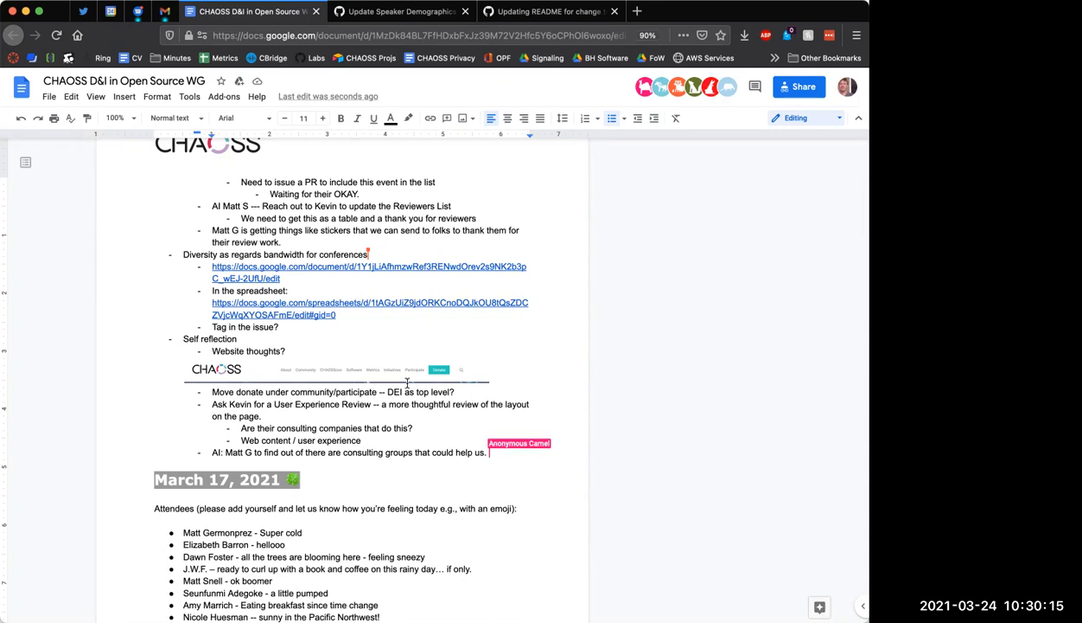
type("Badging is consideri")
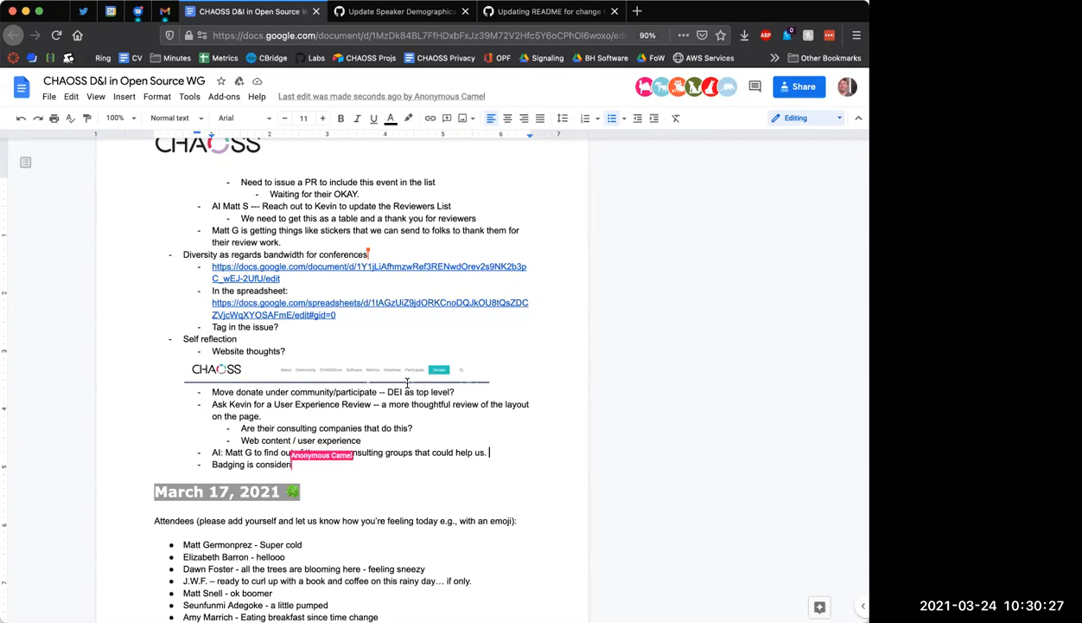
type("applying to")
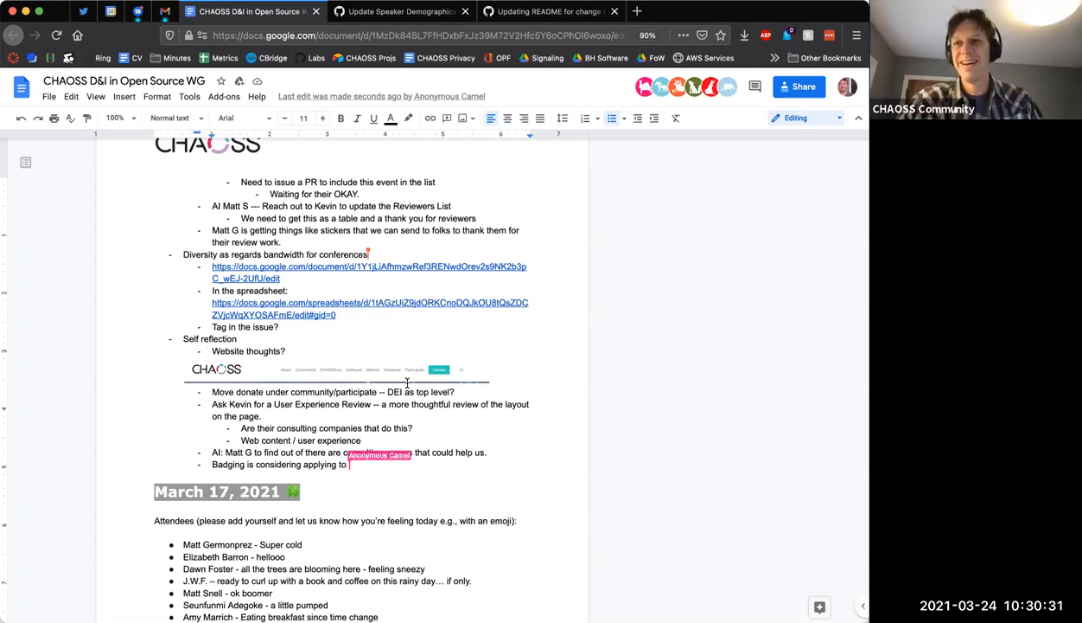
type("She Code Africa")
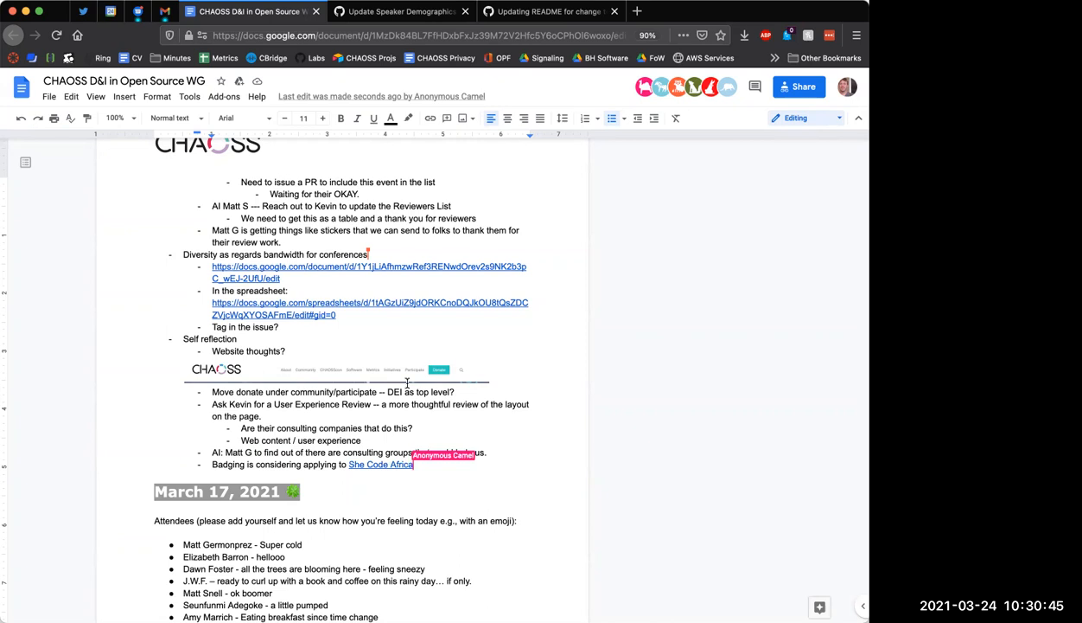
type("co")
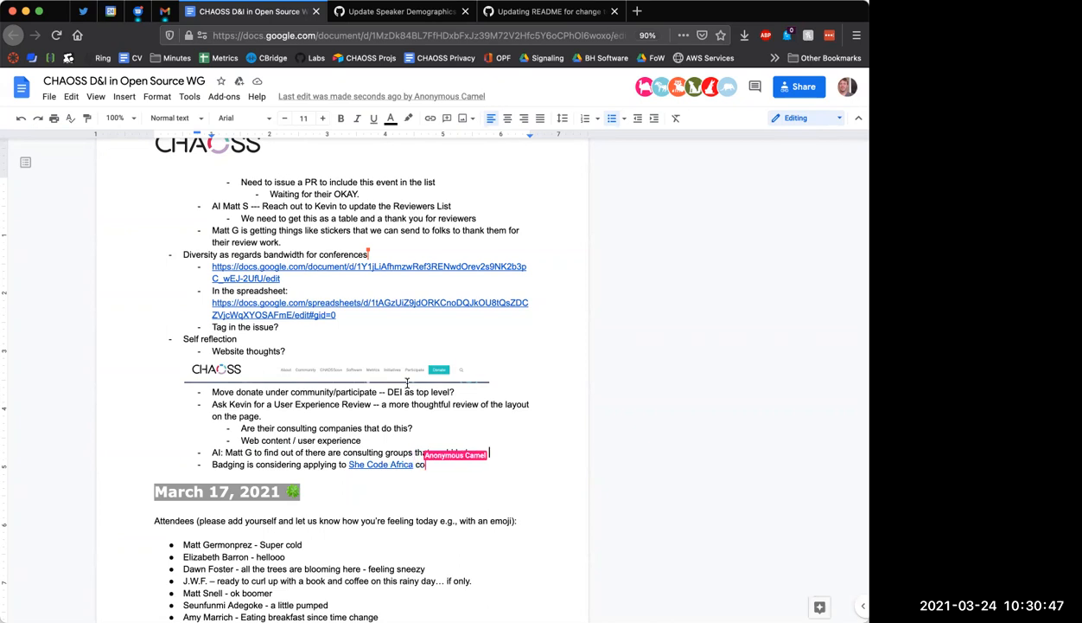
type("that could help us.")
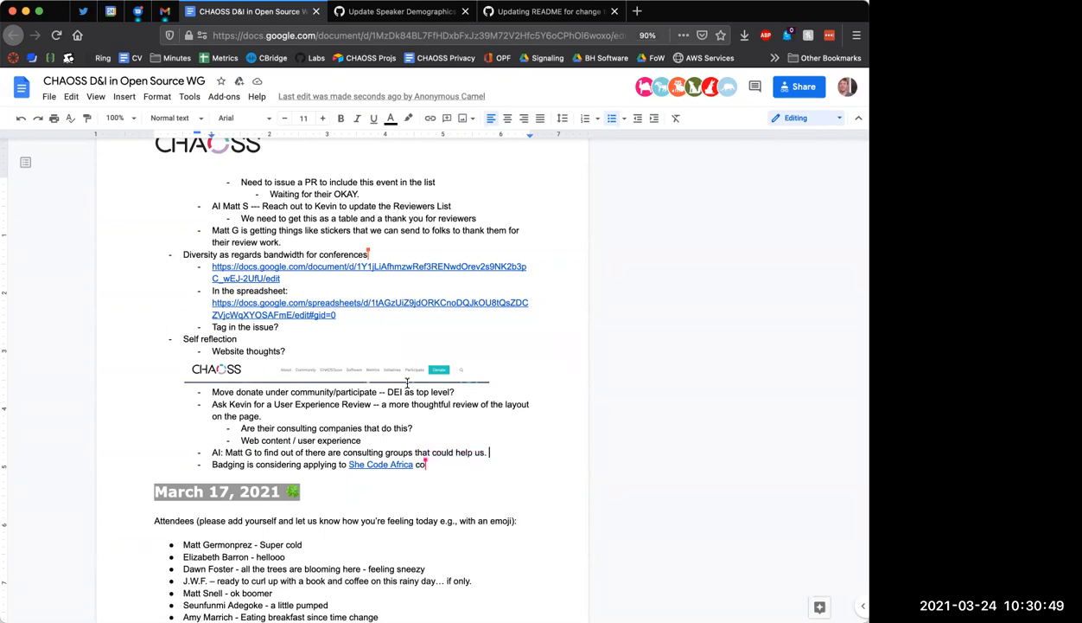
type("contribution.")
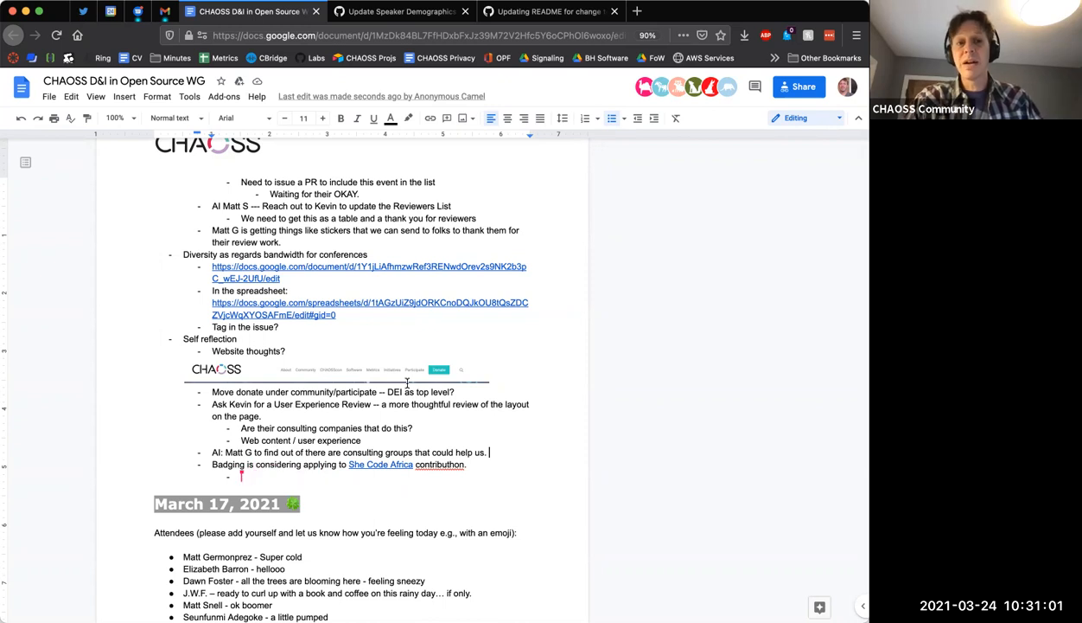
type("Matt S: We want to use the same avenue")
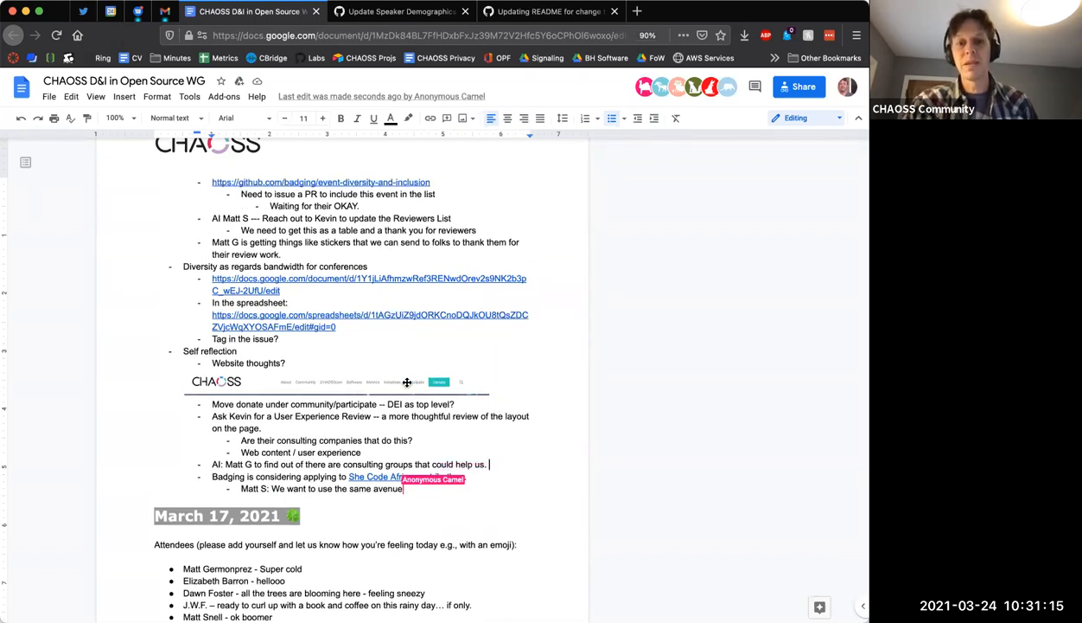
scroll("down", 3)
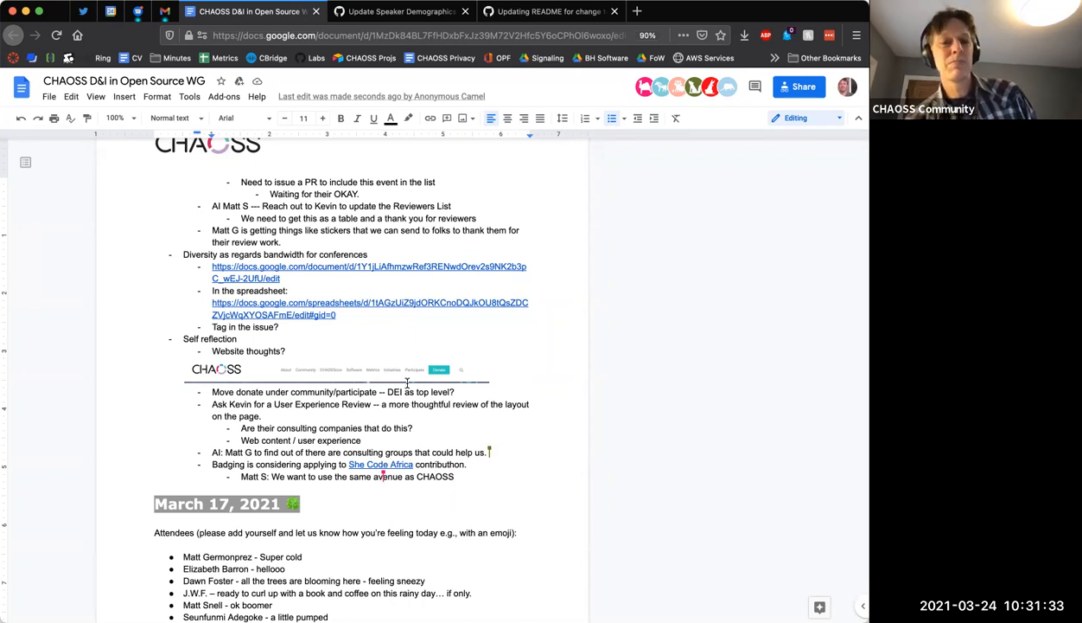
Add a bullet starting 'Beth will touch base with Emily to see if she has time to'
type("Beth")
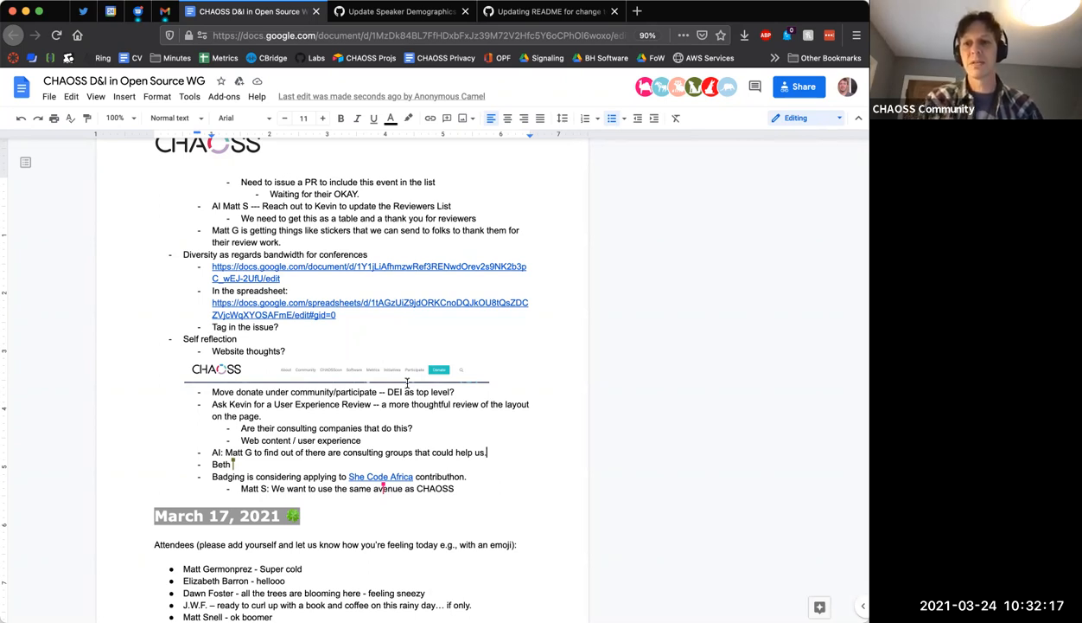
type("will")
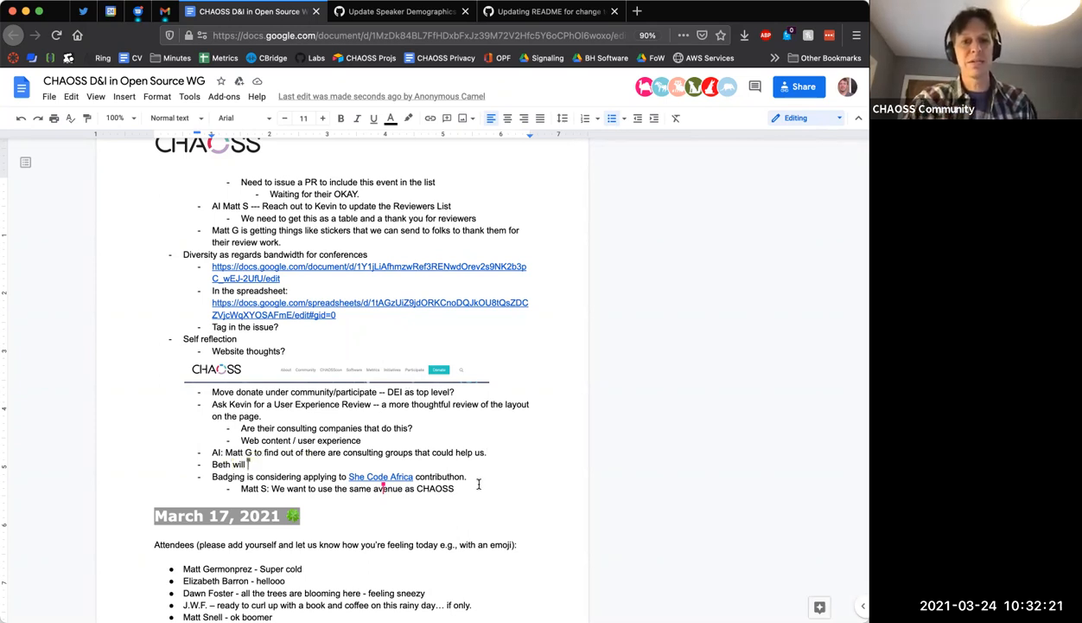
type("touchb")
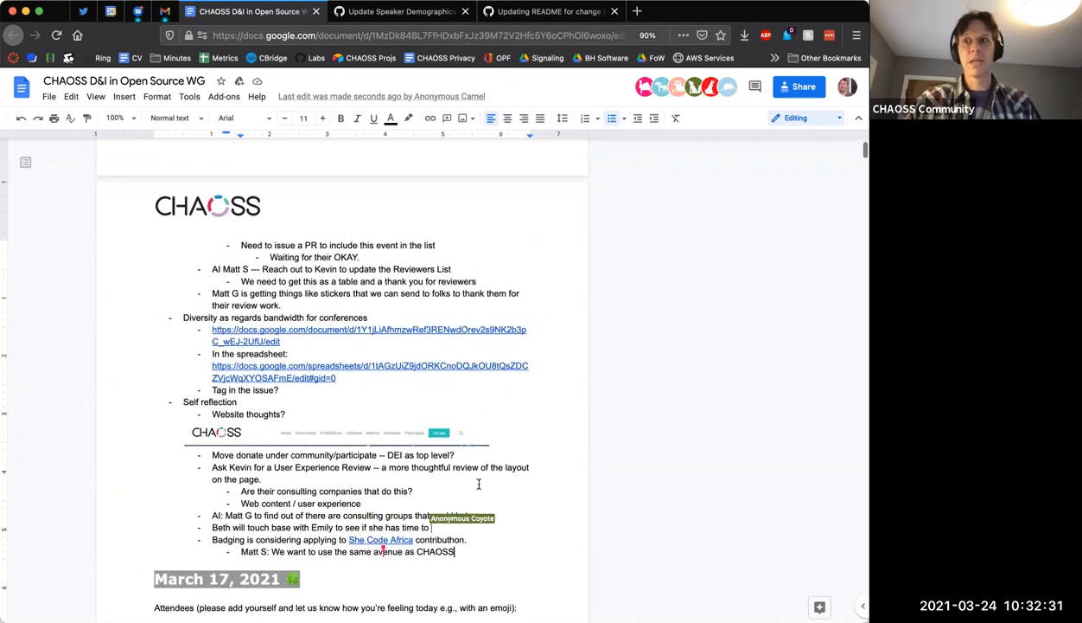
scroll("down", 3)
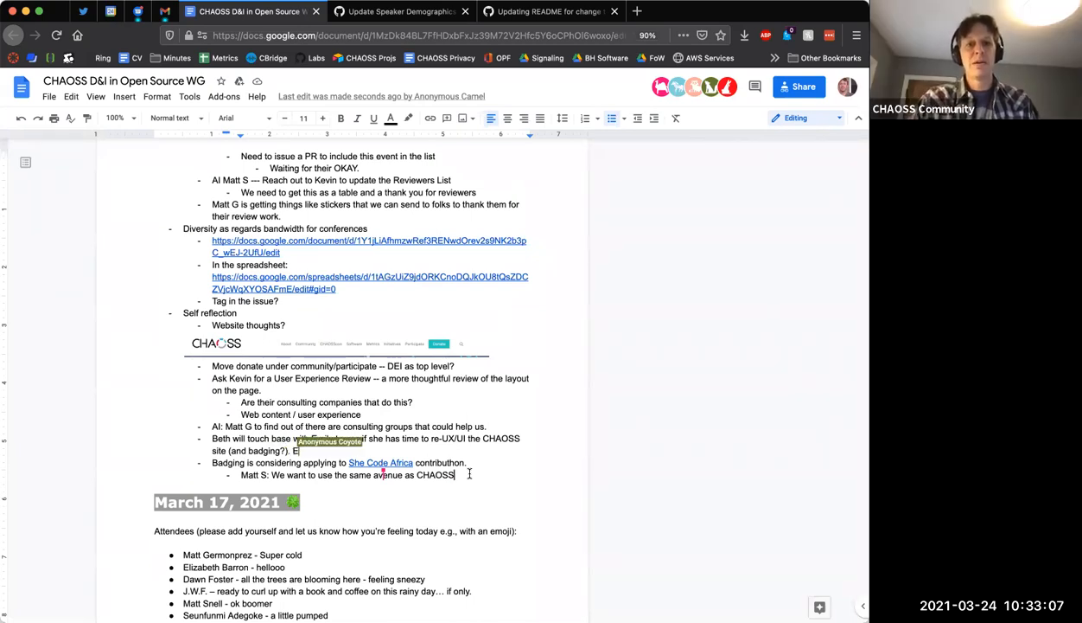
key("Enter")
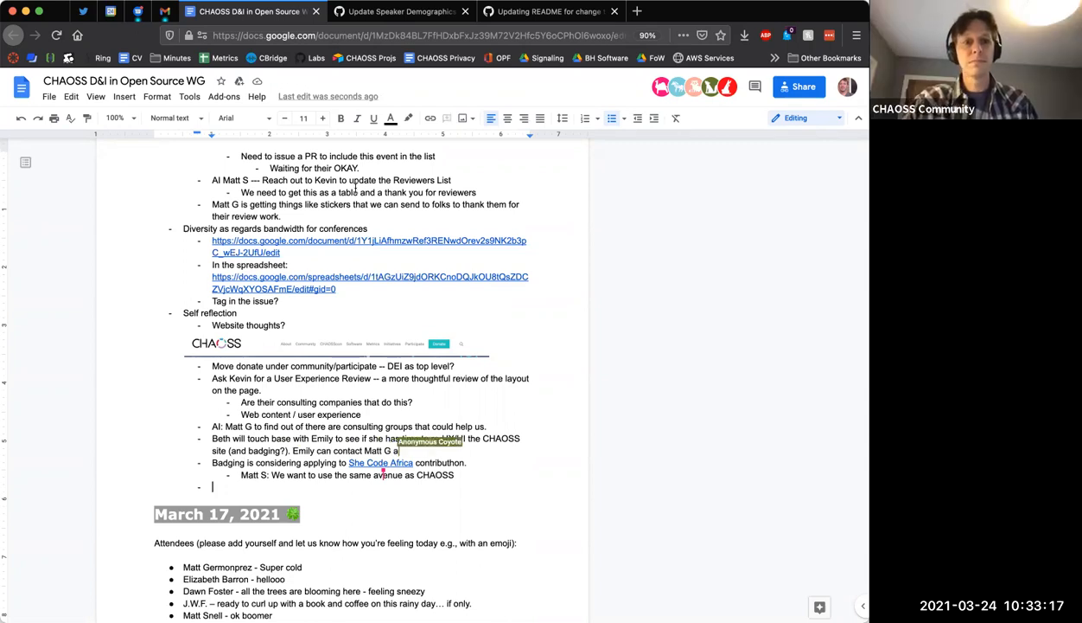
type("swell.")
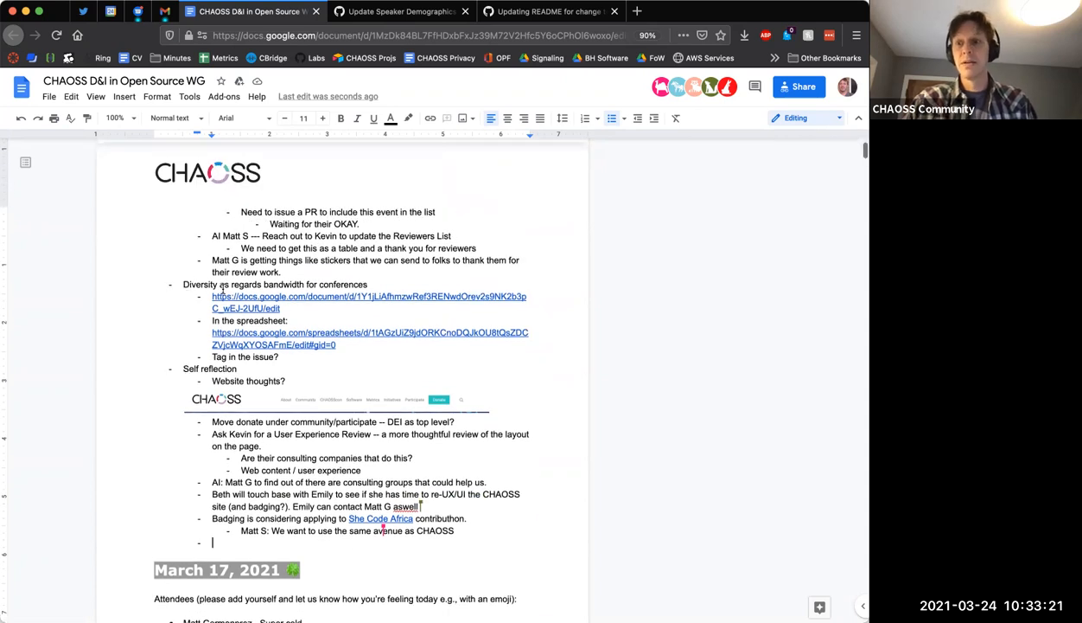
scroll("down", 3)
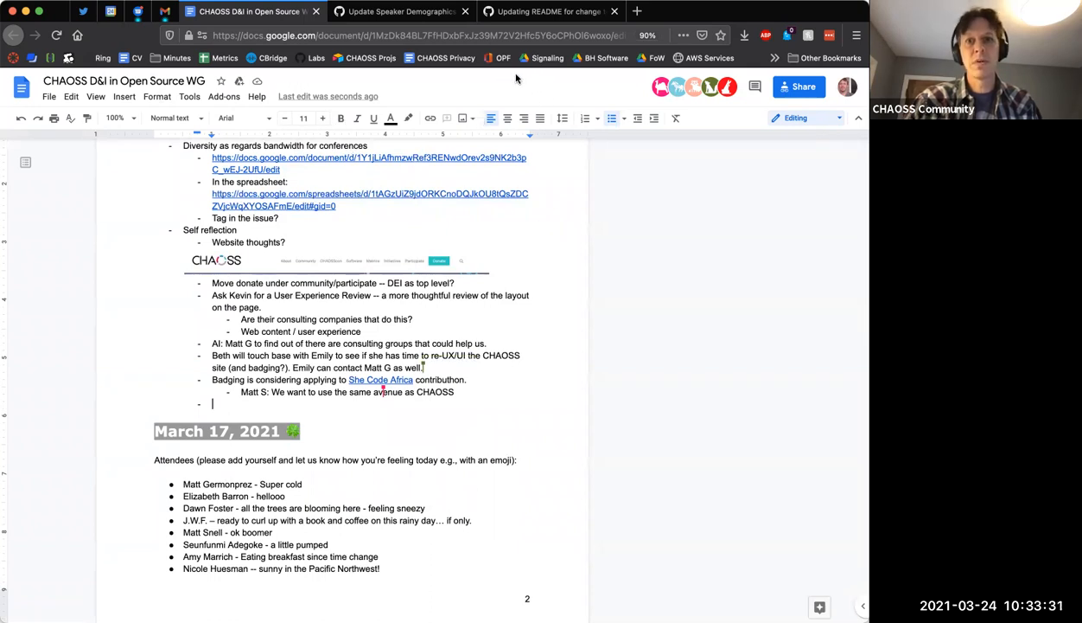
mouse_move(698, 130)
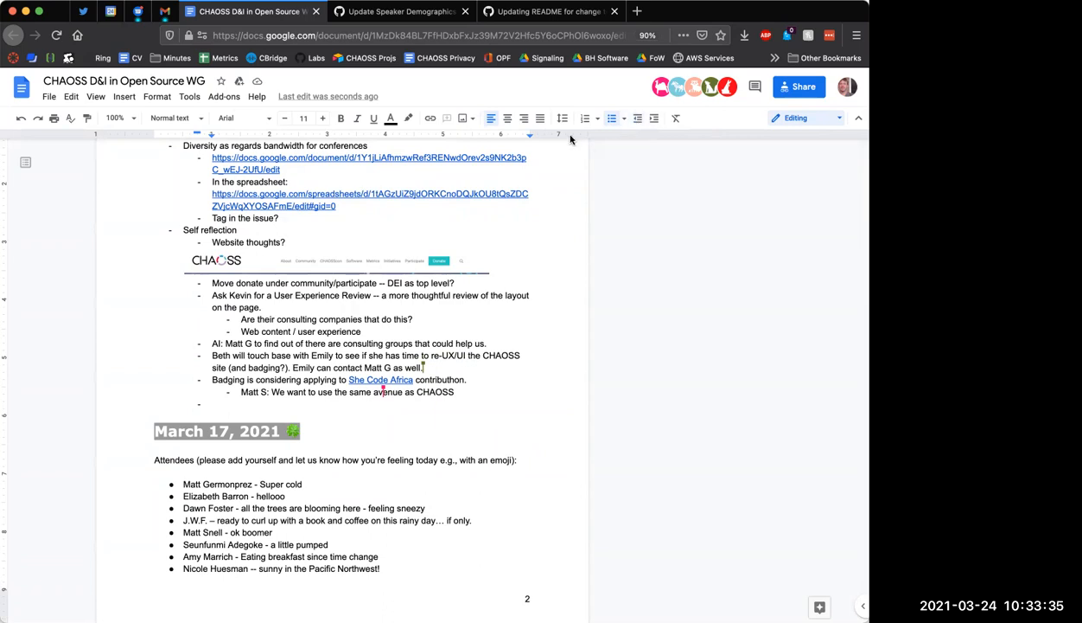
mouse_move(615, 134)
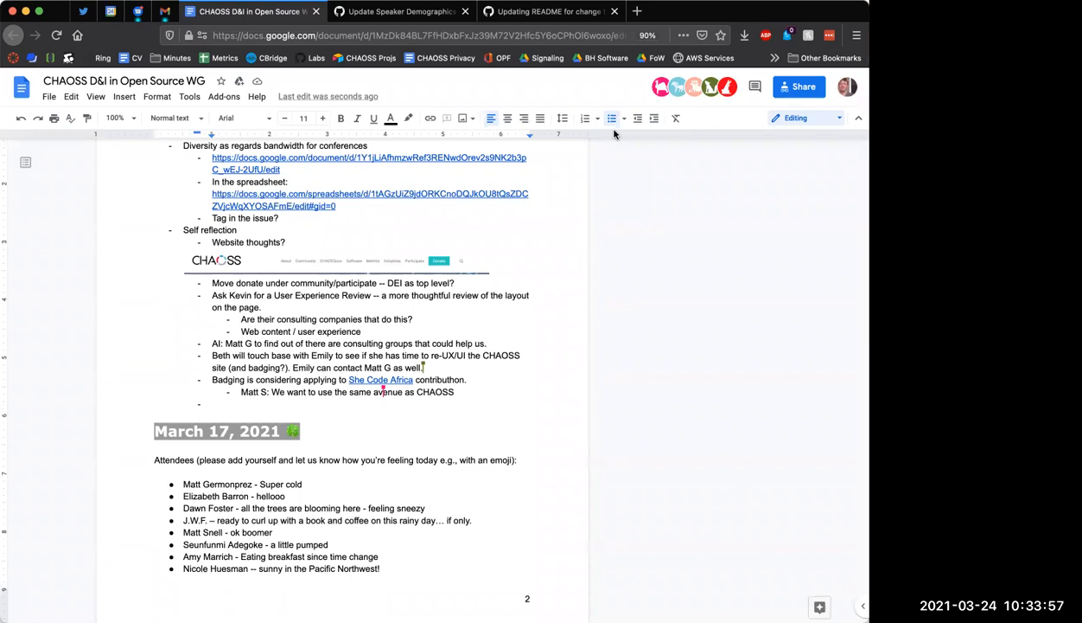
Type 'FSF issue' on the new bullet after the badging notes
type("FSF issue")
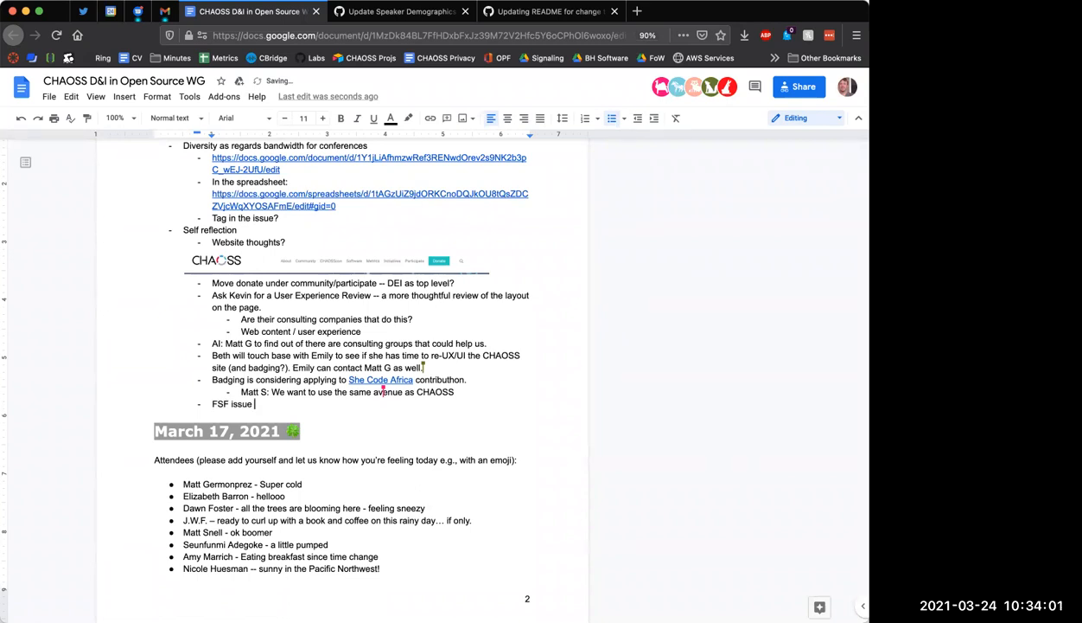
mouse_move(513, 104)
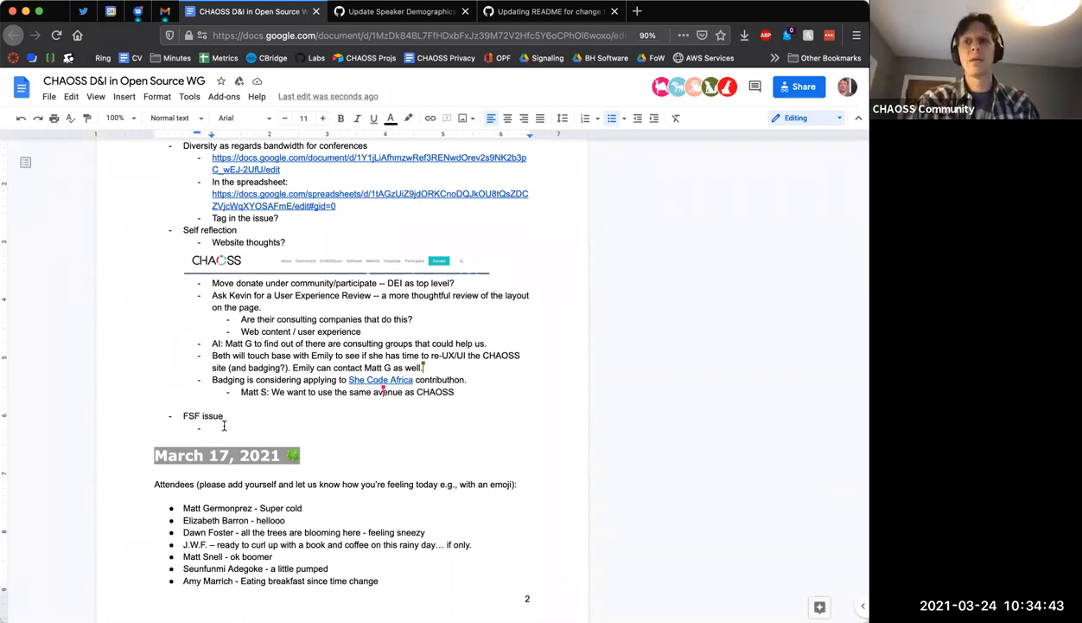
type("Email")
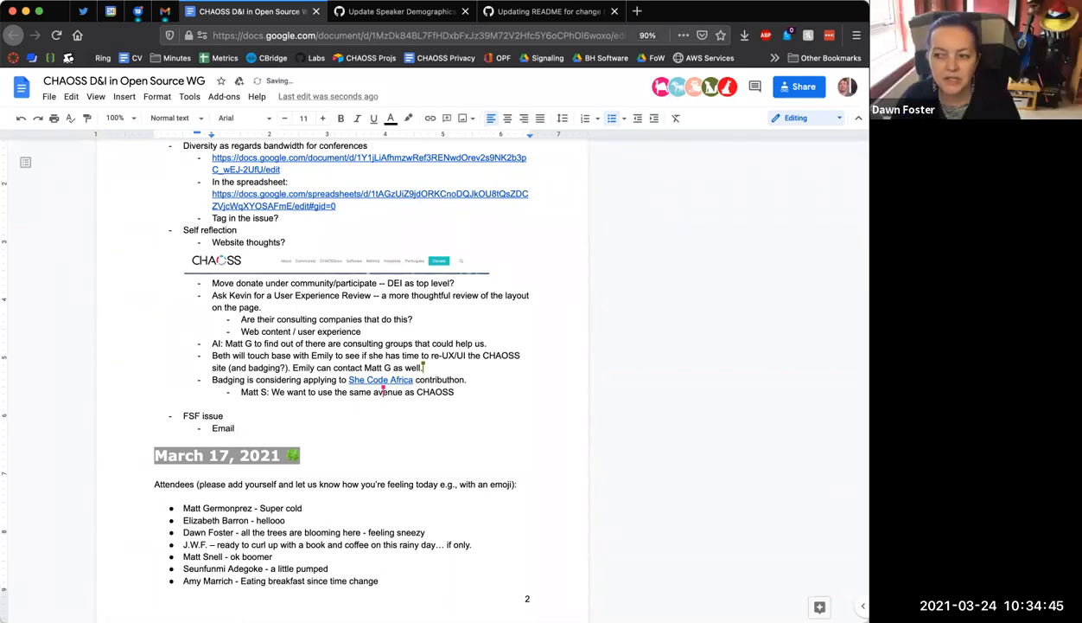
type("board list")
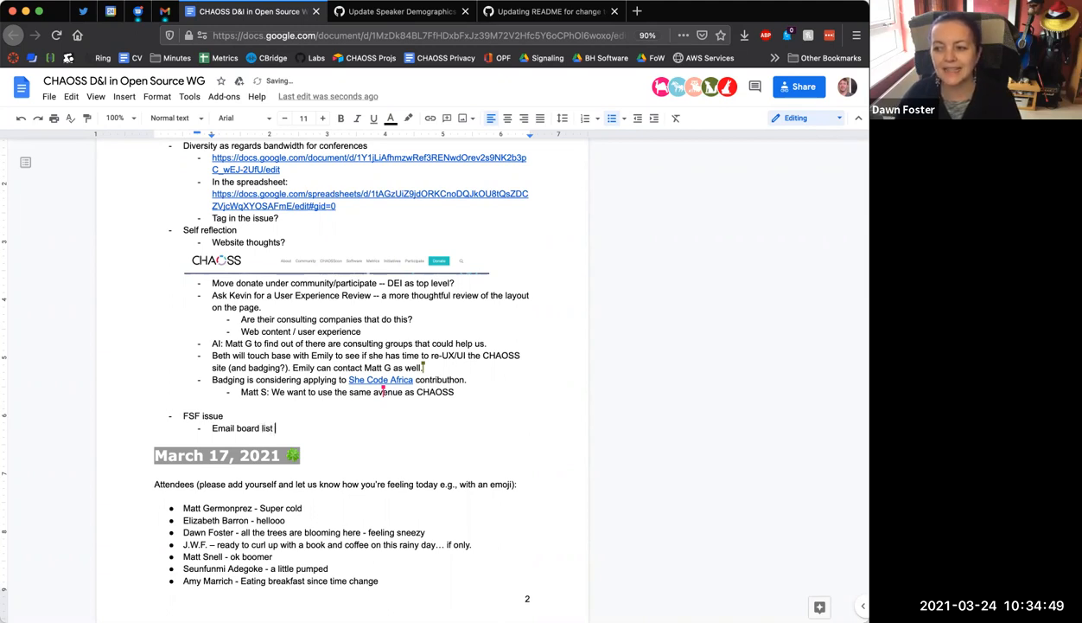
type("AI")
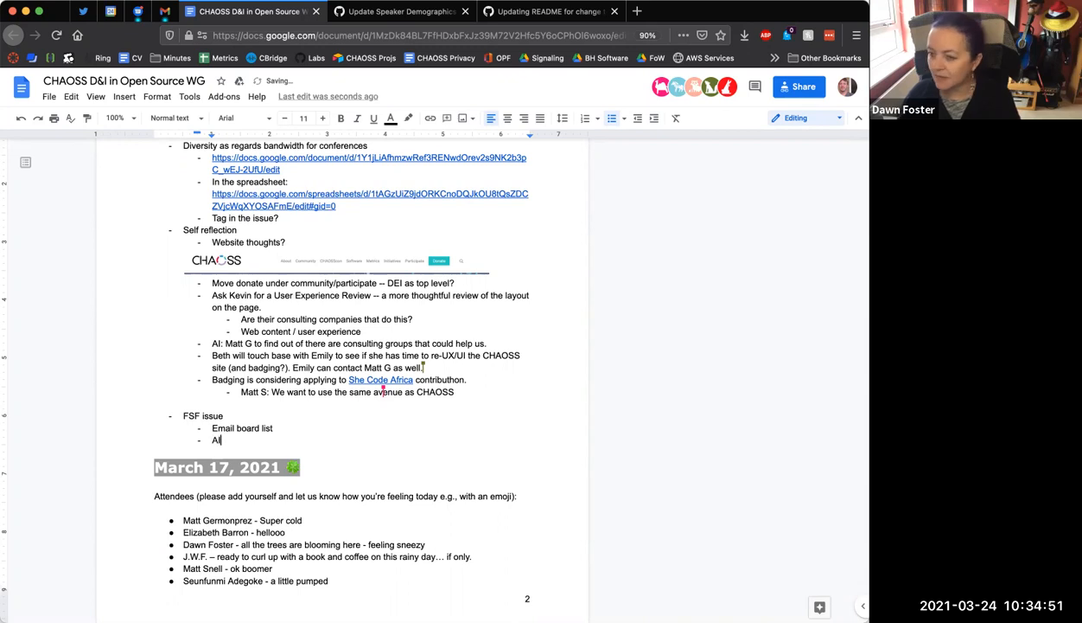
type(":")
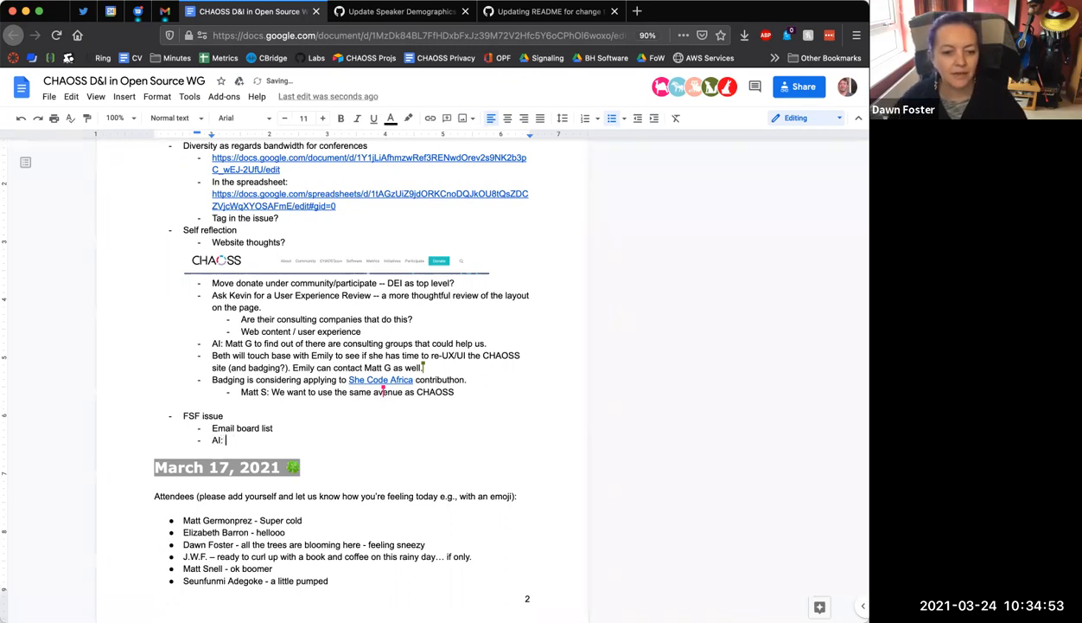
type("Matt G will")
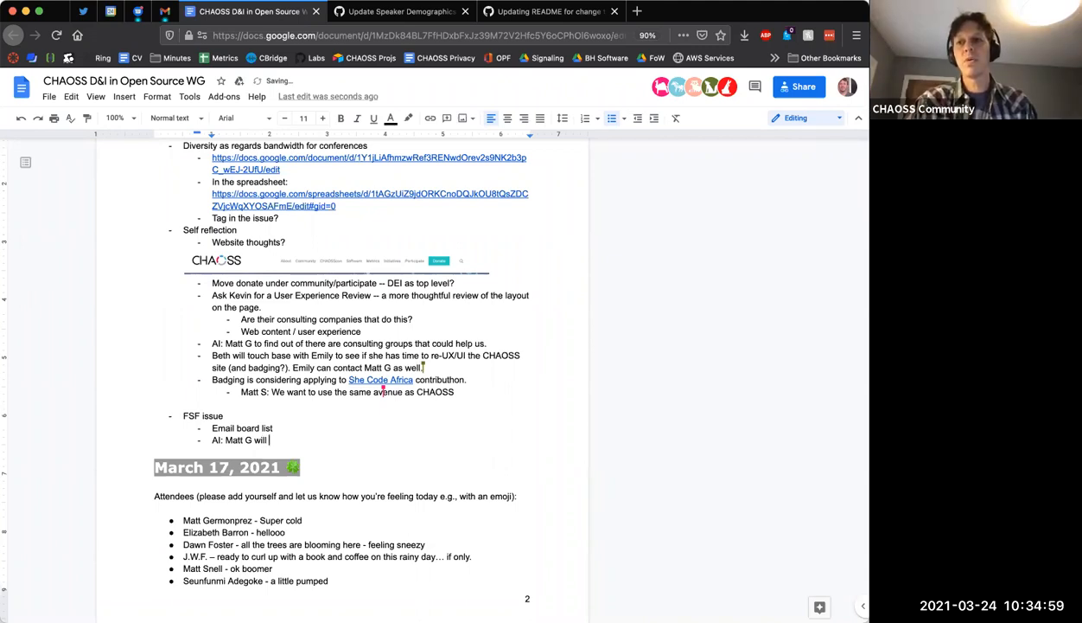
type("N")
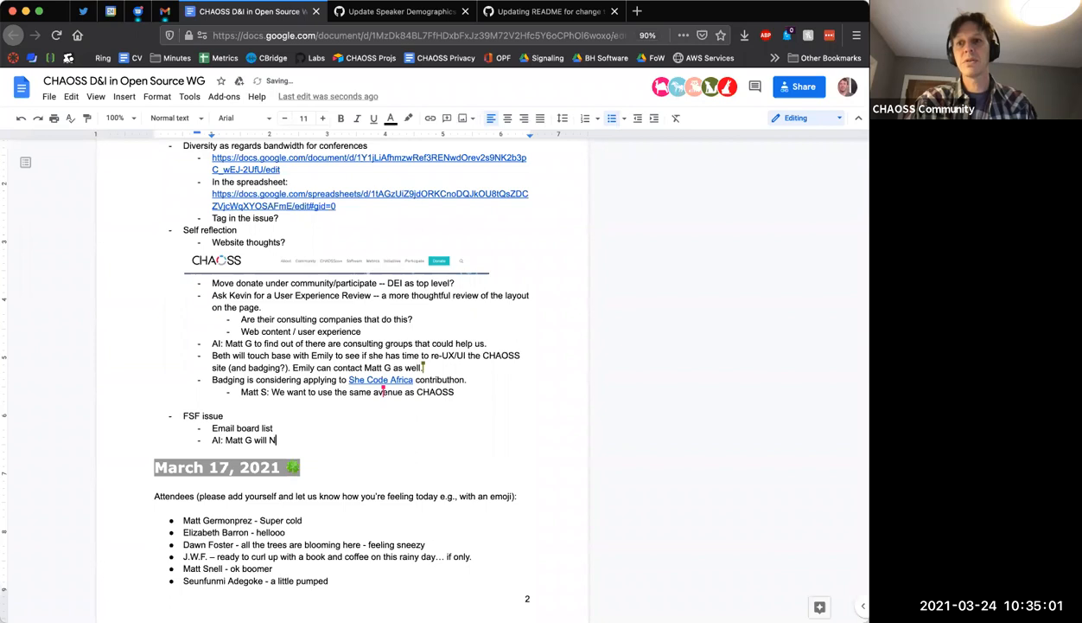
type("icol")
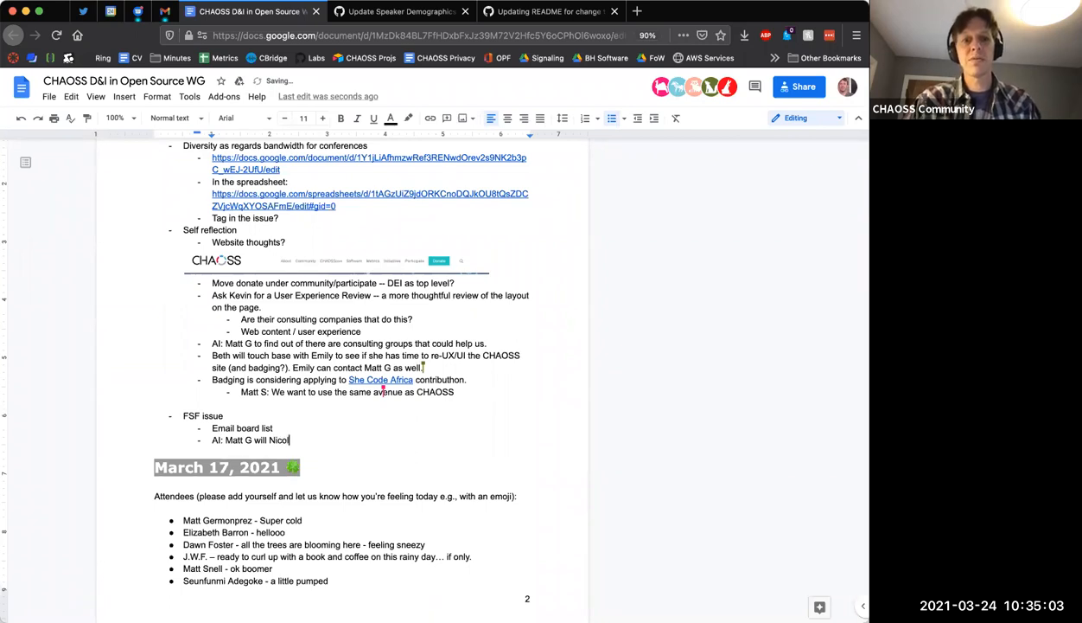
type("e")
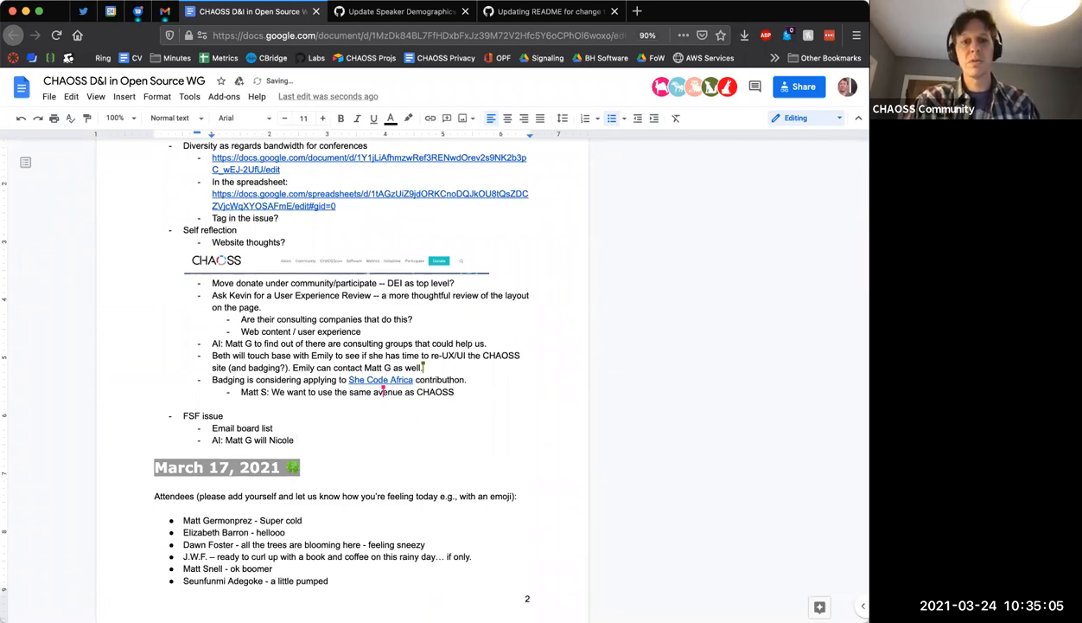
type("reach")
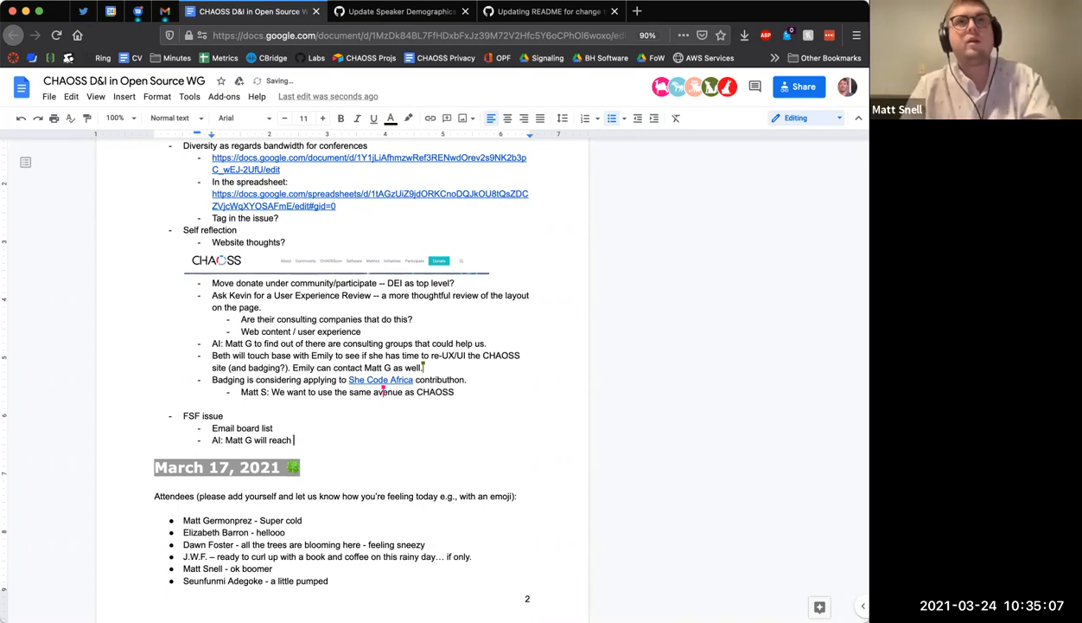
type("out to Nice")
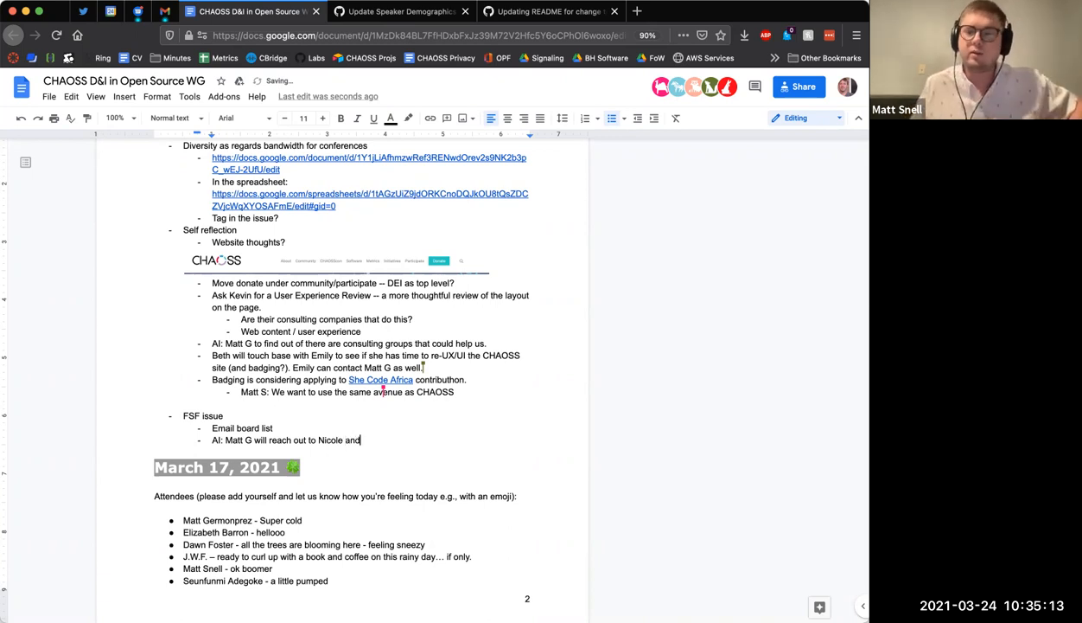
type("Georg")
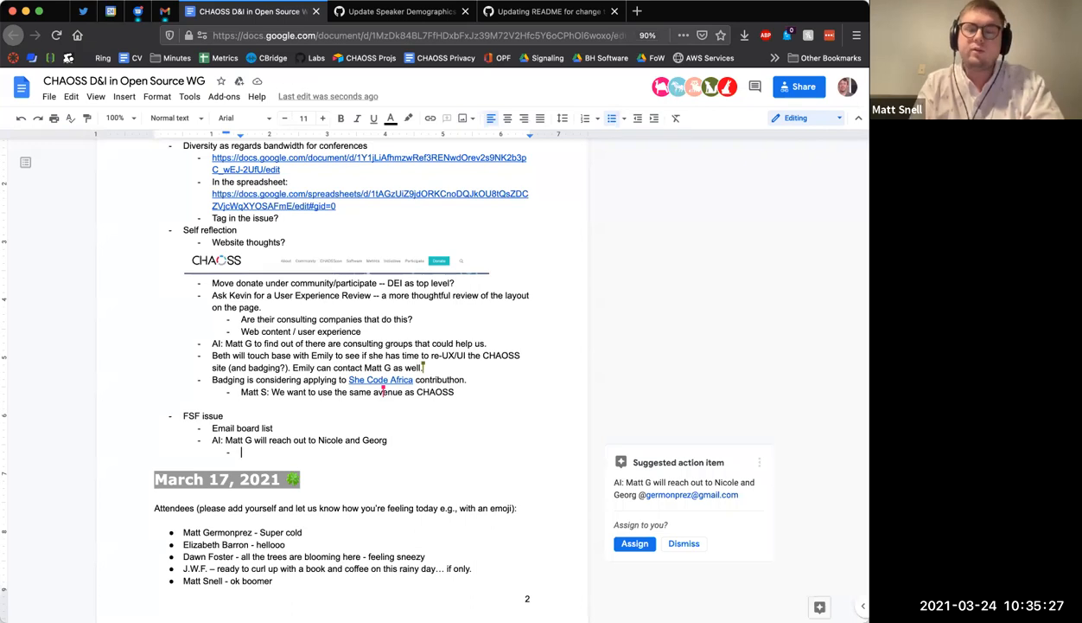
type("Can we")
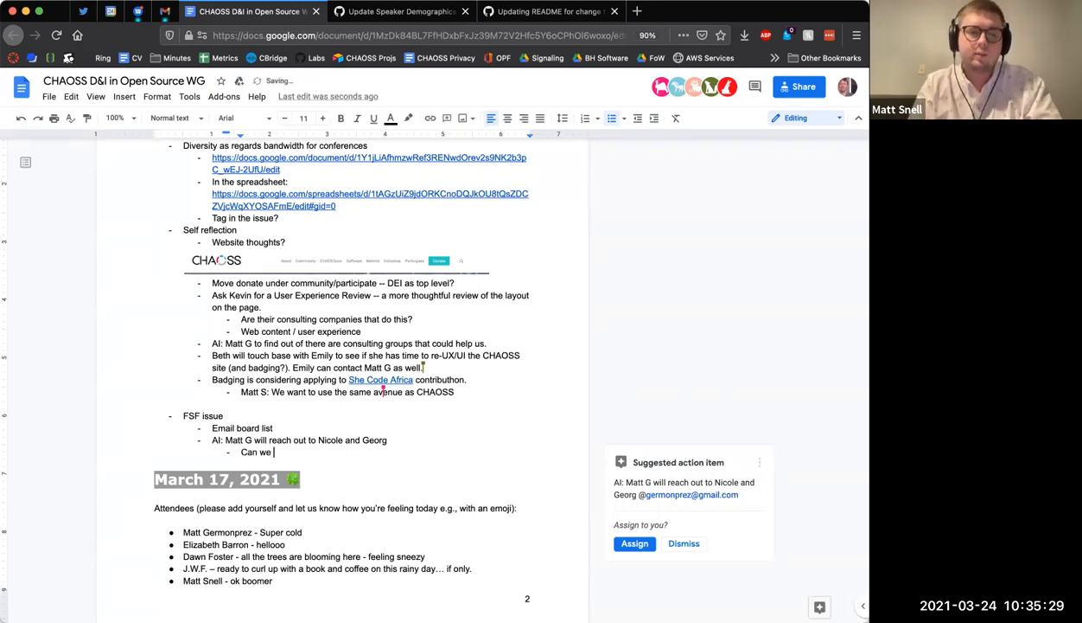
type("even do withis with respect ot")
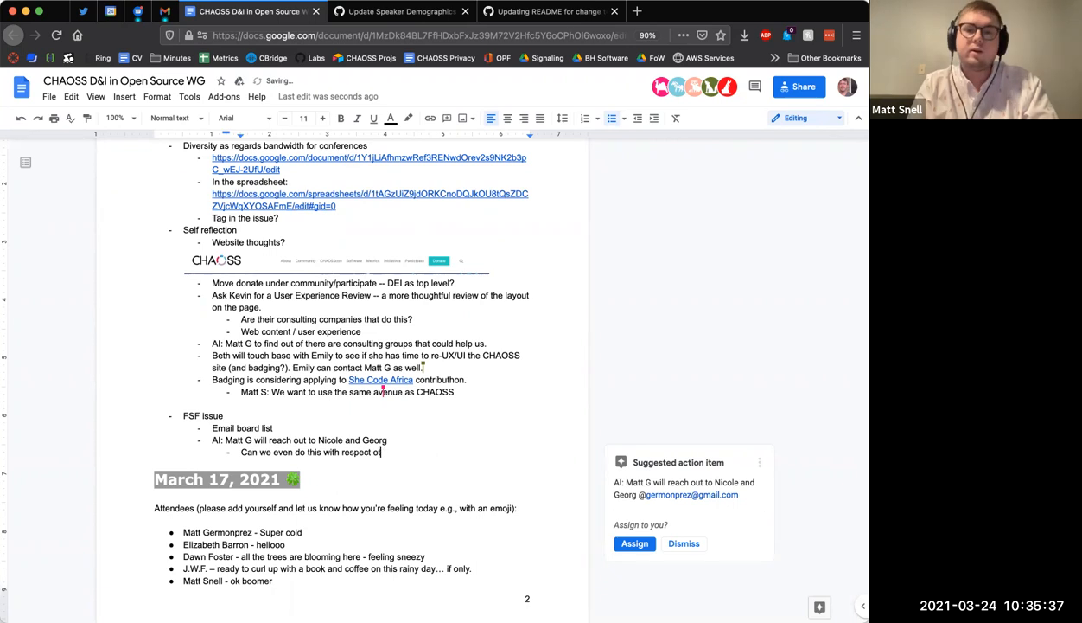
type("L.F.")
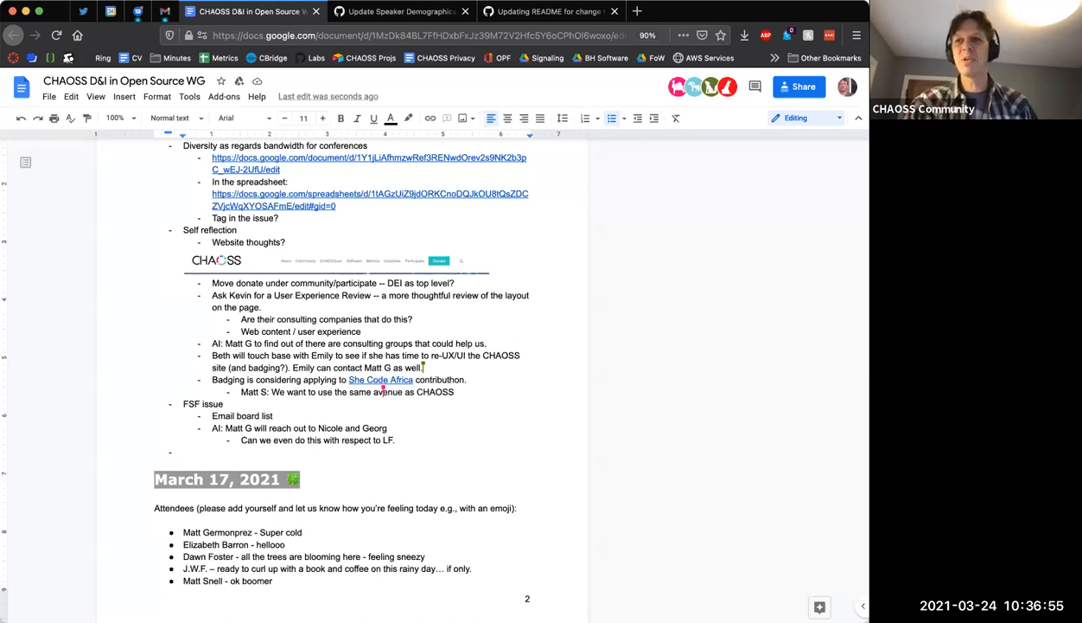
mouse_move(810, 342)
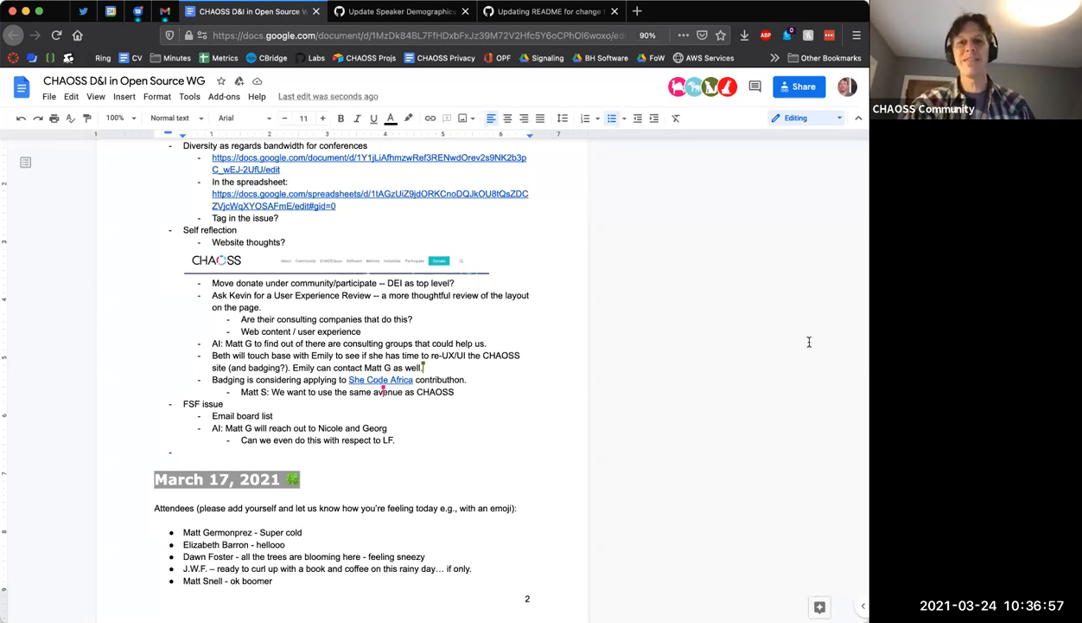